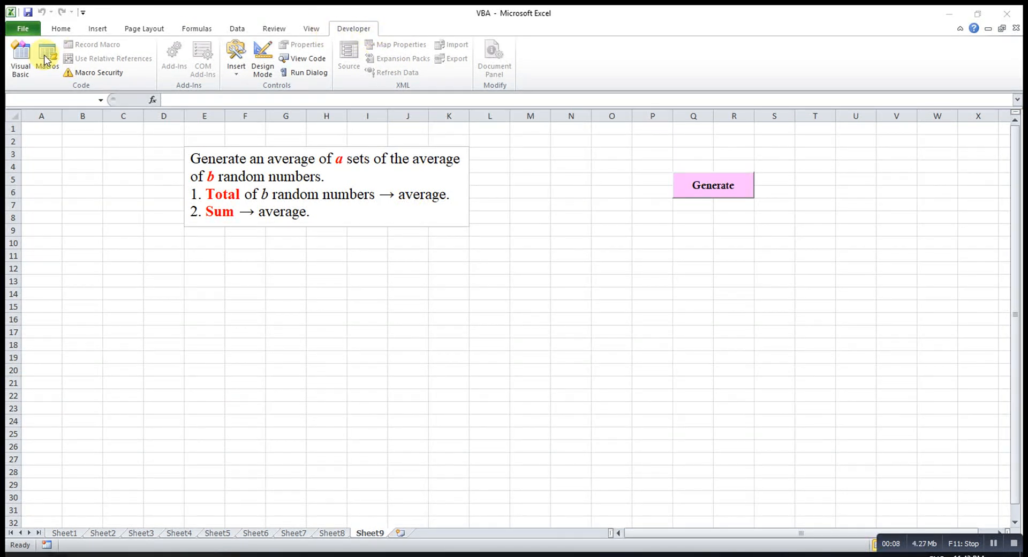
# Step: Caption UserForm5 'Please Wait' and set its ShowModal property to False
pyautogui.click(19, 58)
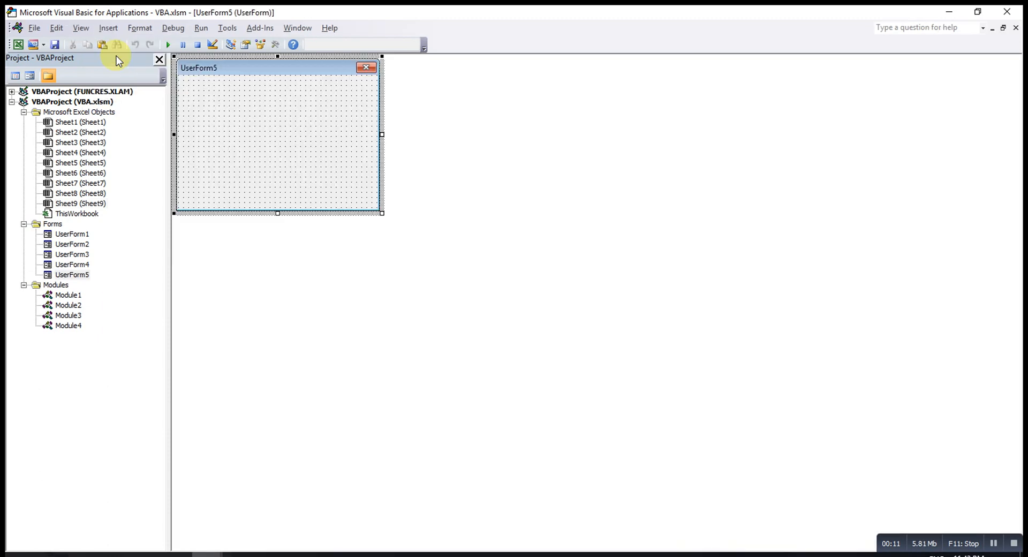
pyautogui.moveTo(238, 61)
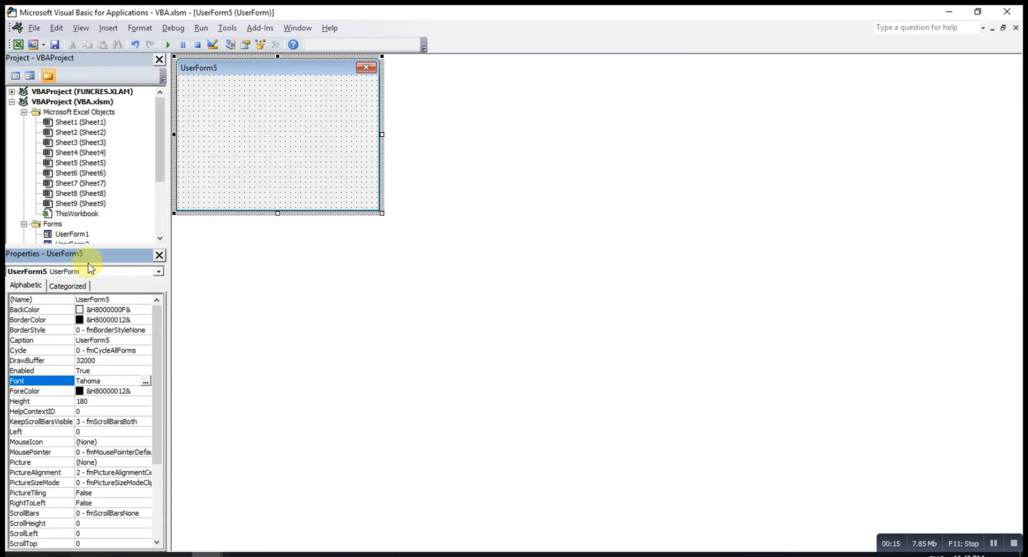
pyautogui.moveTo(31, 344)
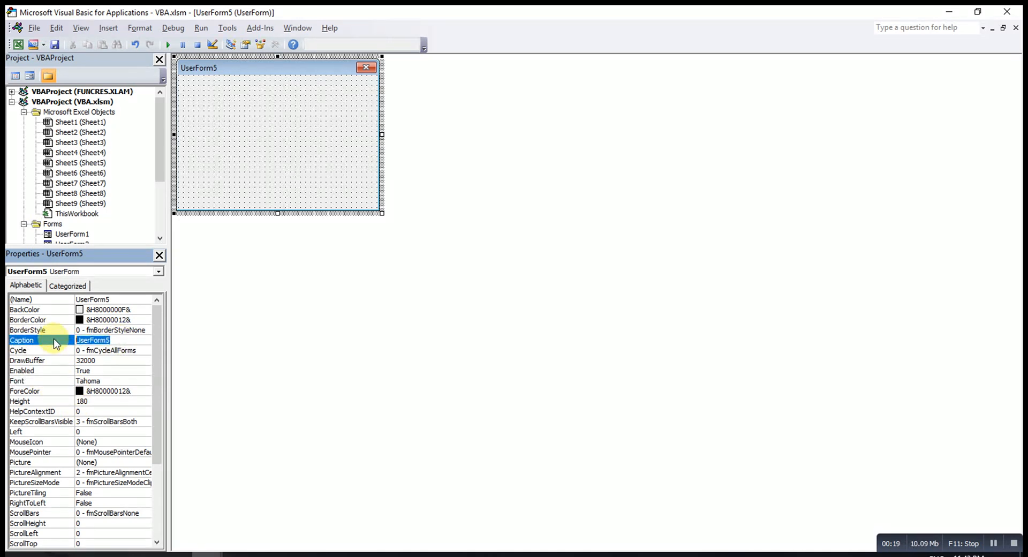
pyautogui.write('Please W')
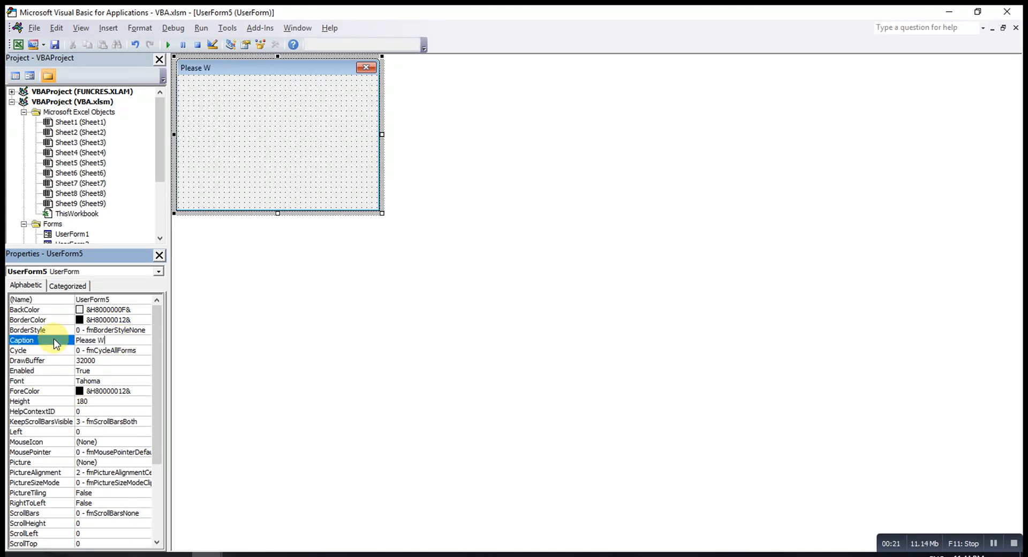
pyautogui.write('ait')
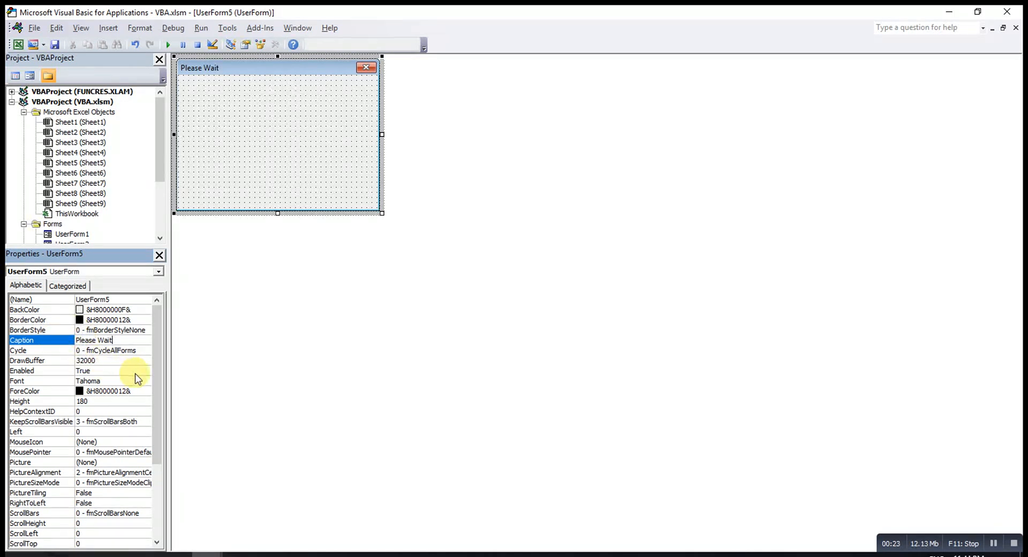
pyautogui.scroll(-3)
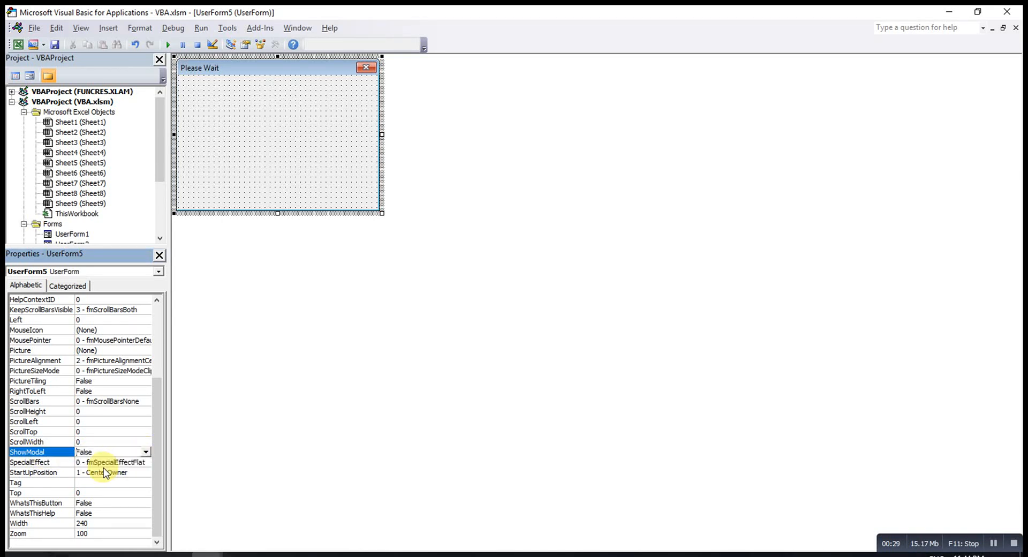
pyautogui.moveTo(116, 443)
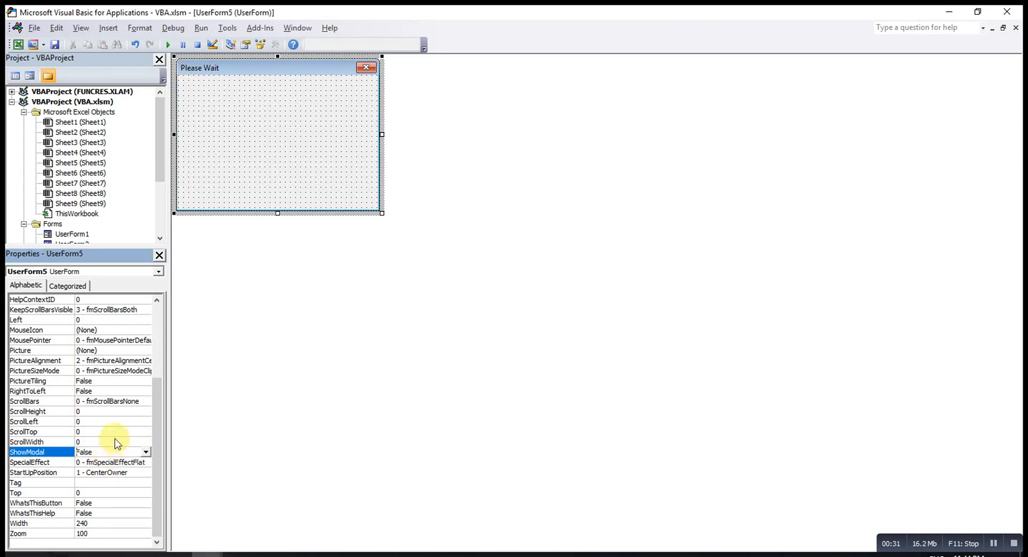
pyautogui.moveTo(255, 177)
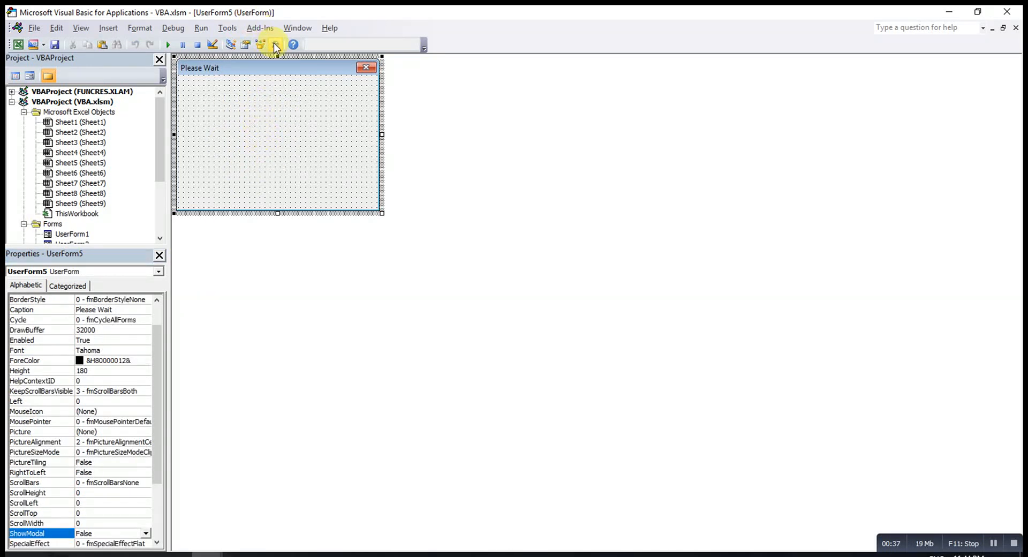
# Step: Draw the first small TextBox on the form from the Toolbox
pyautogui.click(275, 44)
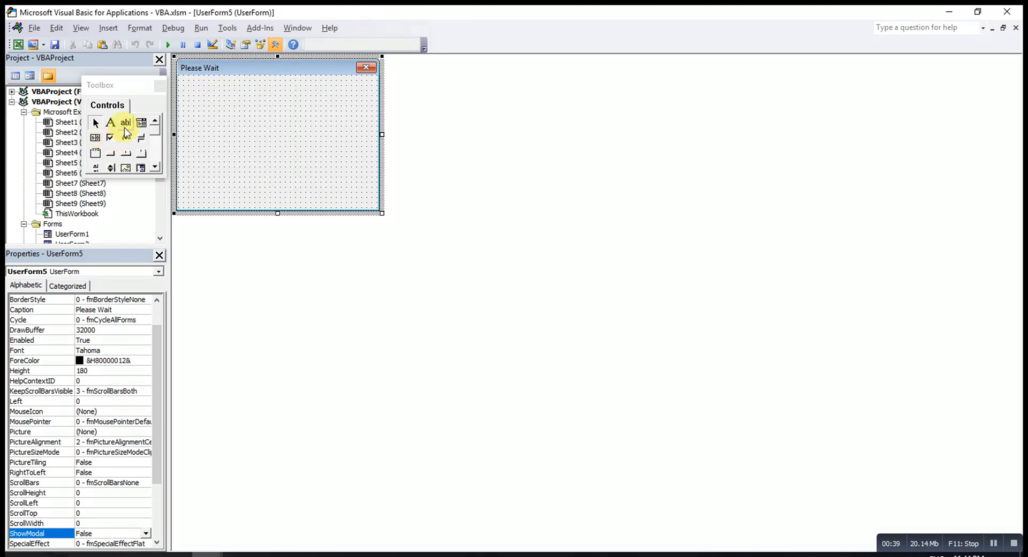
pyautogui.click(125, 123)
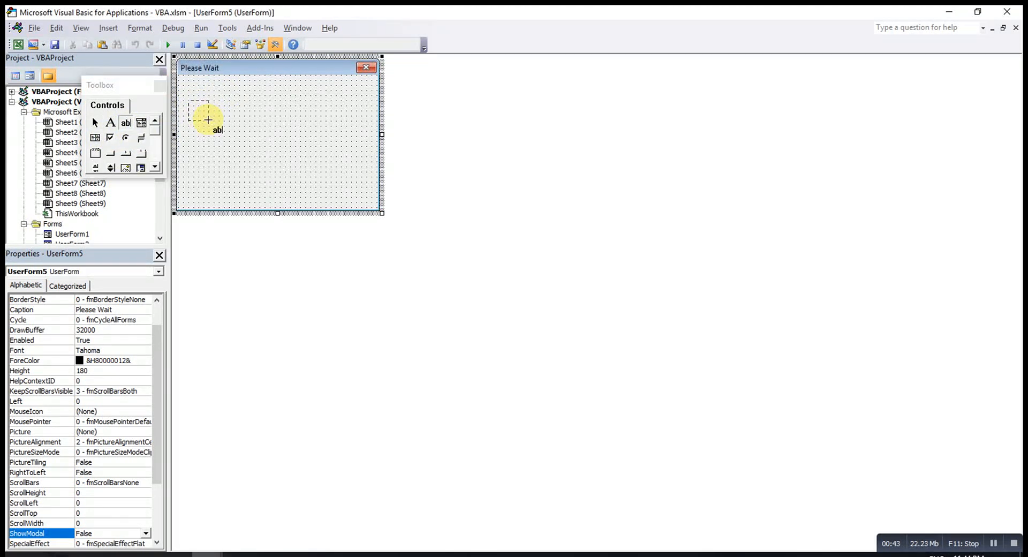
pyautogui.moveTo(194, 104); pyautogui.dragTo(216, 127)
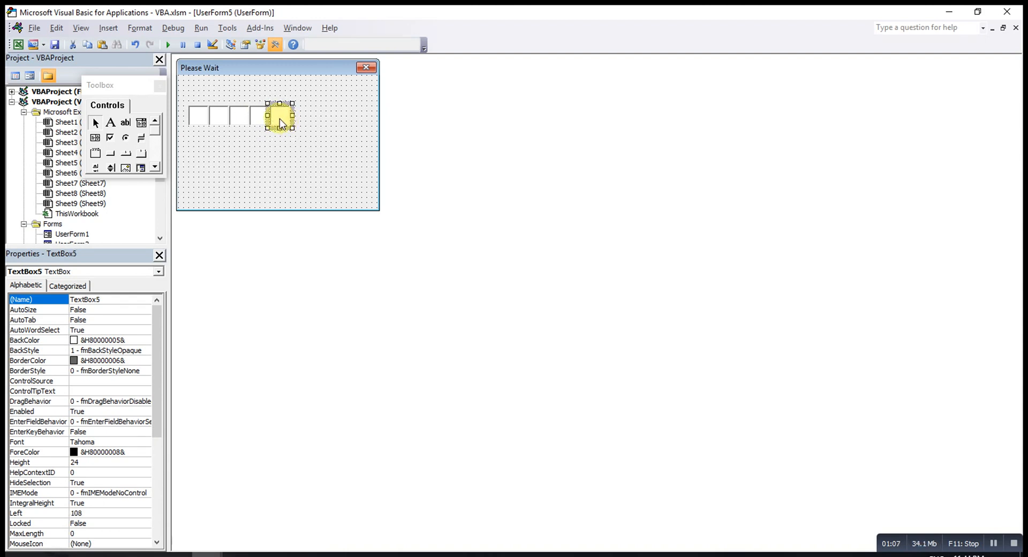
# Step: Copy the textbox across to complete a row of ten on the widened form
pyautogui.moveTo(278, 118); pyautogui.dragTo(328, 125)
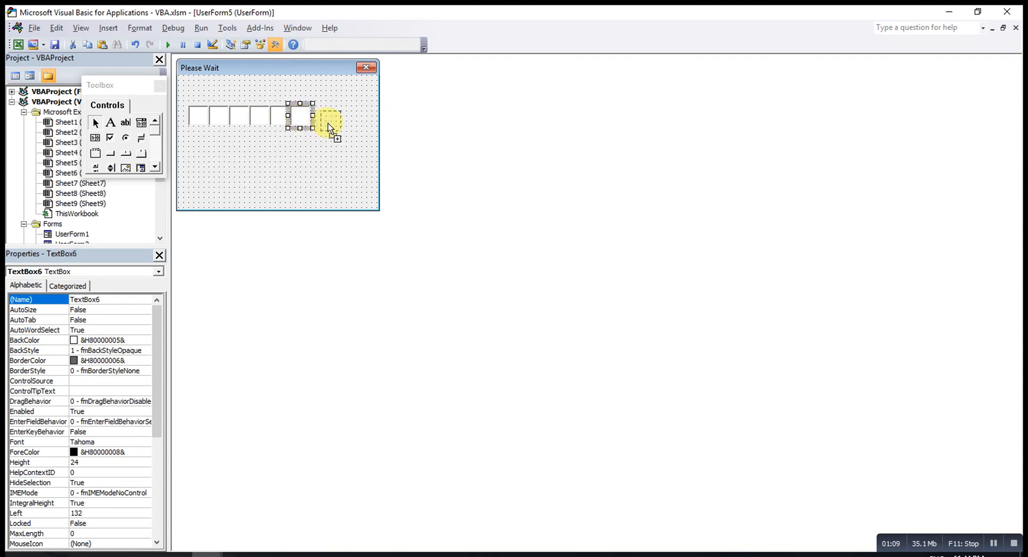
pyautogui.moveTo(328, 124); pyautogui.dragTo(337, 118)
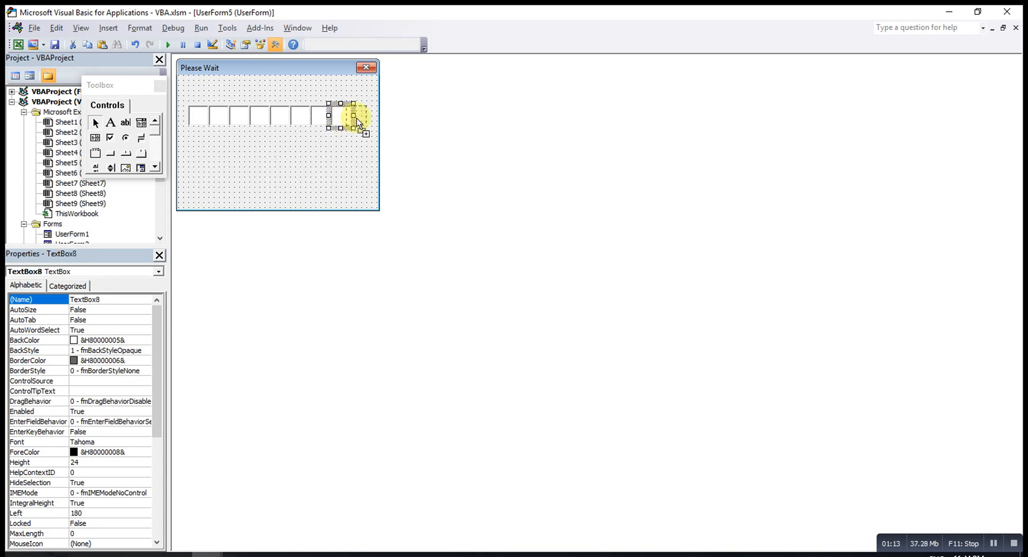
pyautogui.click(275, 176)
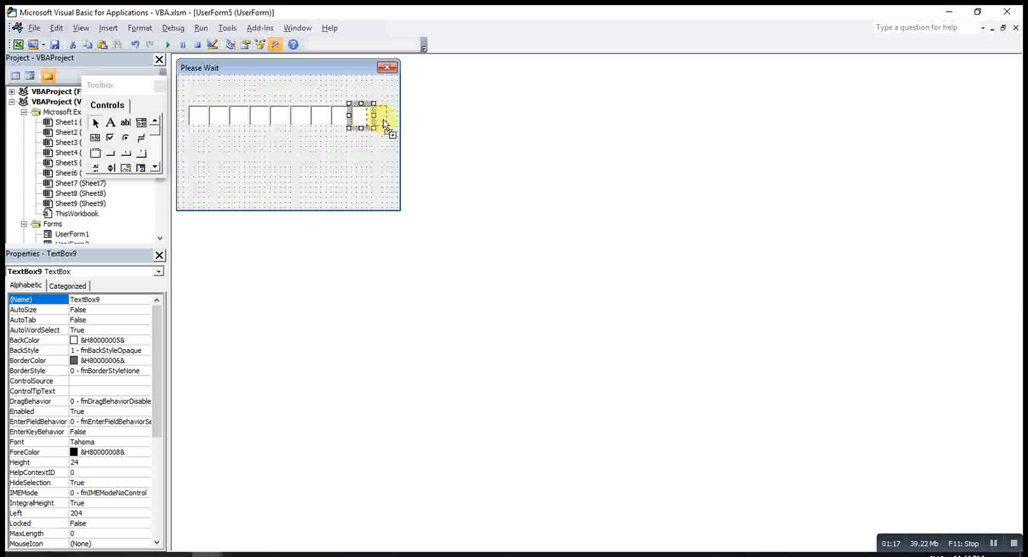
pyautogui.click(296, 177)
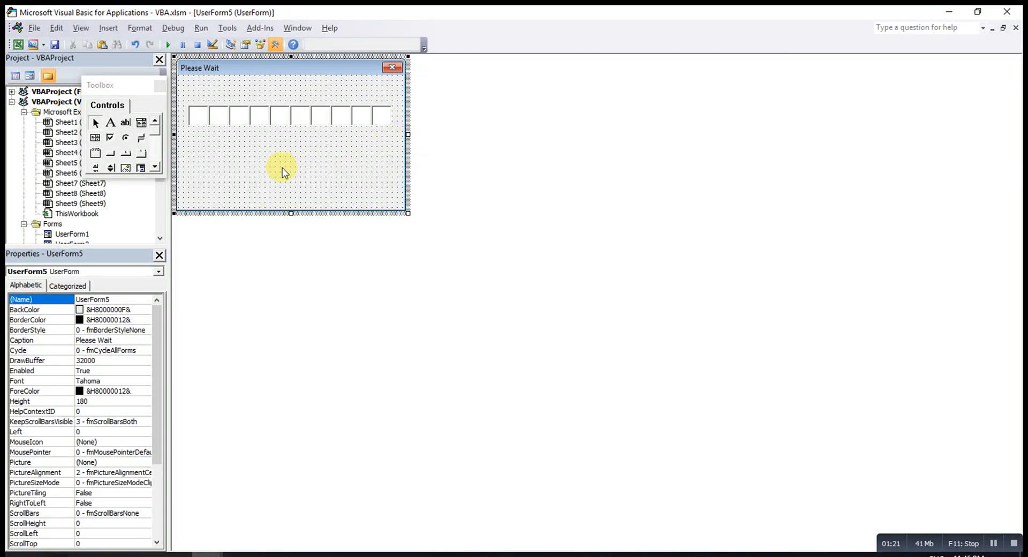
pyautogui.moveTo(213, 160)
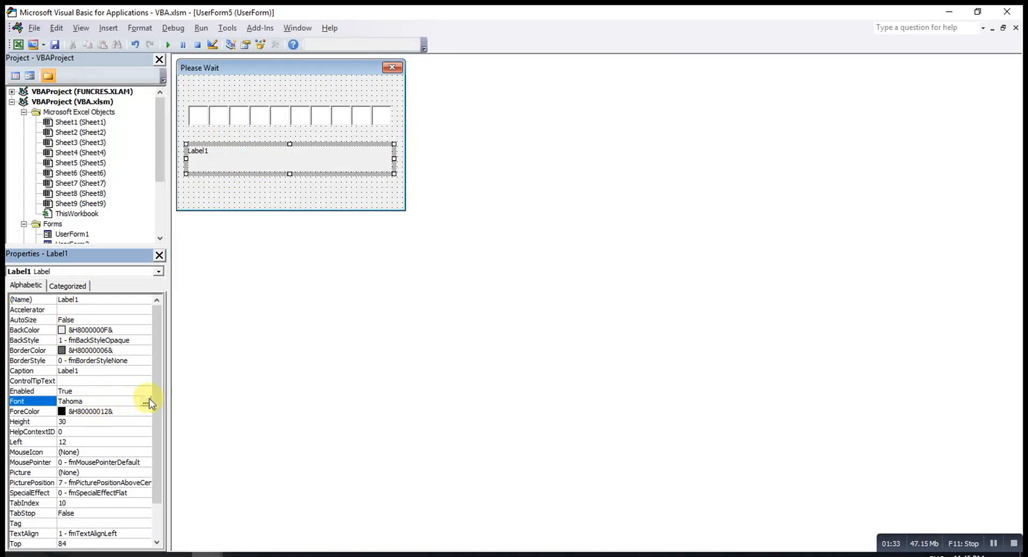
# Step: Add an 'In progress...' label in Times New Roman with a blank label beneath it
pyautogui.click(145, 401)
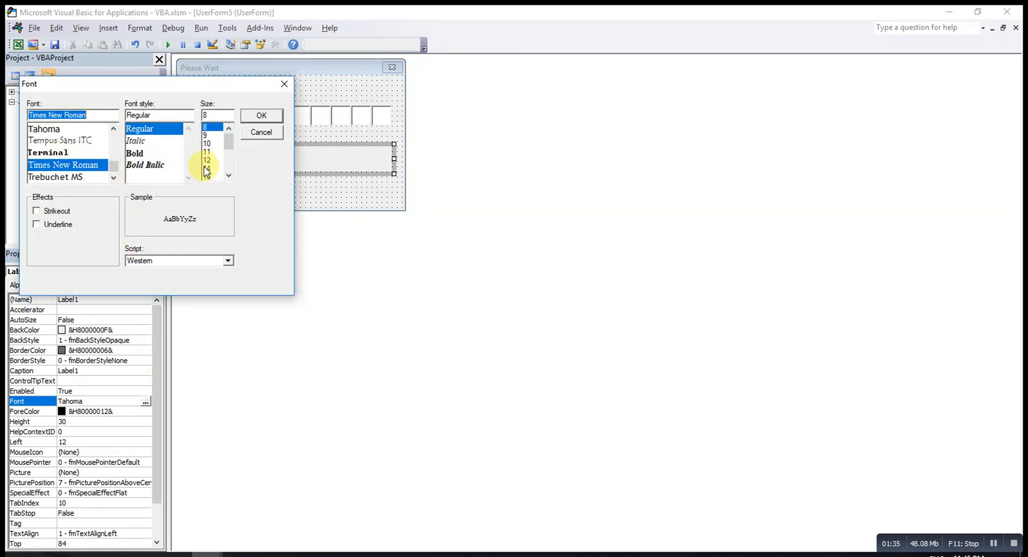
pyautogui.click(260, 114)
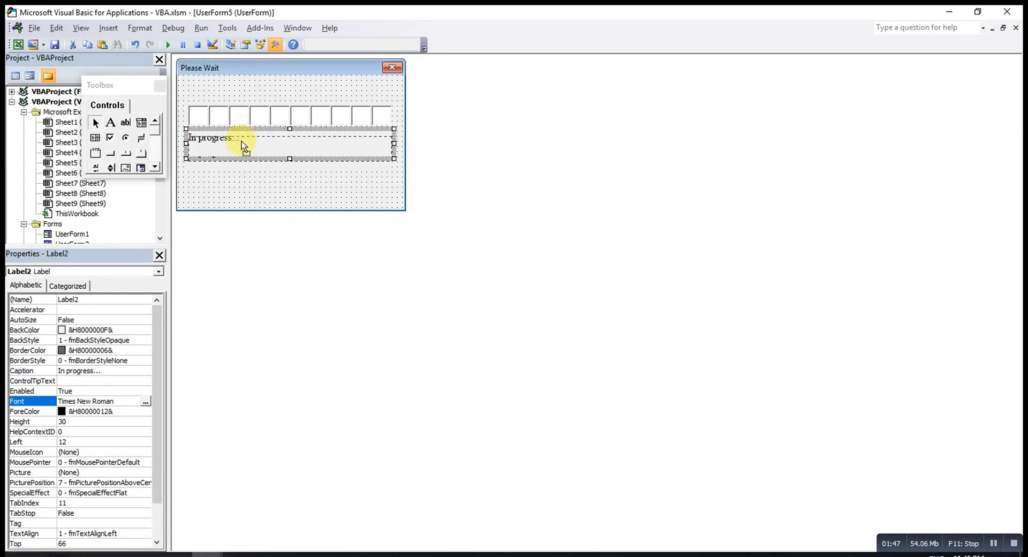
pyautogui.moveTo(241, 138); pyautogui.dragTo(241, 172)
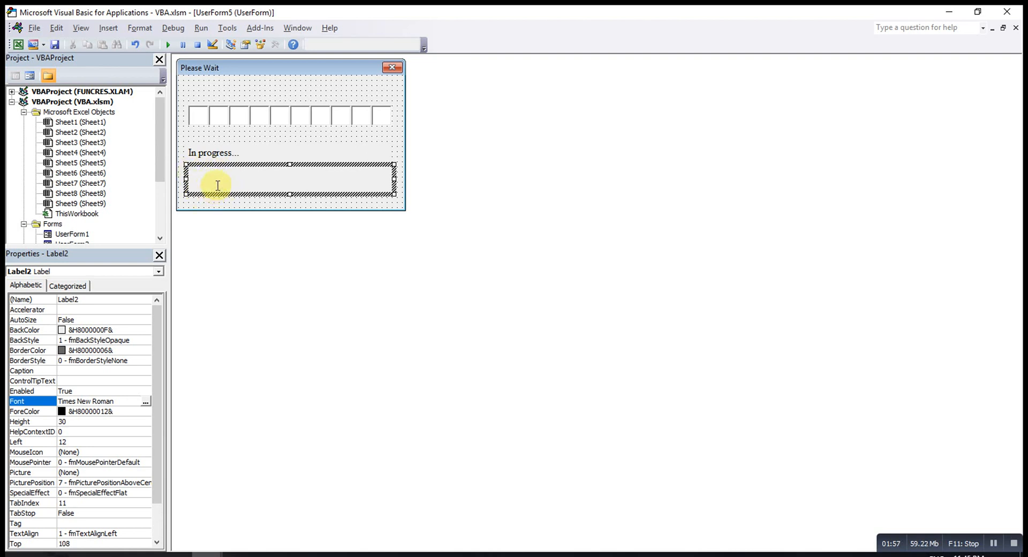
pyautogui.click(285, 266)
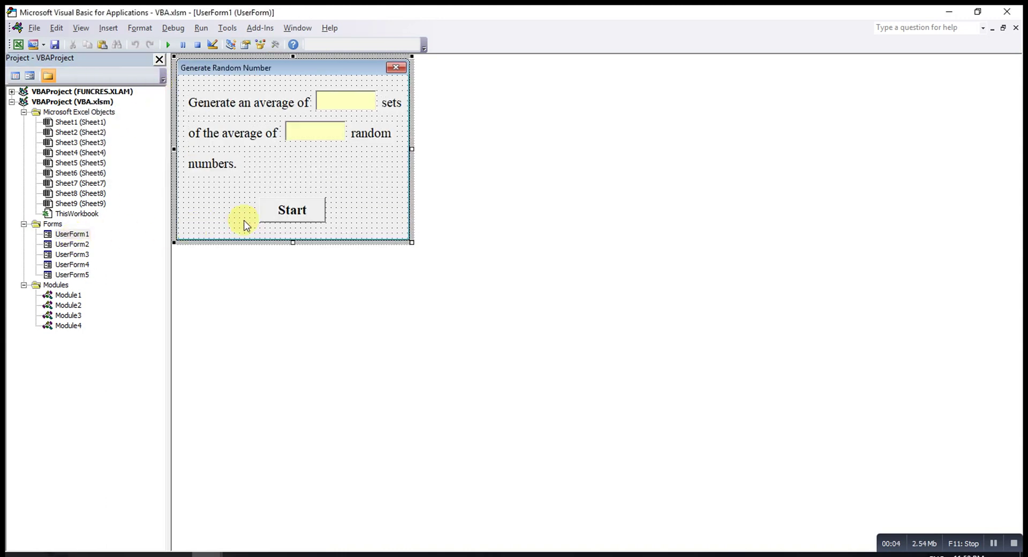
pyautogui.moveTo(299, 213)
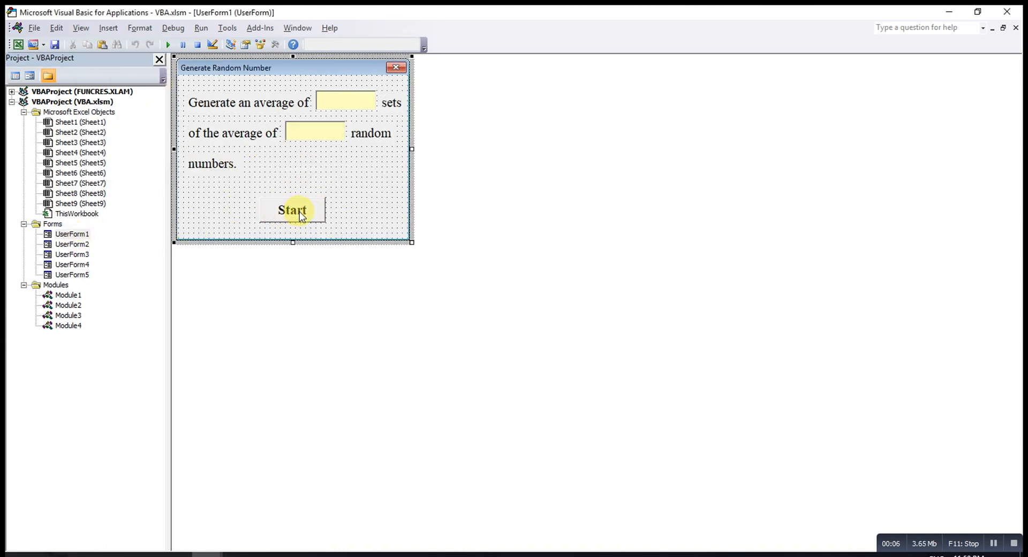
# Step: Select the Start button on the Generate Random Number form and view its click code
pyautogui.click(292, 209)
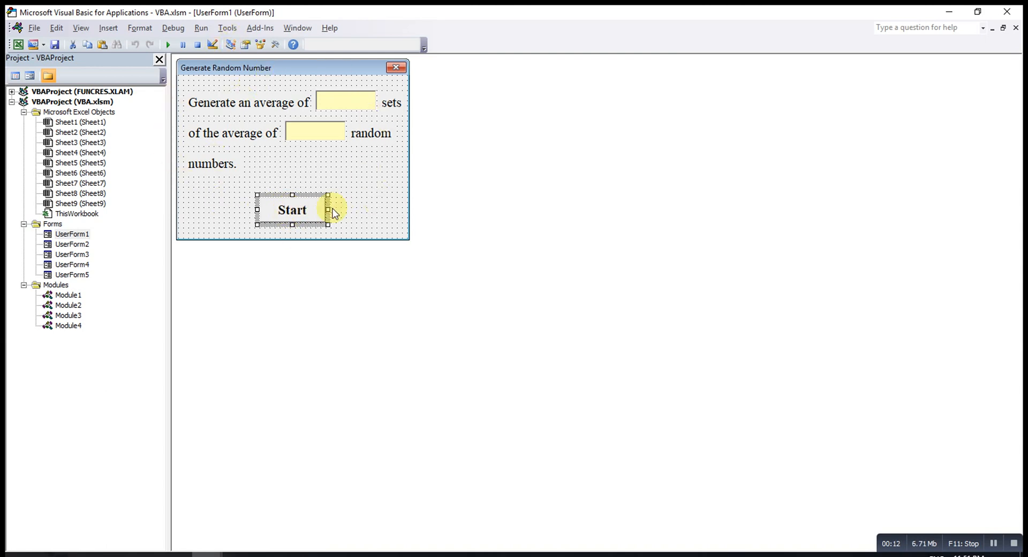
pyautogui.click(72, 274)
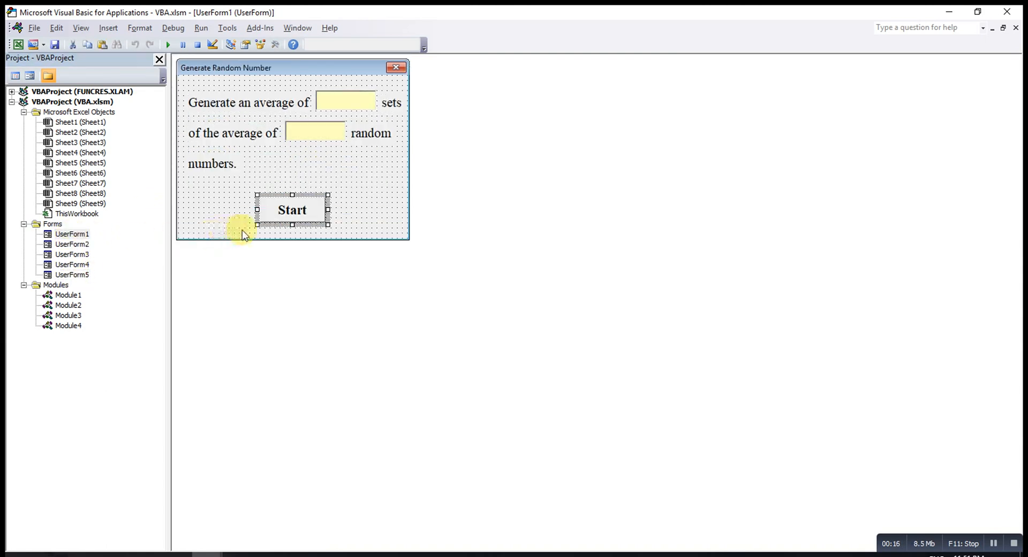
pyautogui.doubleClick(291, 210)
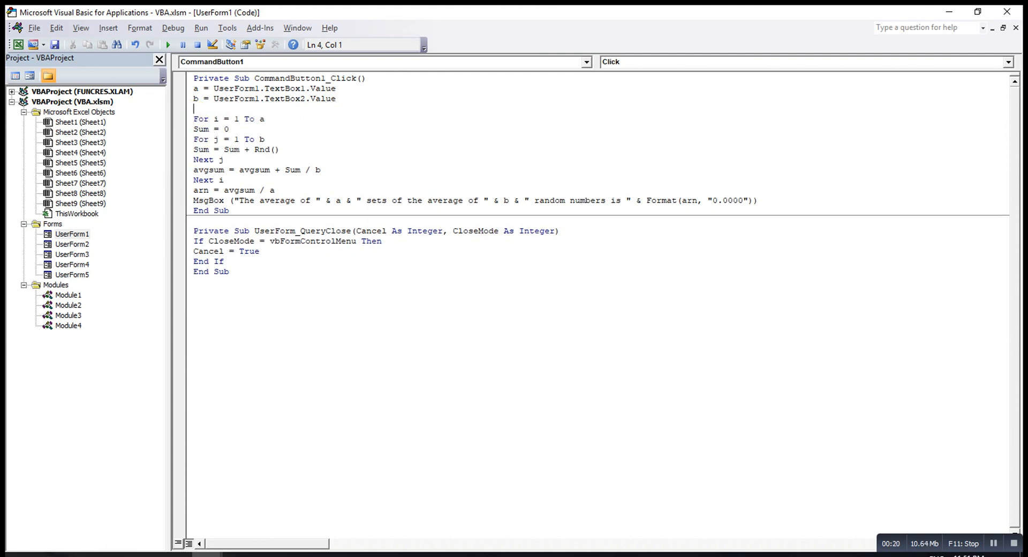
# Step: Add UserForm5.Show right after Unload UserForm1 in the click procedure
pyautogui.write('unload user')
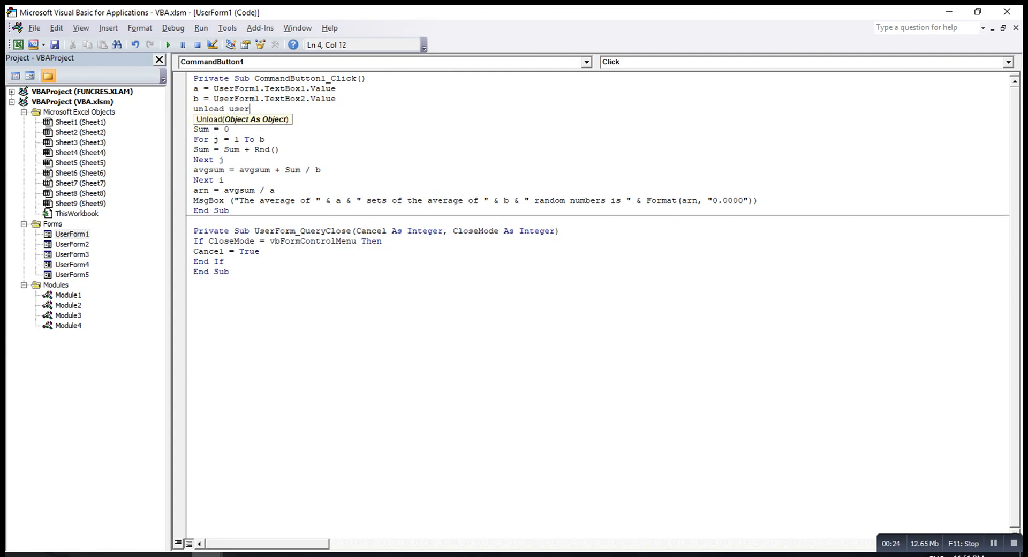
pyautogui.write('form1')
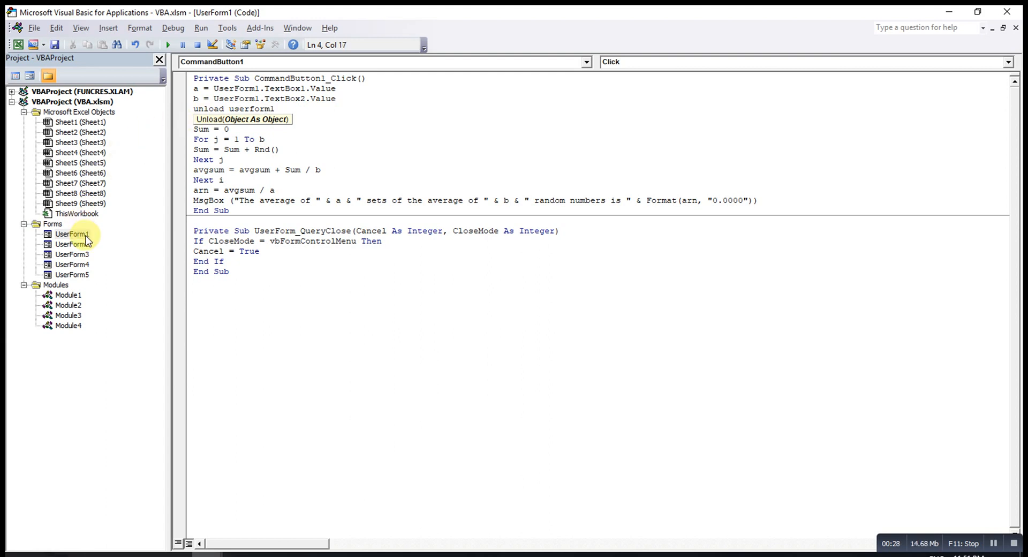
pyautogui.moveTo(97, 284)
pyautogui.write('u')
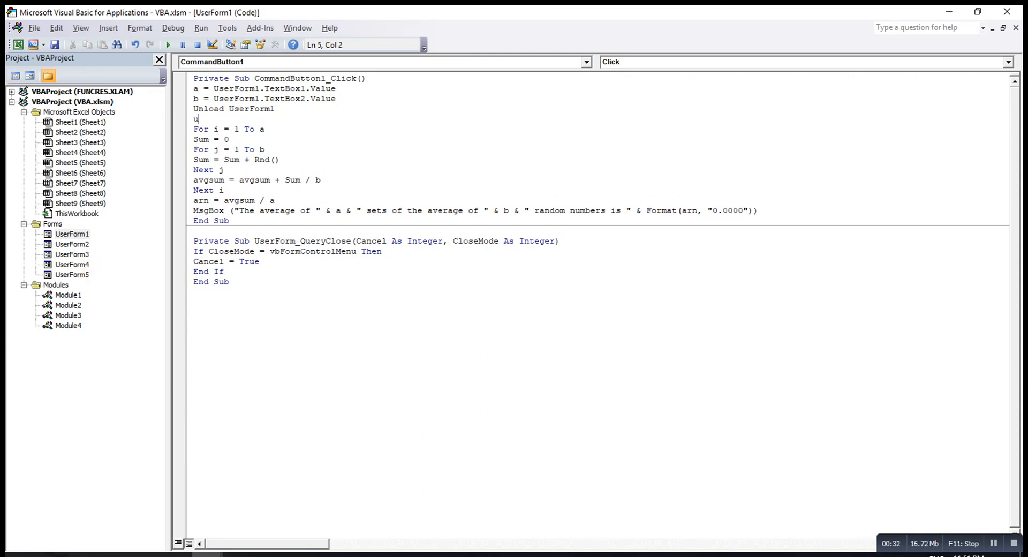
pyautogui.write('serf')
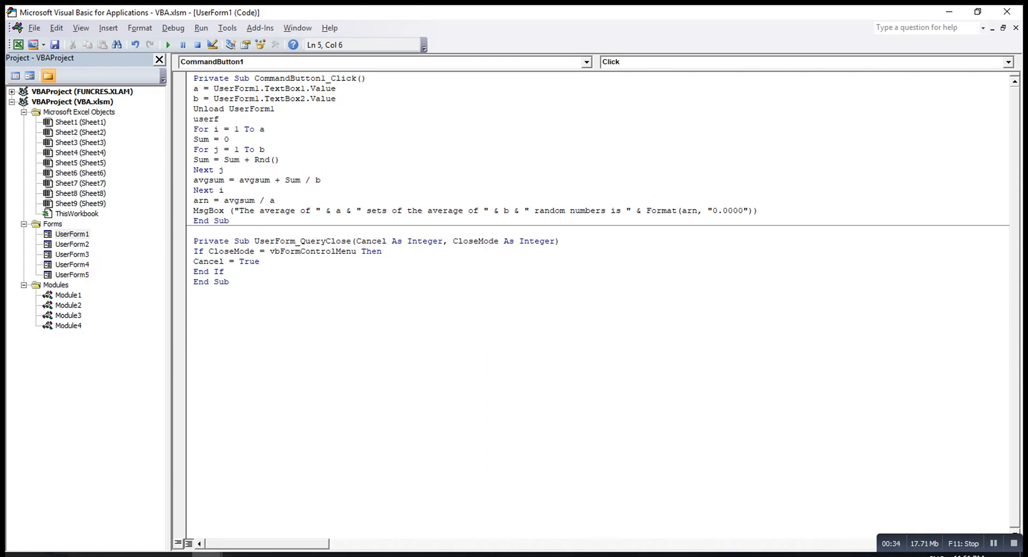
pyautogui.write('orm5')
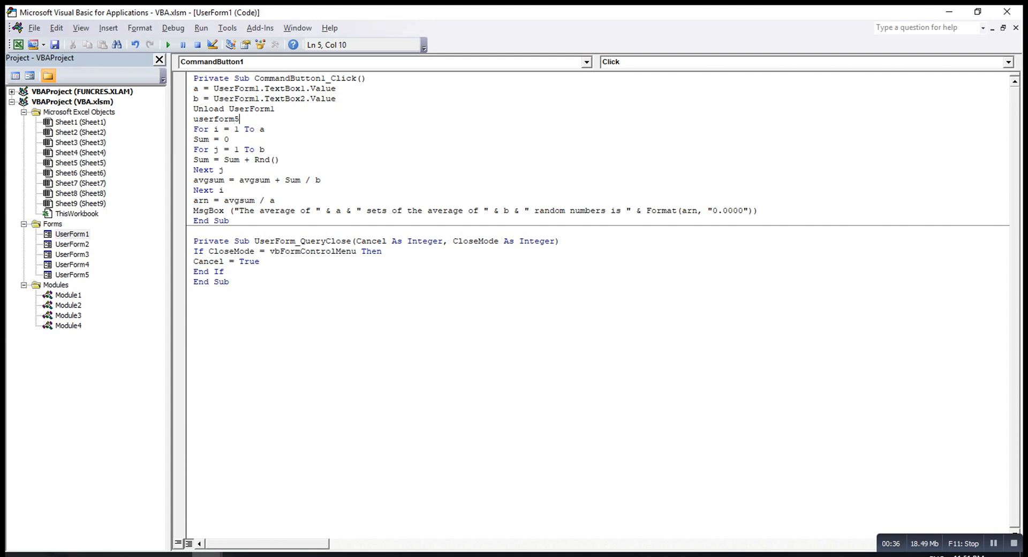
pyautogui.write('.show')
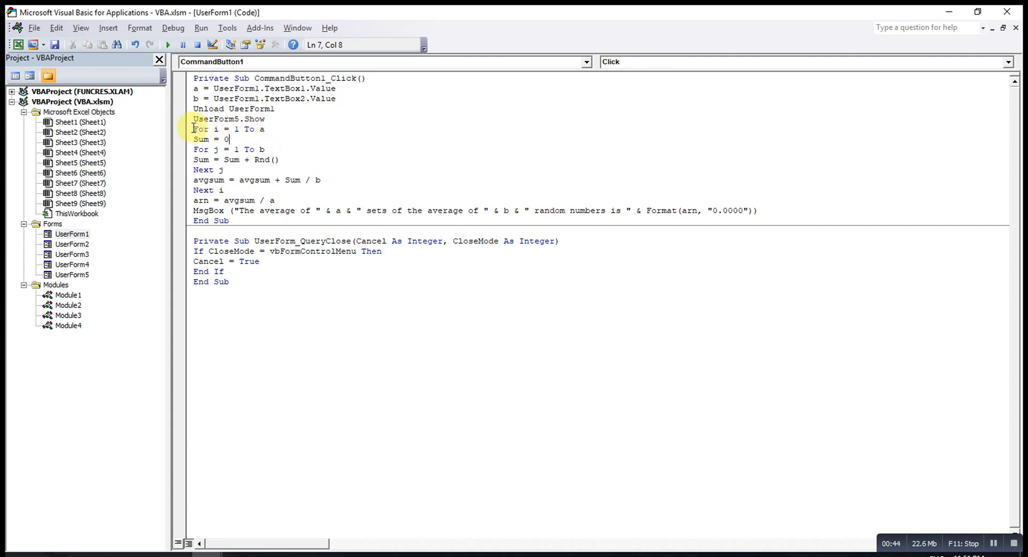
# Step: Review the outer For i loop and leave a blank line before Next i
pyautogui.moveTo(194, 129); pyautogui.dragTo(268, 190)
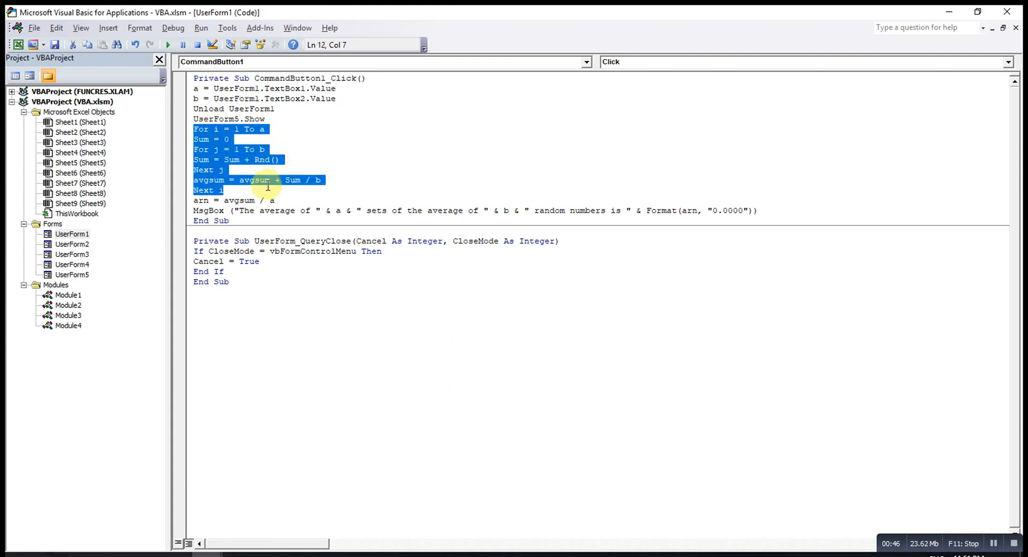
pyautogui.click(265, 129)
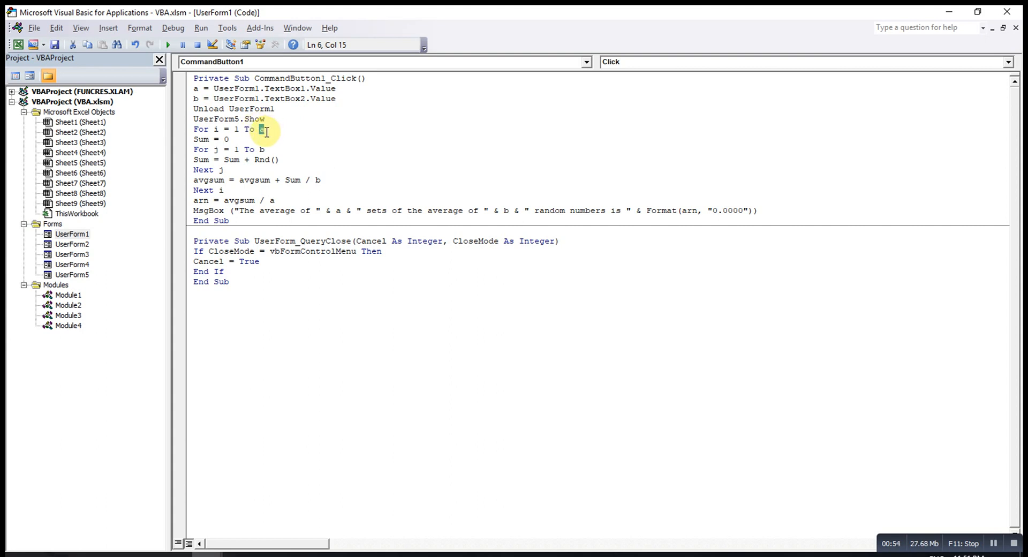
pyautogui.moveTo(191, 190)
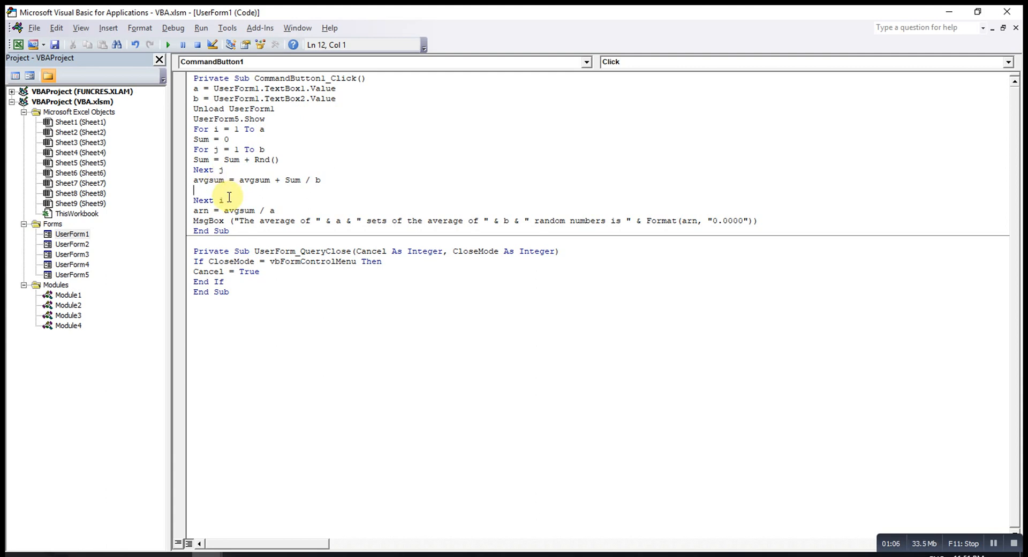
# Step: Begin For k = 1 To 10 with UserForm5.Controls("TextBox" & k)
pyautogui.write('for')
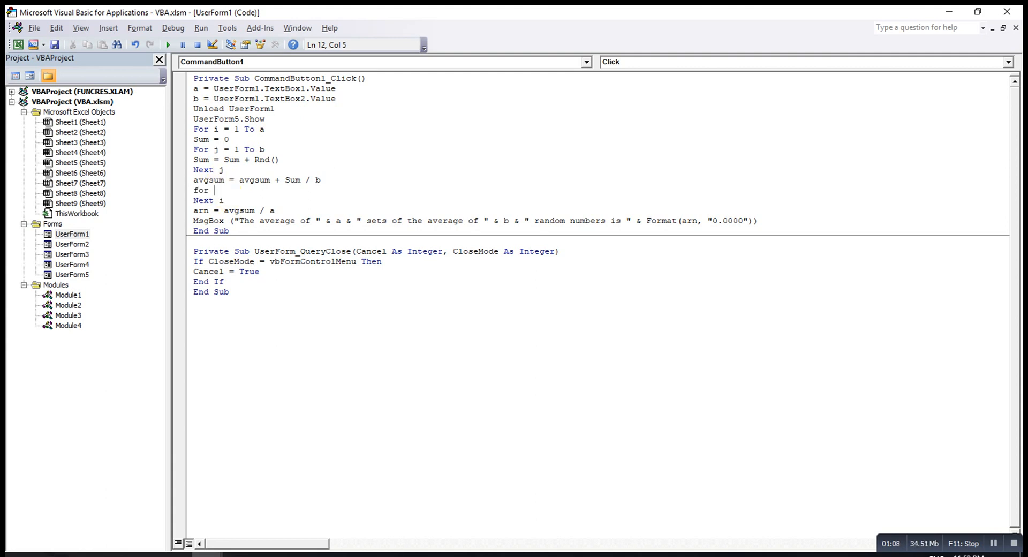
pyautogui.write('k=1')
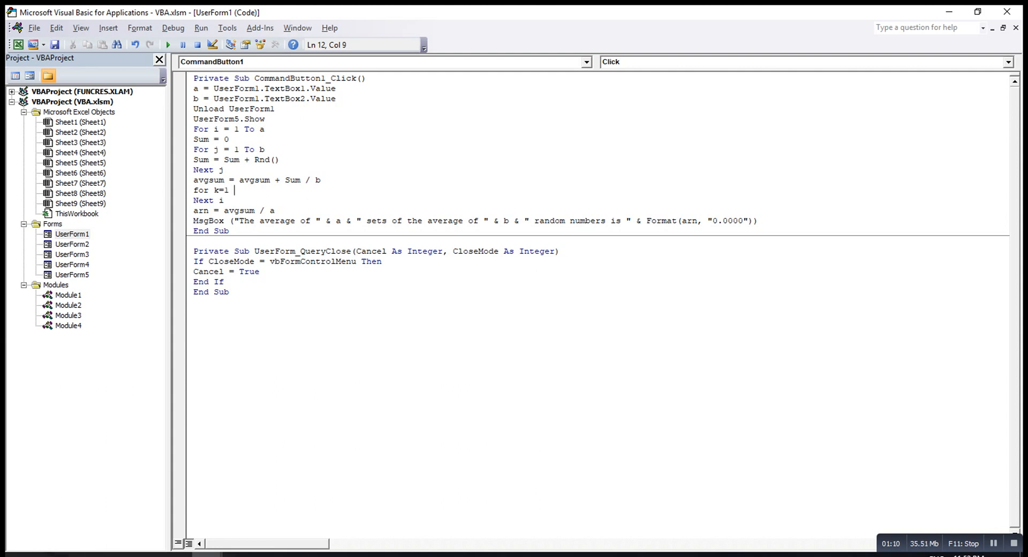
pyautogui.write('to 10')
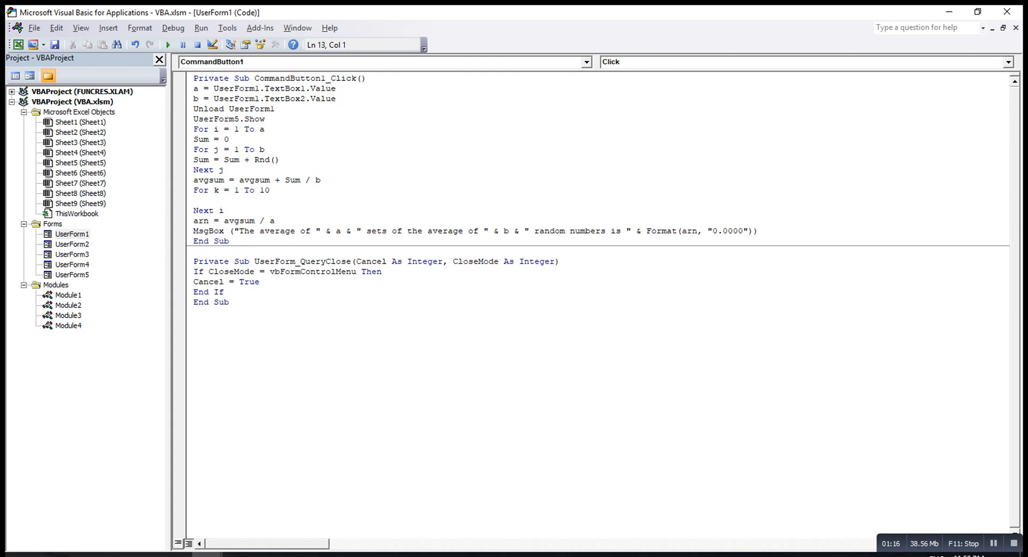
pyautogui.write('userfo')
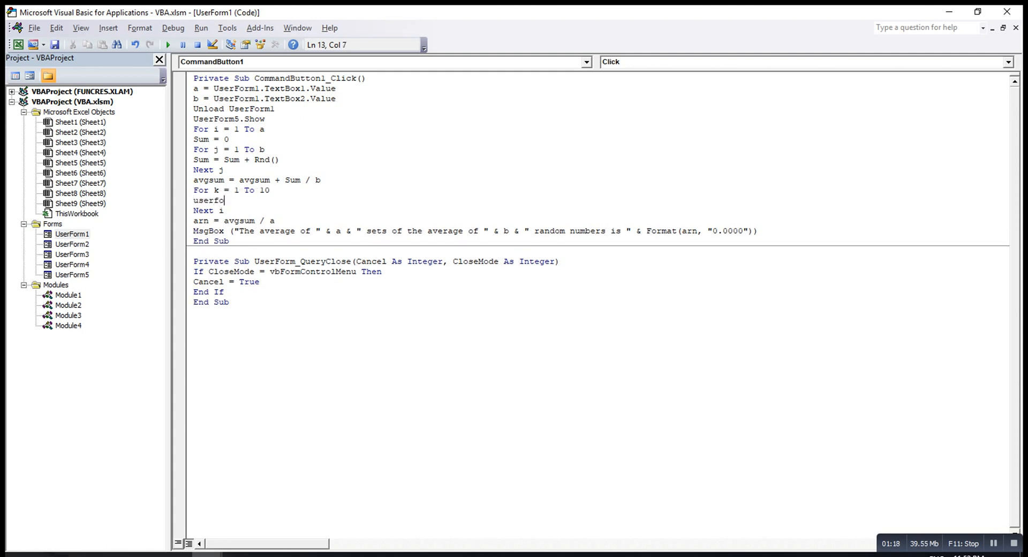
pyautogui.write('rm5')
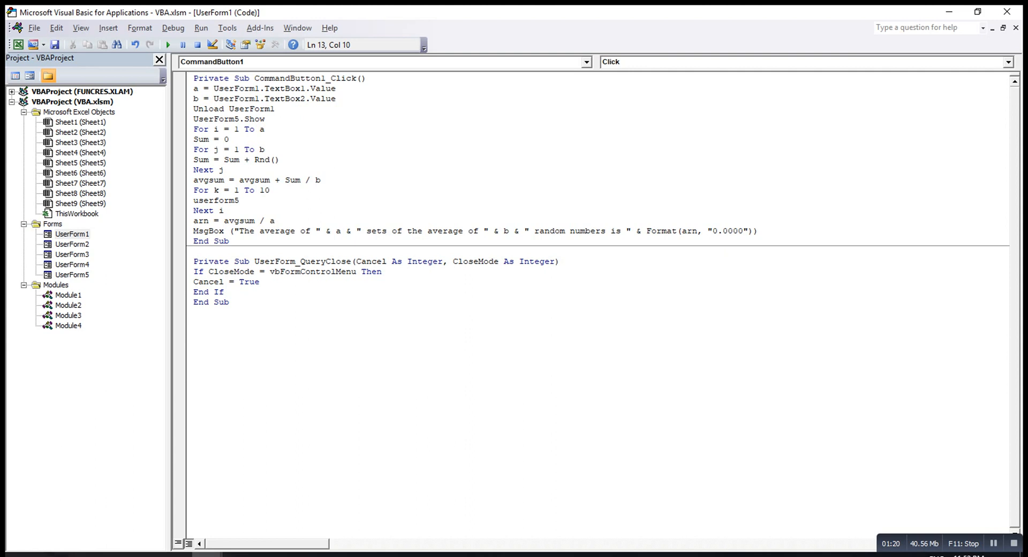
pyautogui.write('.con')
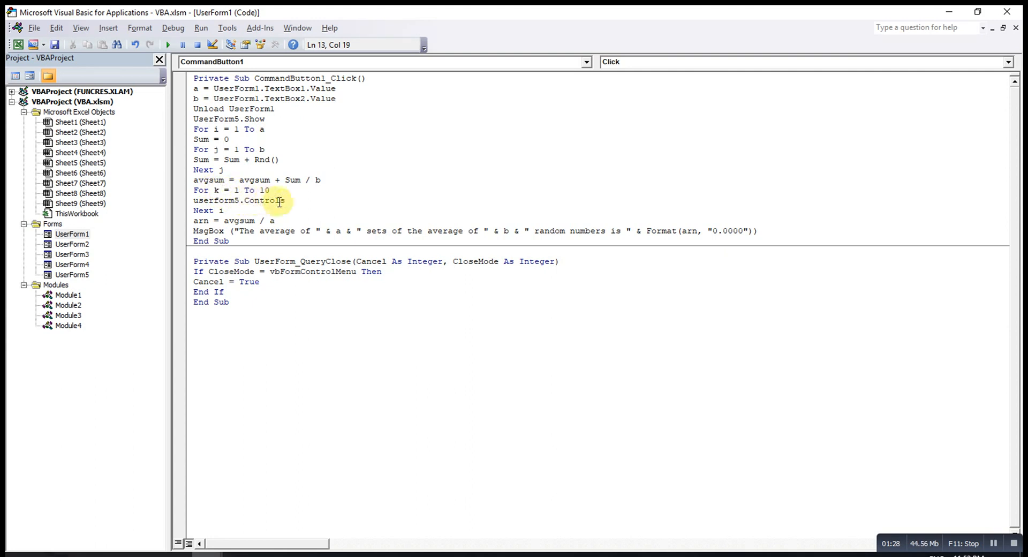
pyautogui.write('(')
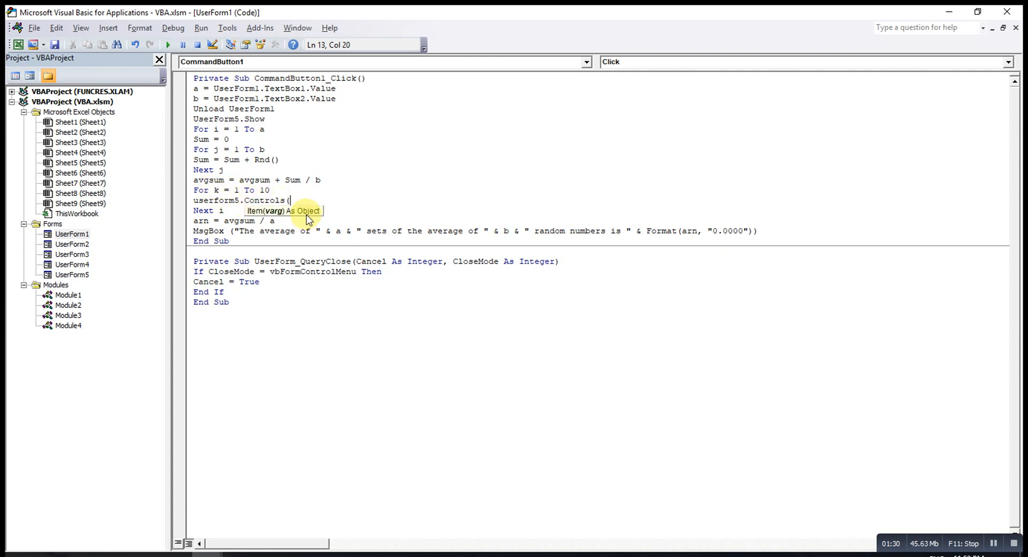
pyautogui.write('"')
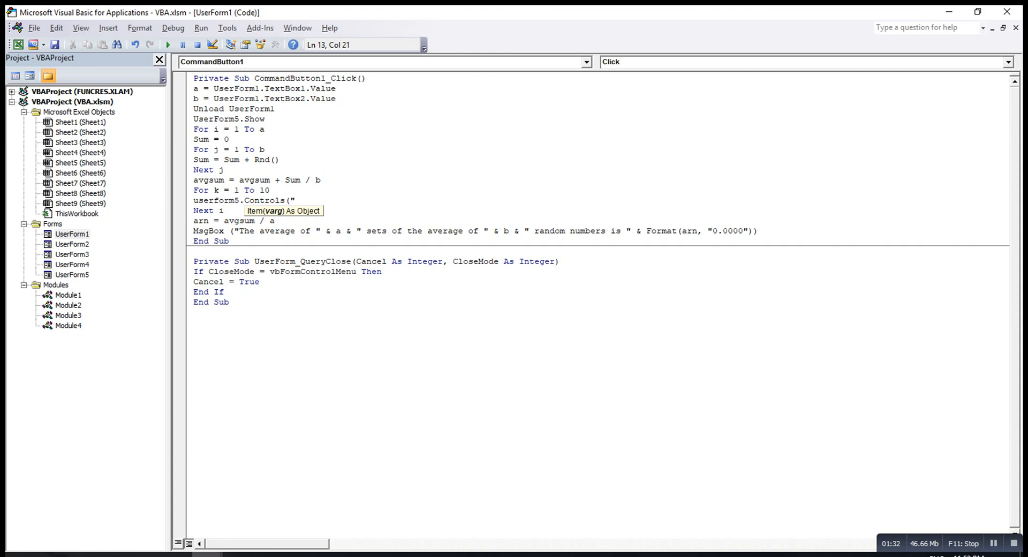
pyautogui.write('TextBox')
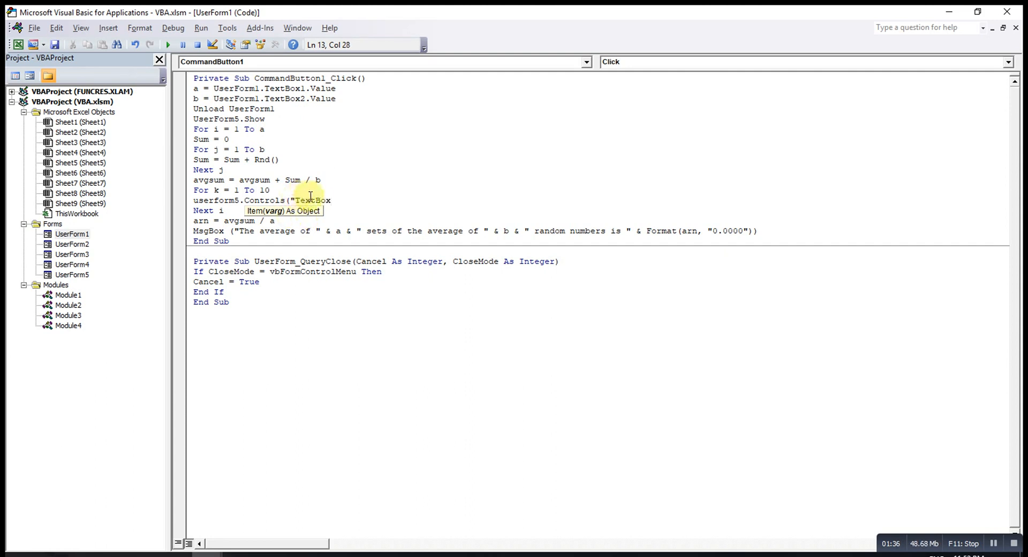
pyautogui.moveTo(325, 200)
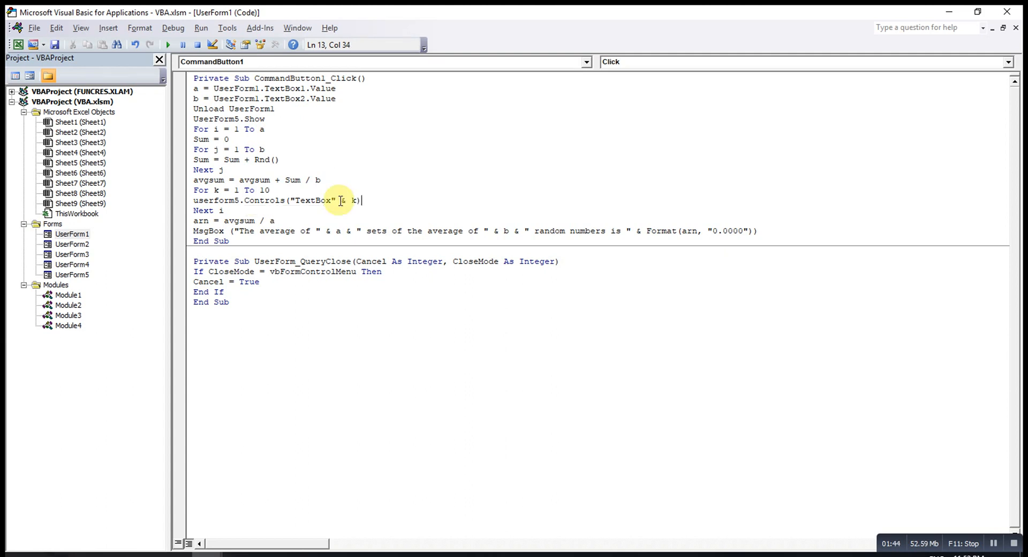
# Step: Finish the line so the textbox BackColor becomes vbGreen
pyautogui.write('.')
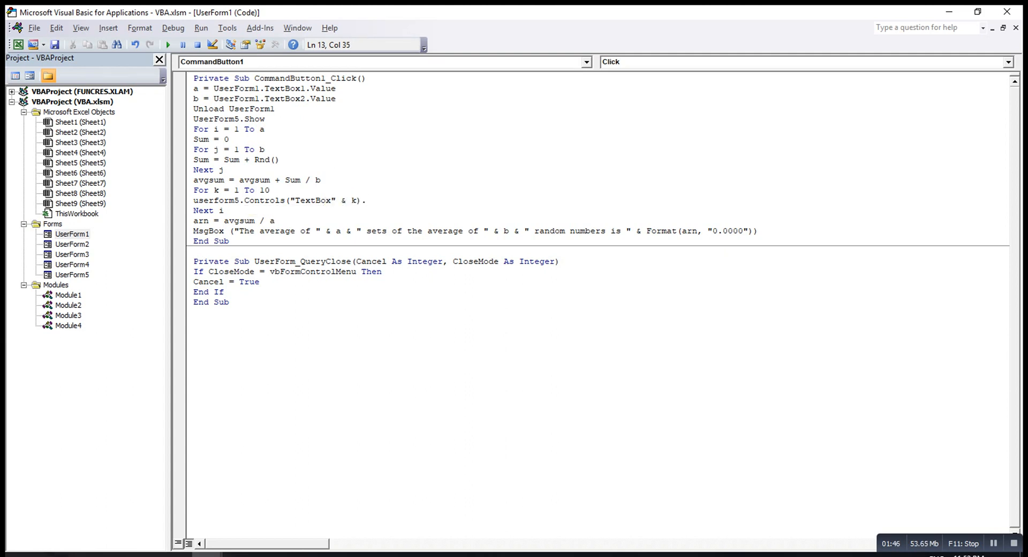
pyautogui.write('.backcol')
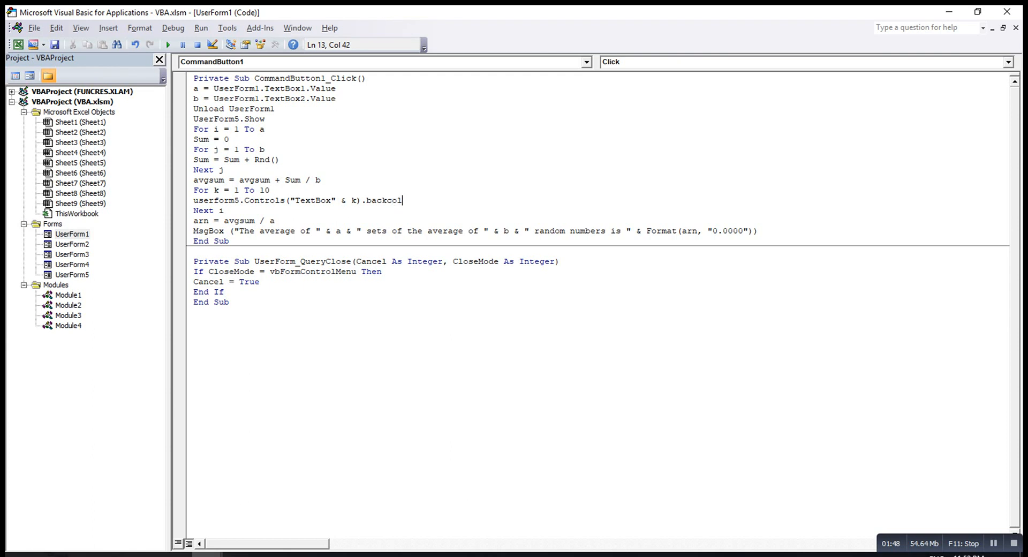
pyautogui.write('or')
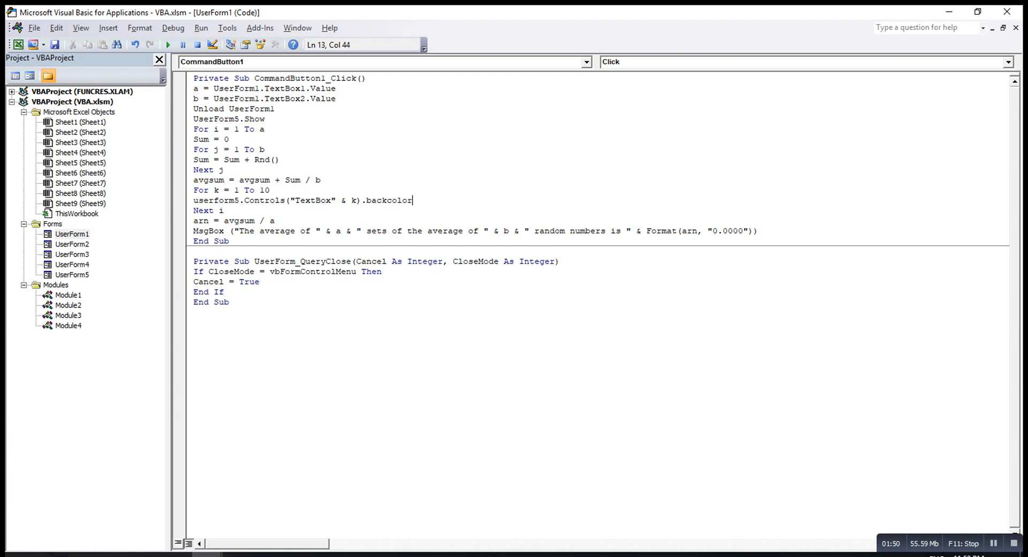
pyautogui.write('=')
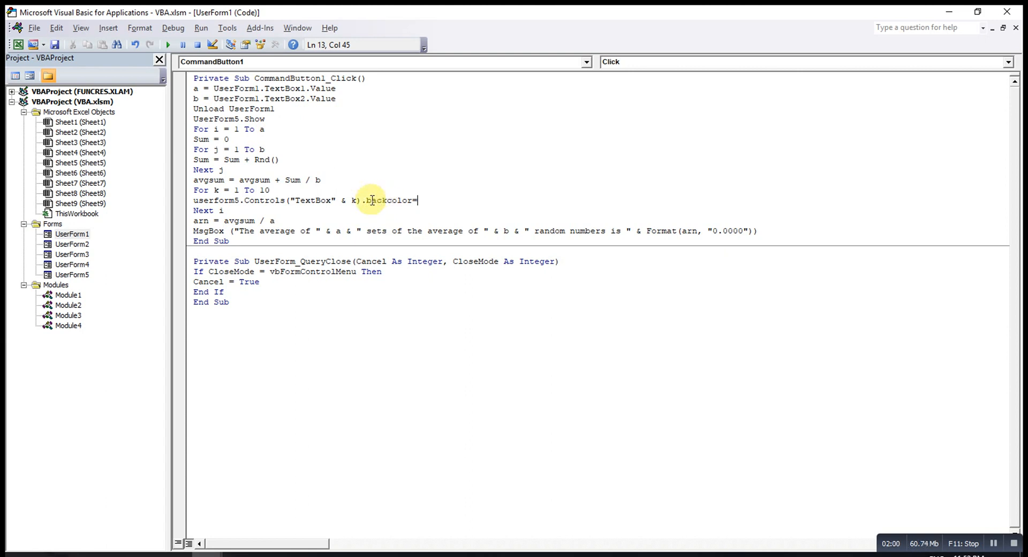
pyautogui.moveTo(423, 200)
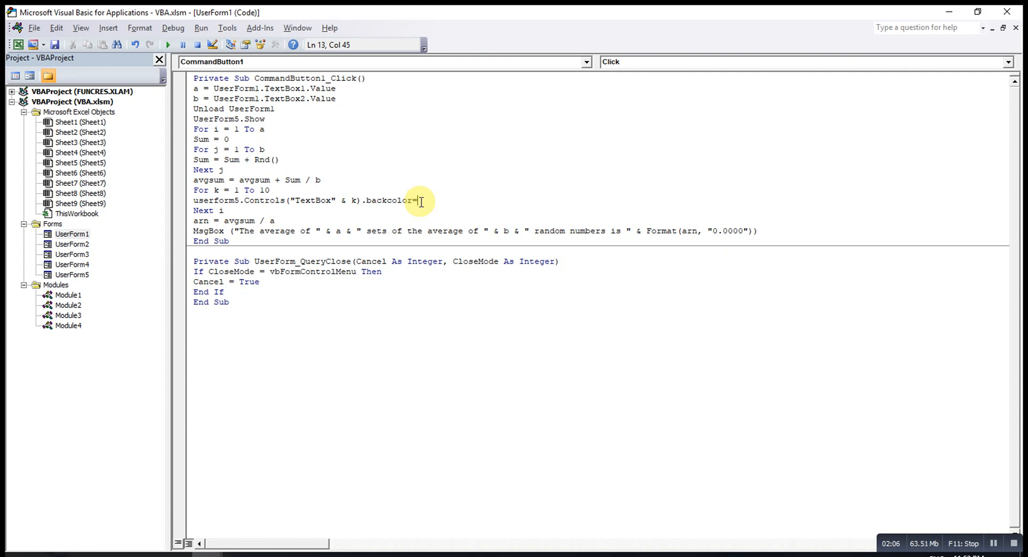
pyautogui.write('vb')
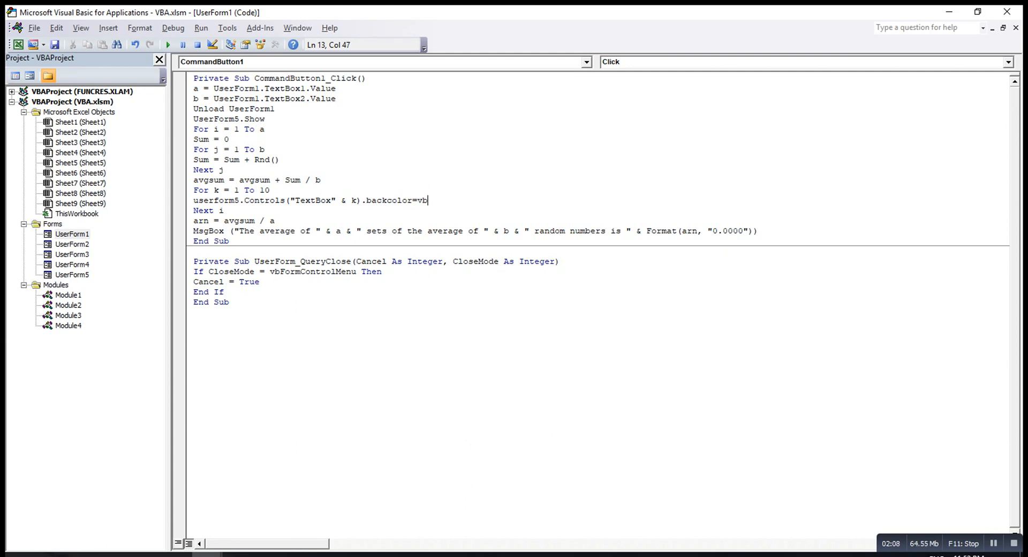
pyautogui.write('green')
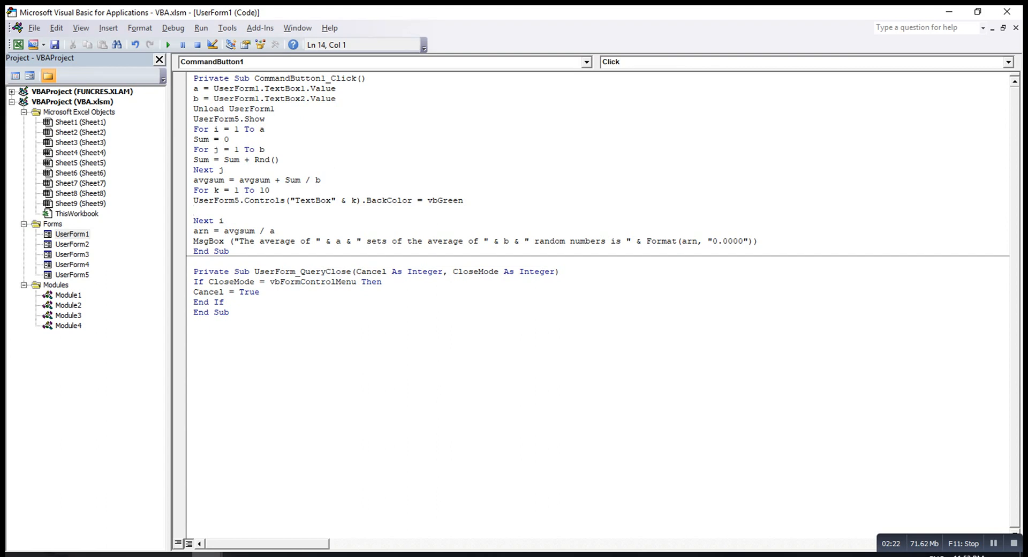
# Step: Start UserForm5.Label2.Caption, checking the label name on the Please Wait form
pyautogui.write('u')
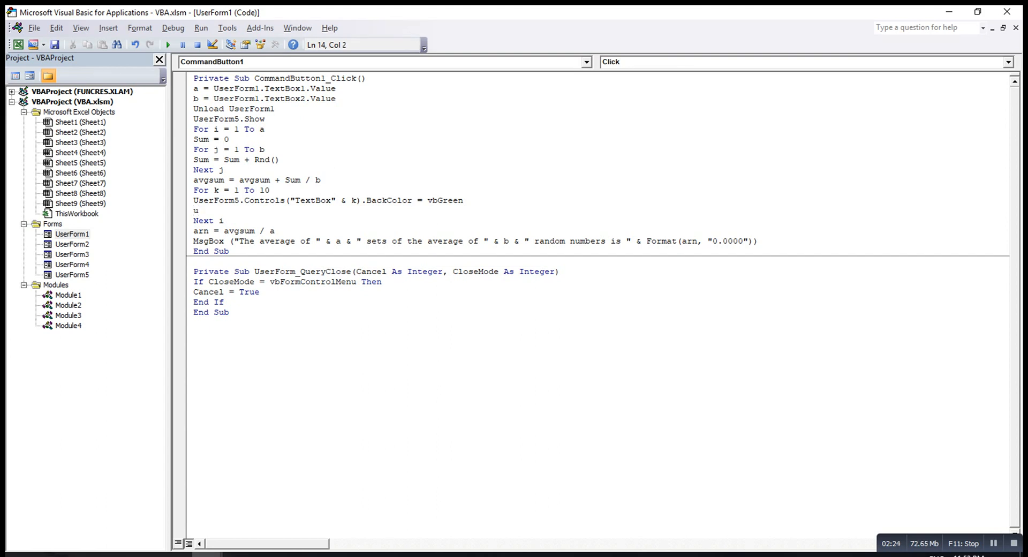
pyautogui.write('ser')
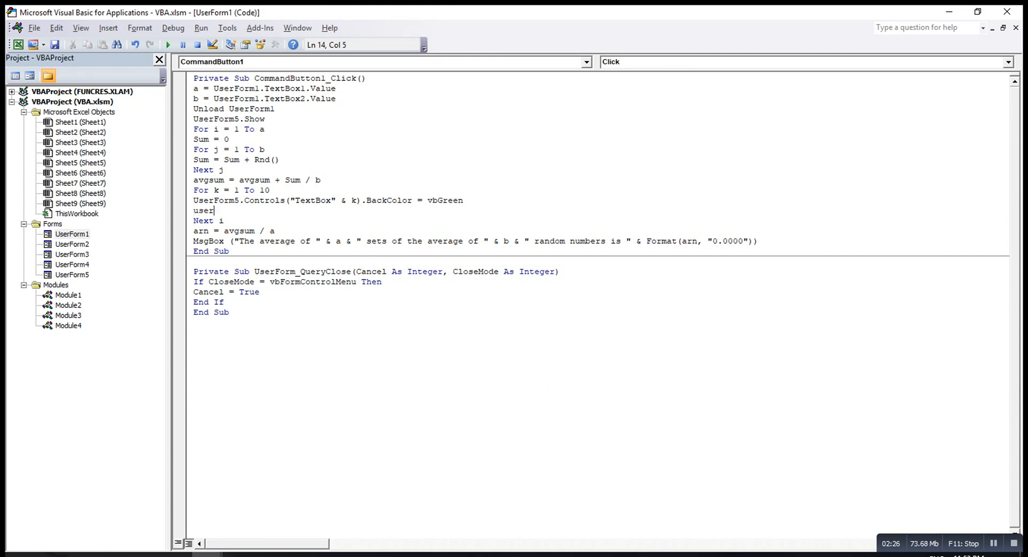
pyautogui.write('form5.Label2')
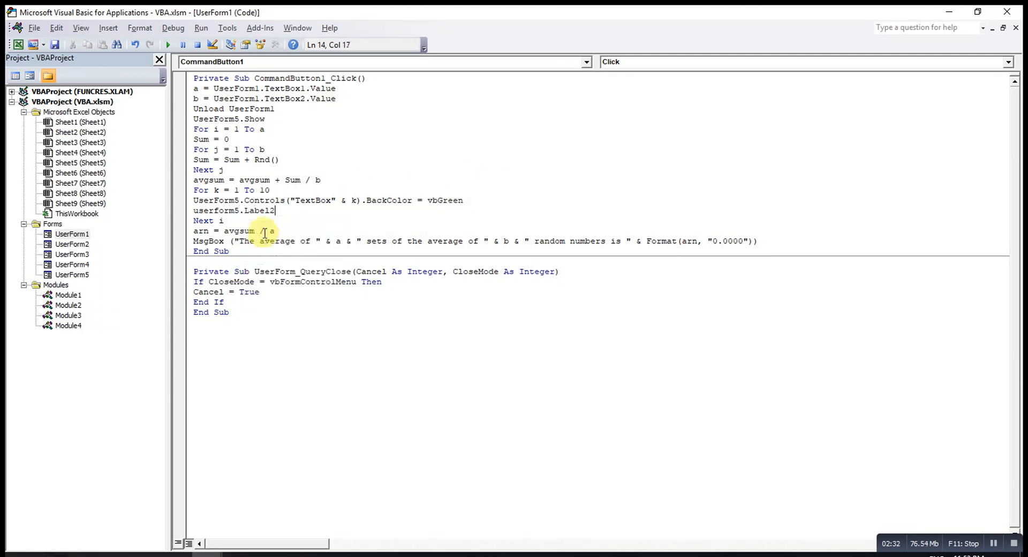
pyautogui.doubleClick(71, 274)
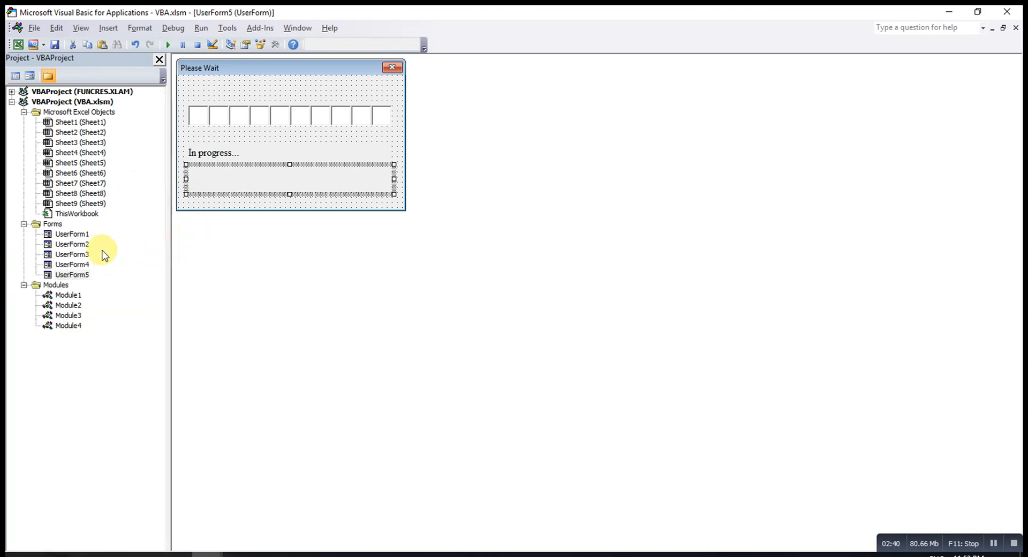
pyautogui.doubleClick(72, 233)
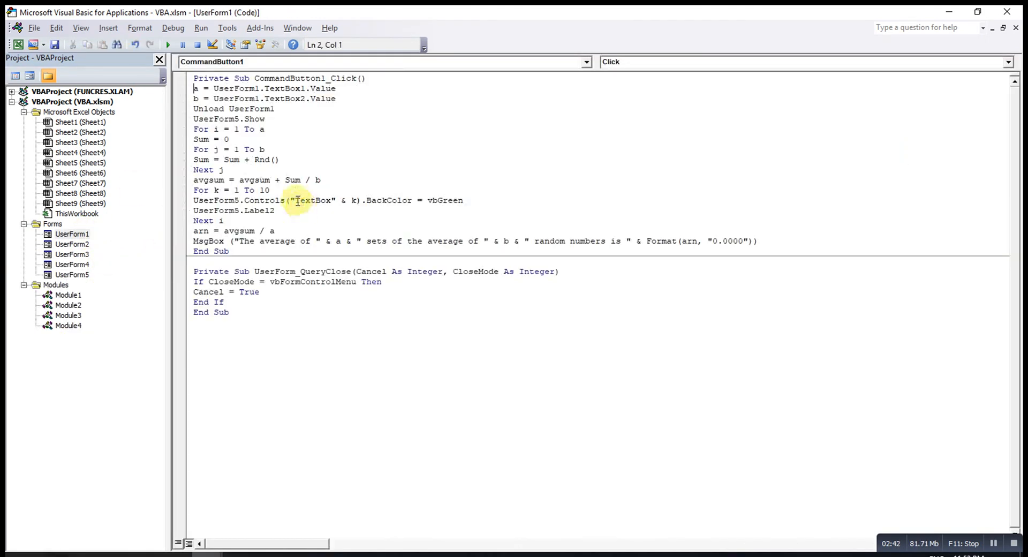
pyautogui.write('.')
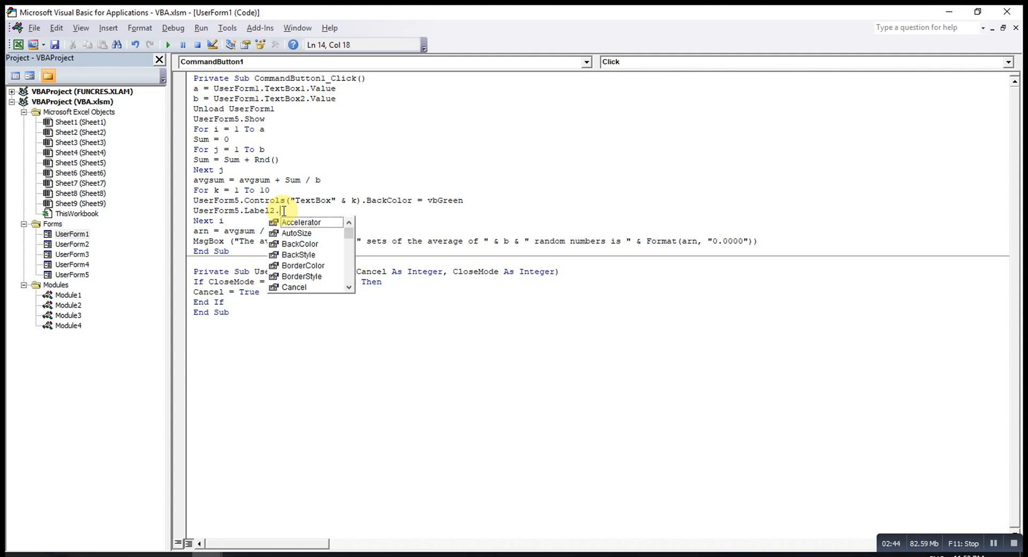
pyautogui.write('caption=')
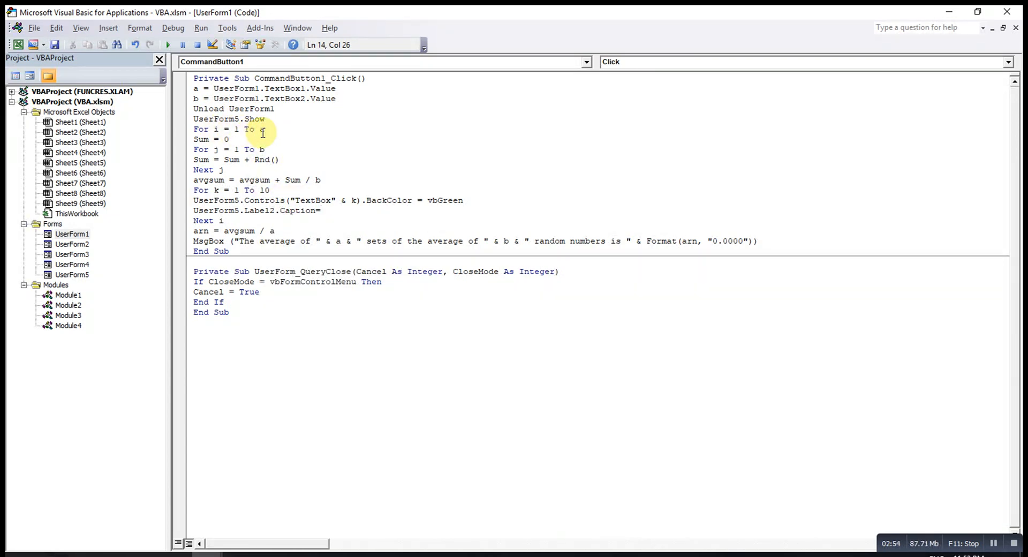
# Step: Set the caption to i / a * 100 & "% completed."
pyautogui.write('i')
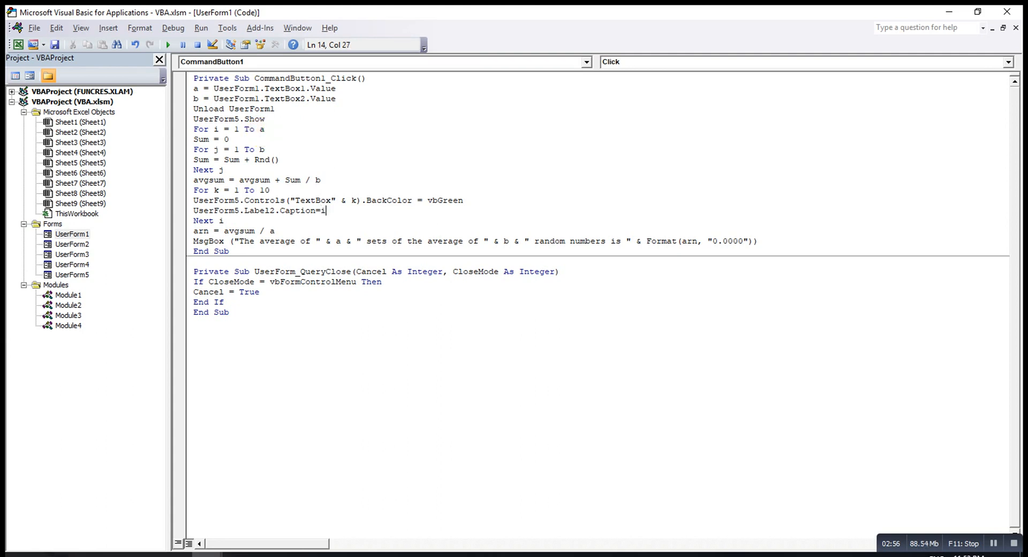
pyautogui.write('/a*')
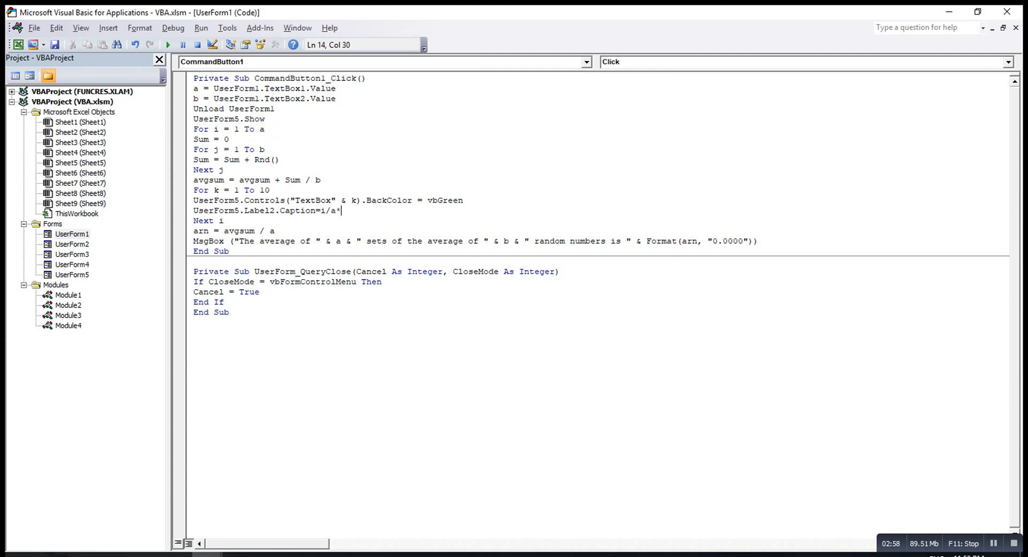
pyautogui.write('100 & "')
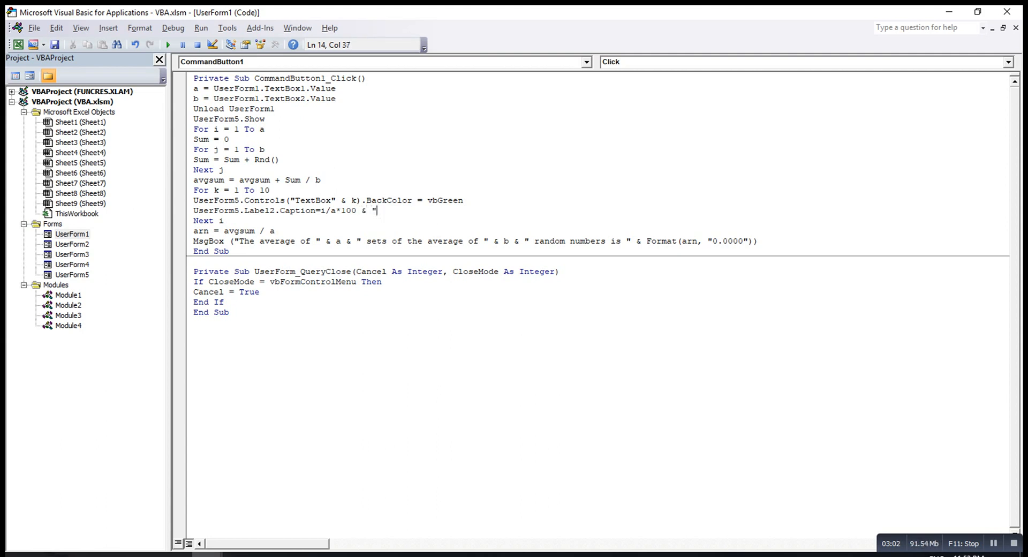
pyautogui.write('%')
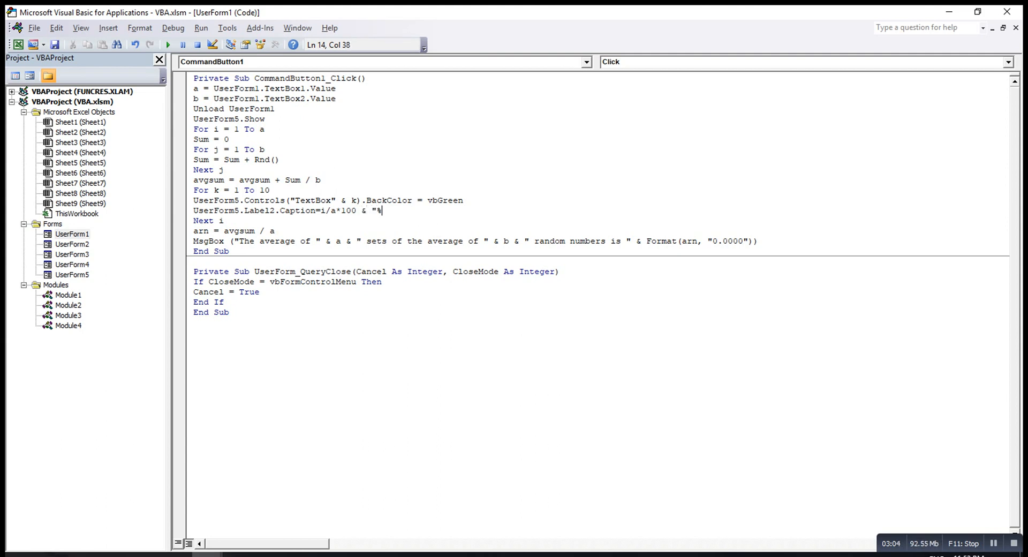
pyautogui.write('complete')
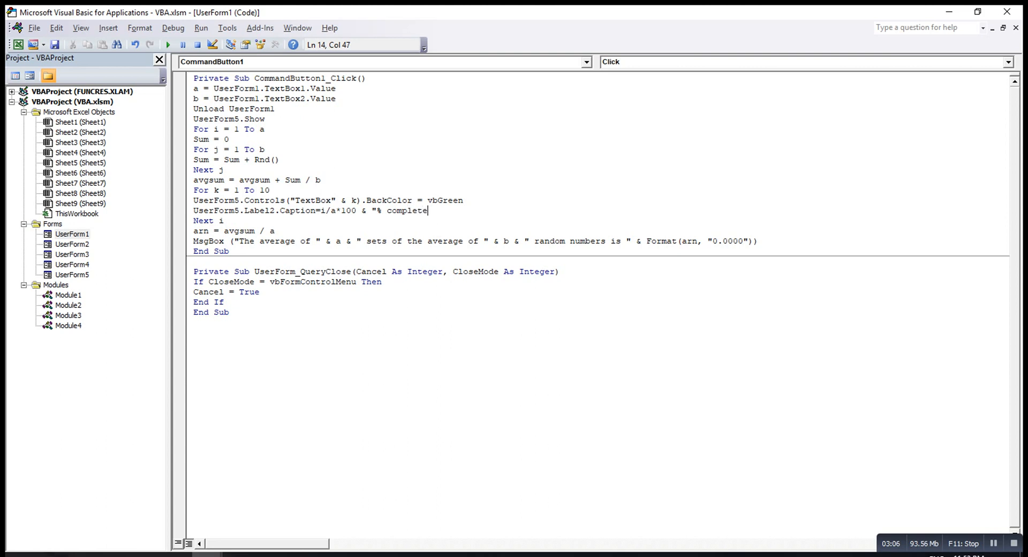
pyautogui.write('d."')
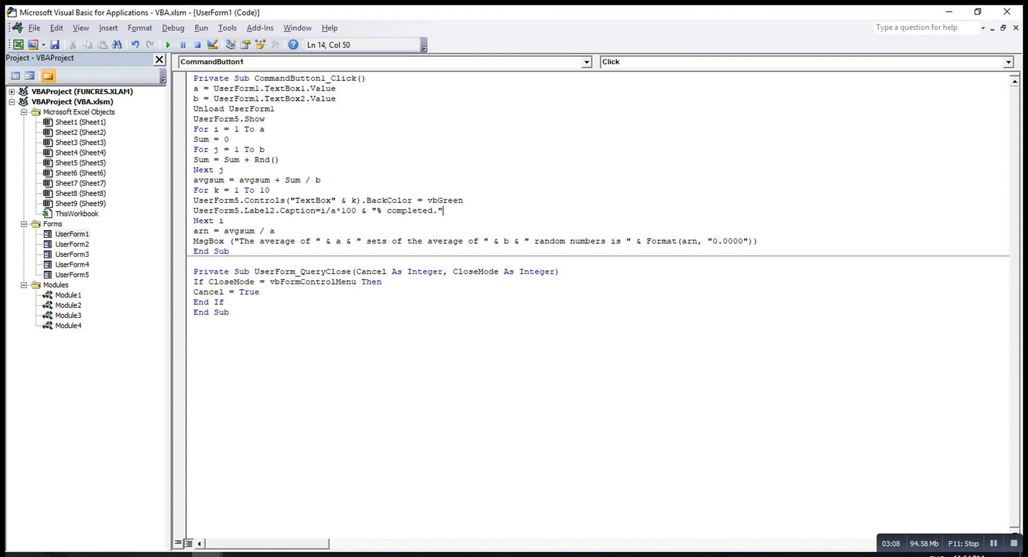
pyautogui.press('Return')
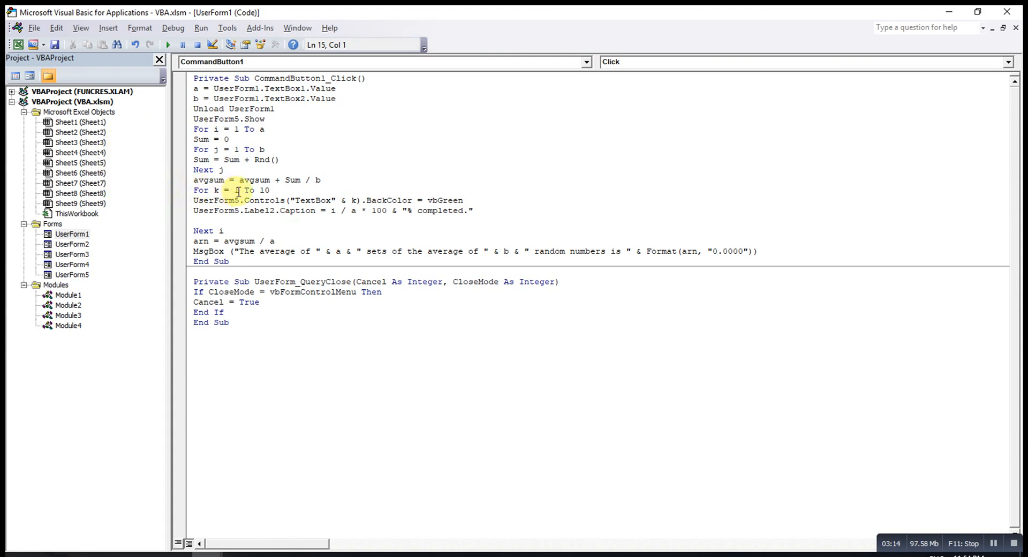
# Step: Close the color loop with Next k and begin c = Application... above it
pyautogui.write('n')
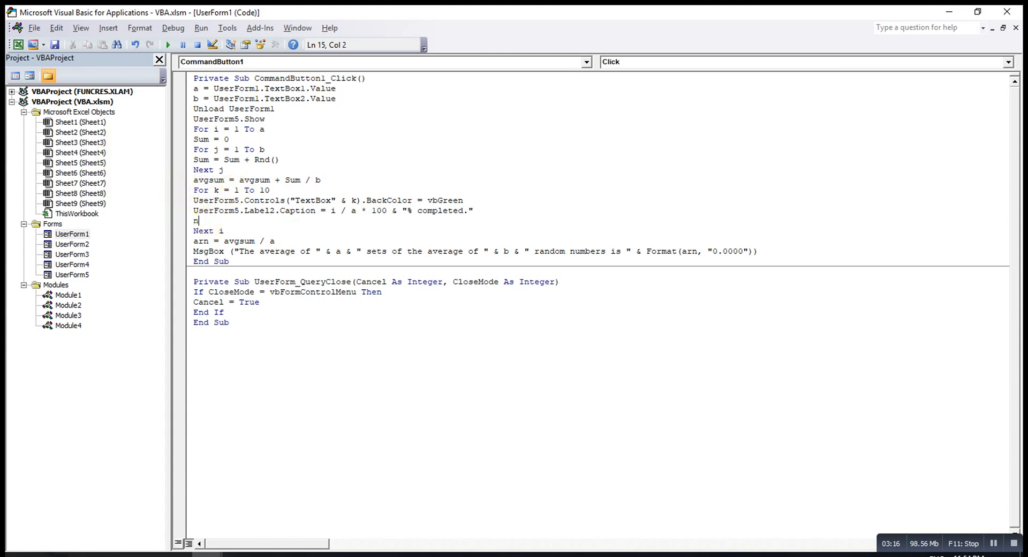
pyautogui.write('ext k')
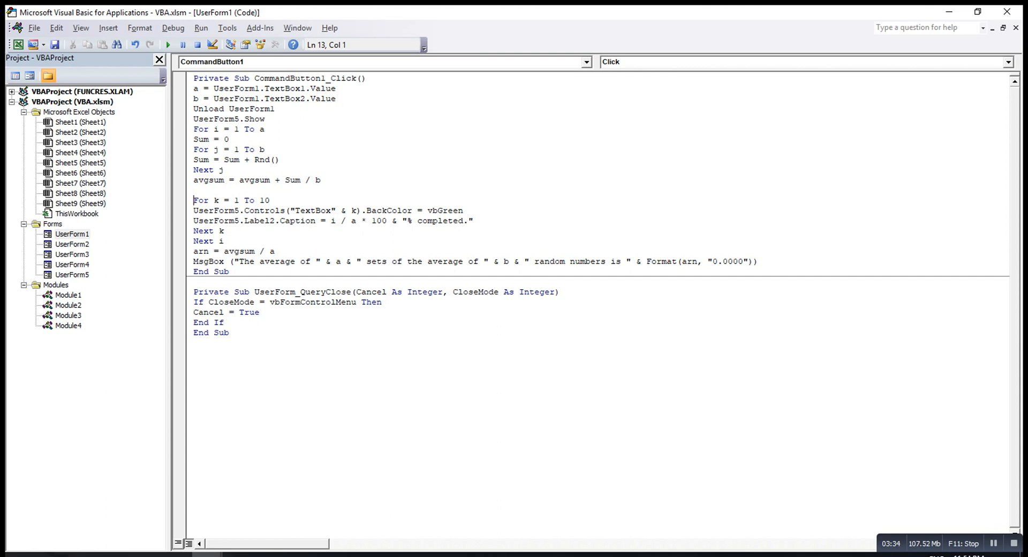
pyautogui.click(194, 190)
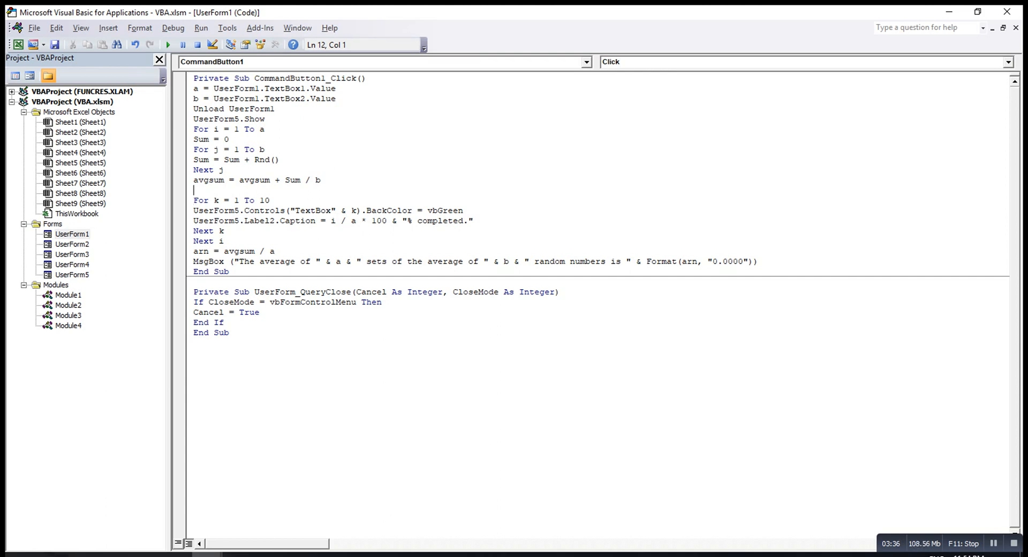
pyautogui.write('c=')
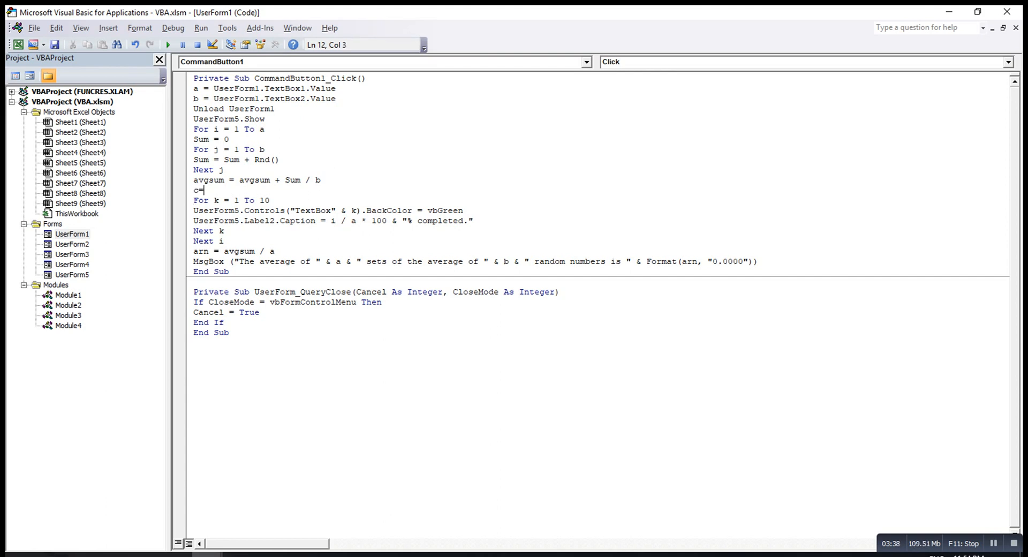
pyautogui.write('app')
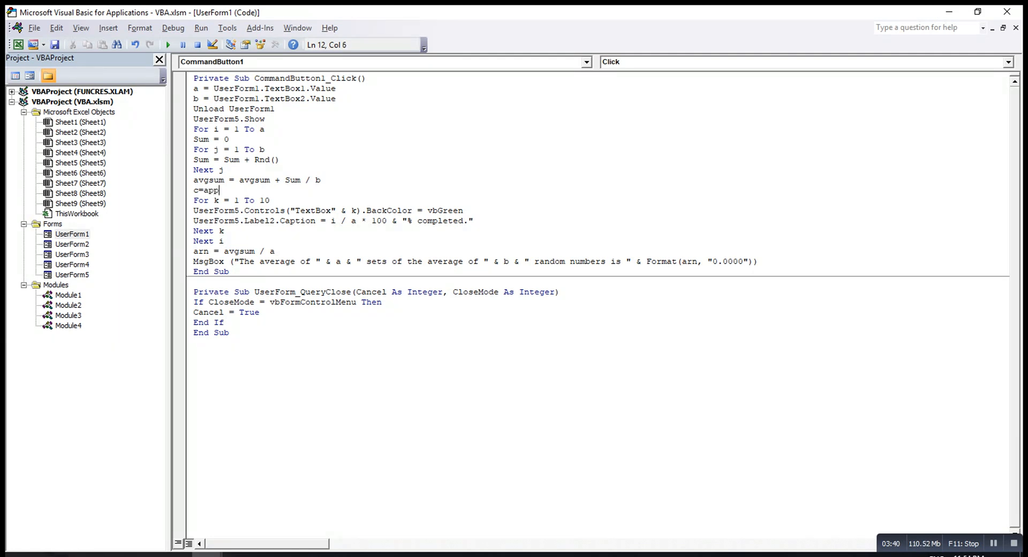
pyautogui.write('lication')
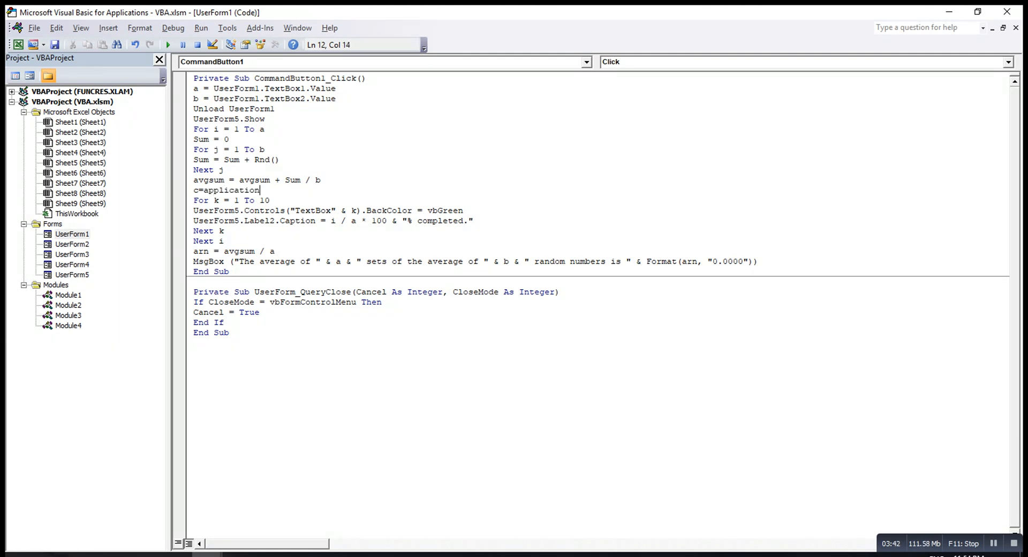
# Step: Complete c = WorksheetFunction.RoundDown(i / a * 100, 0)
pyautogui.write('wo')
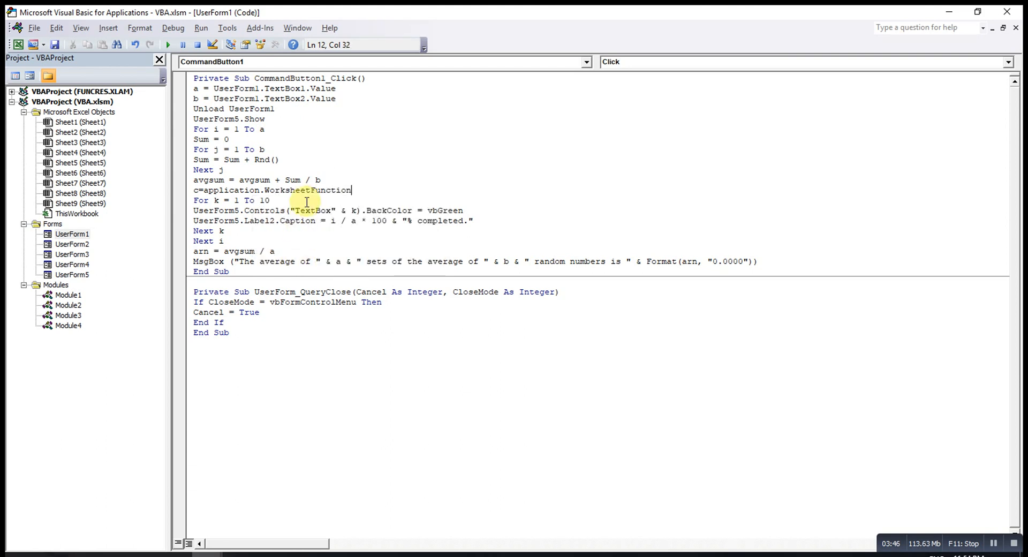
pyautogui.write('.r')
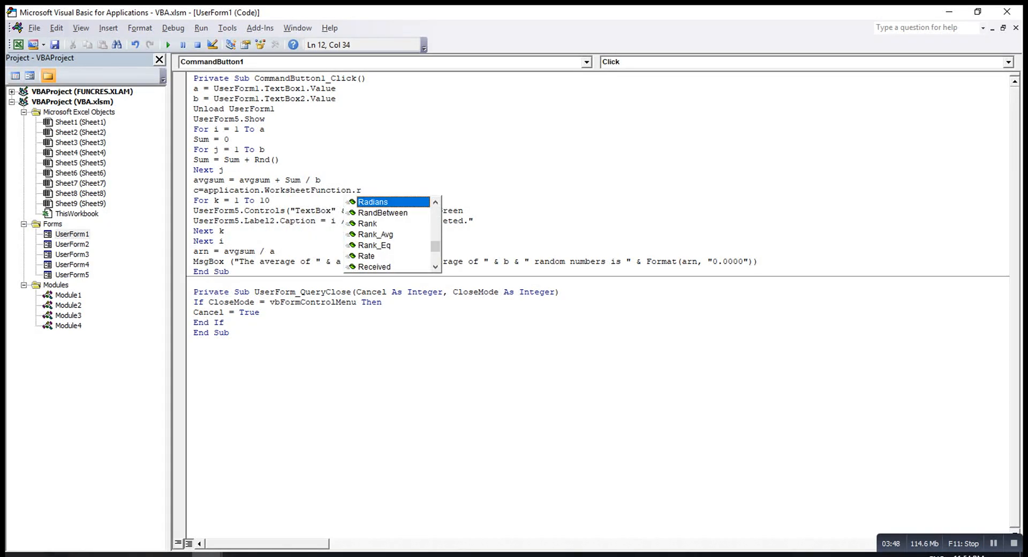
pyautogui.write('oundDown(')
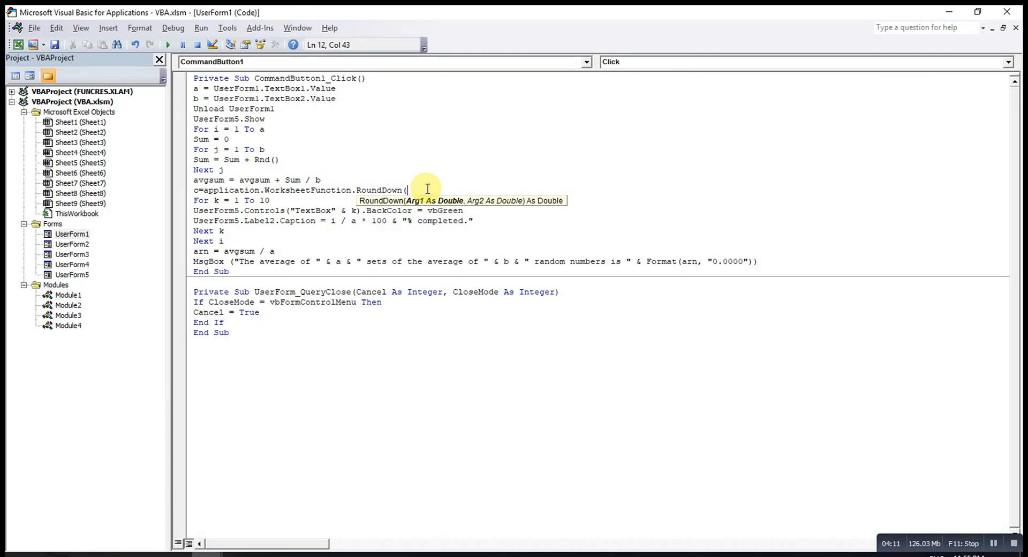
pyautogui.write('i/a')
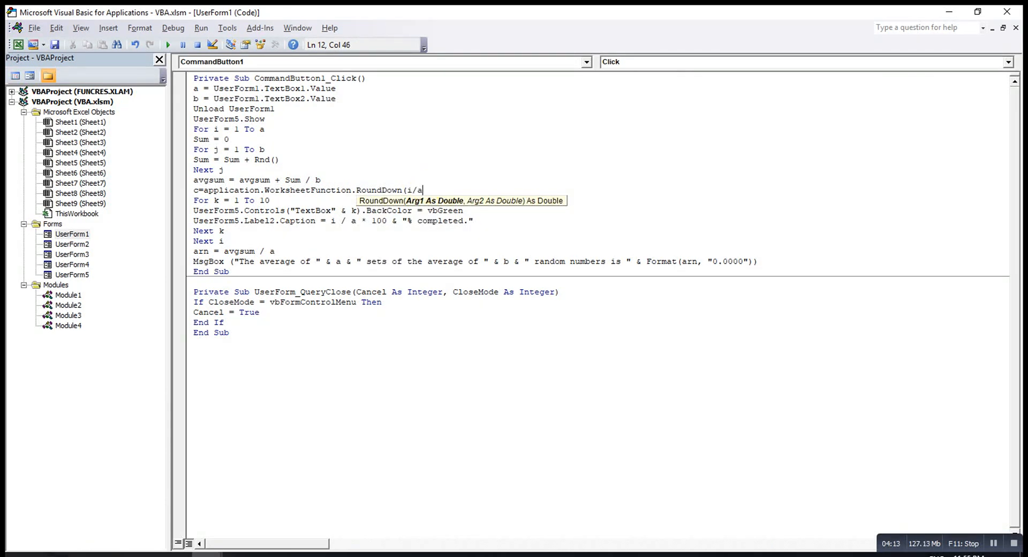
pyautogui.write('*100,')
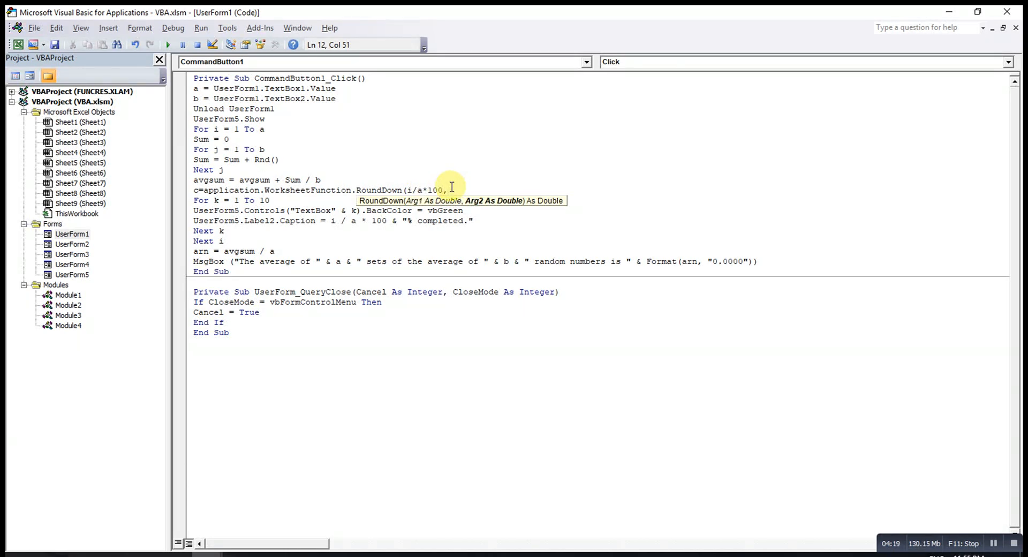
pyautogui.write('0)')
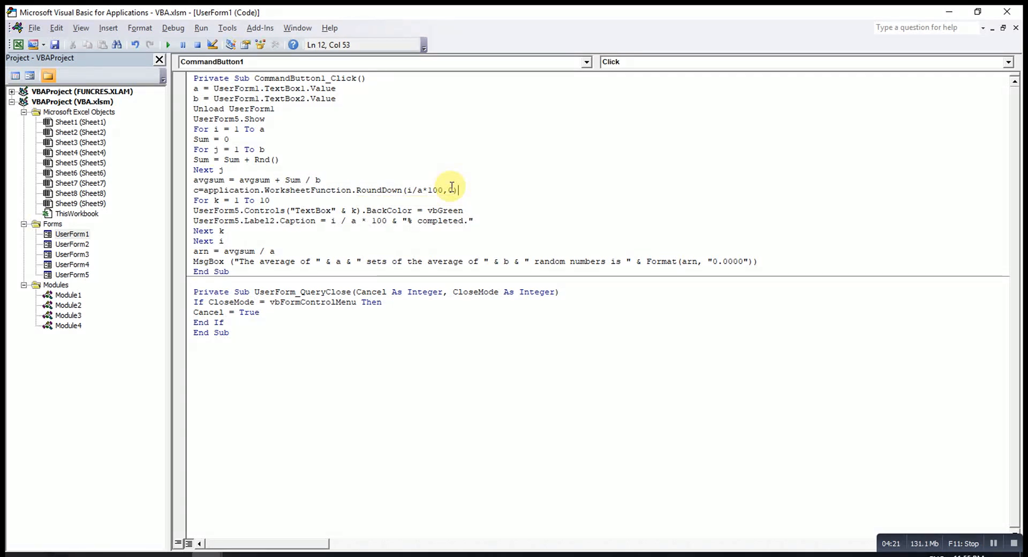
pyautogui.press('Return')
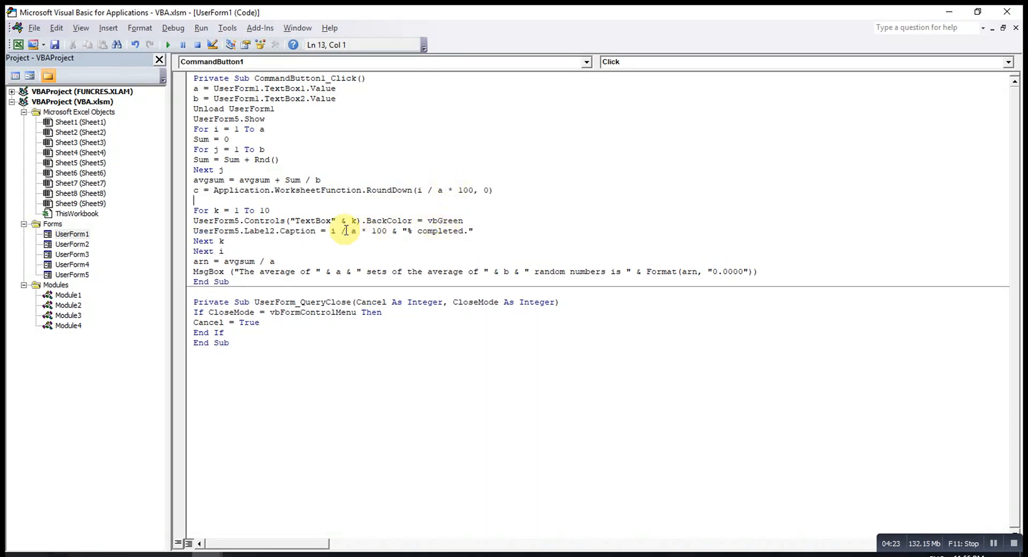
# Step: Make Label2's caption use c and the textbox loop run For k = 1 To d
pyautogui.moveTo(331, 231); pyautogui.dragTo(393, 232)
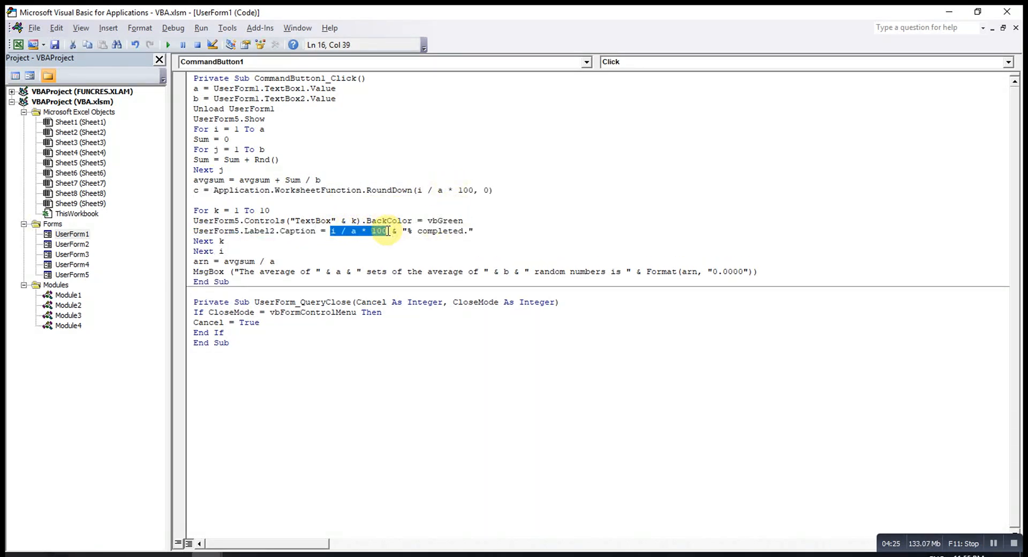
pyautogui.write('c')
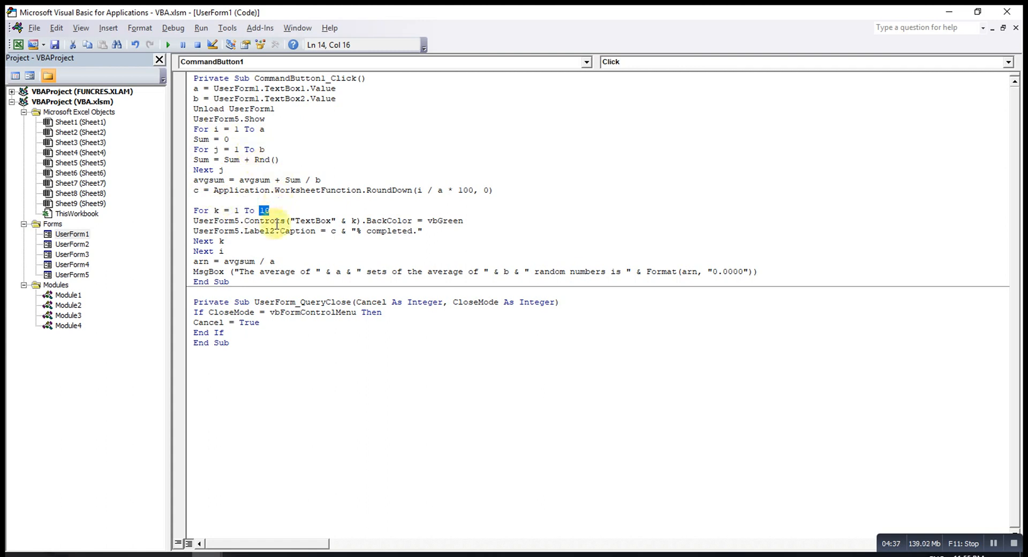
pyautogui.moveTo(387, 213)
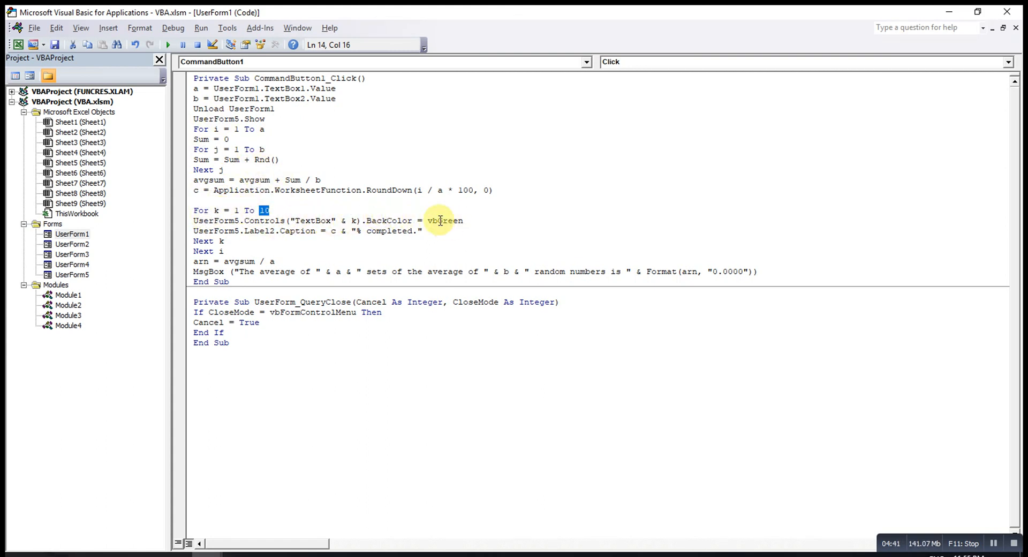
pyautogui.moveTo(295, 211)
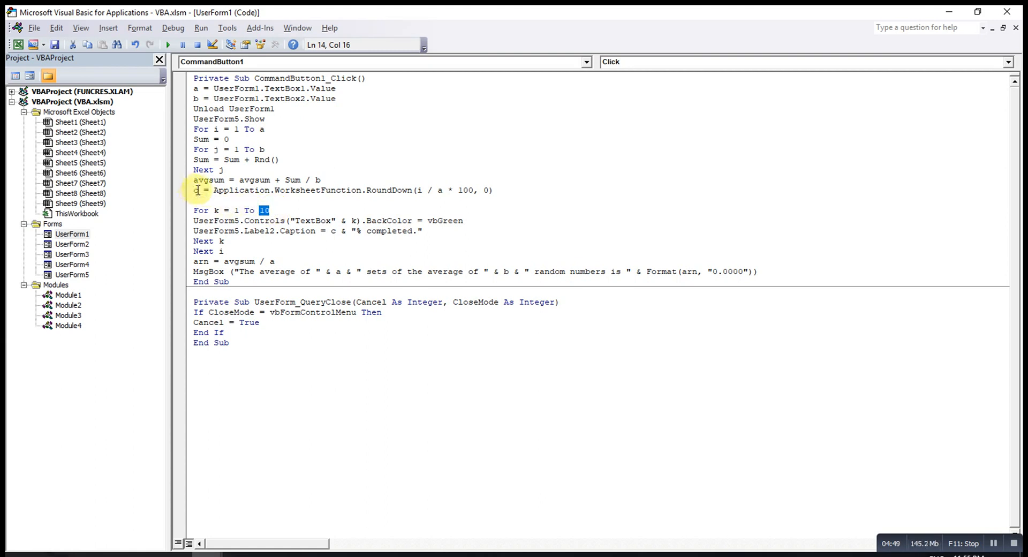
pyautogui.click(417, 191)
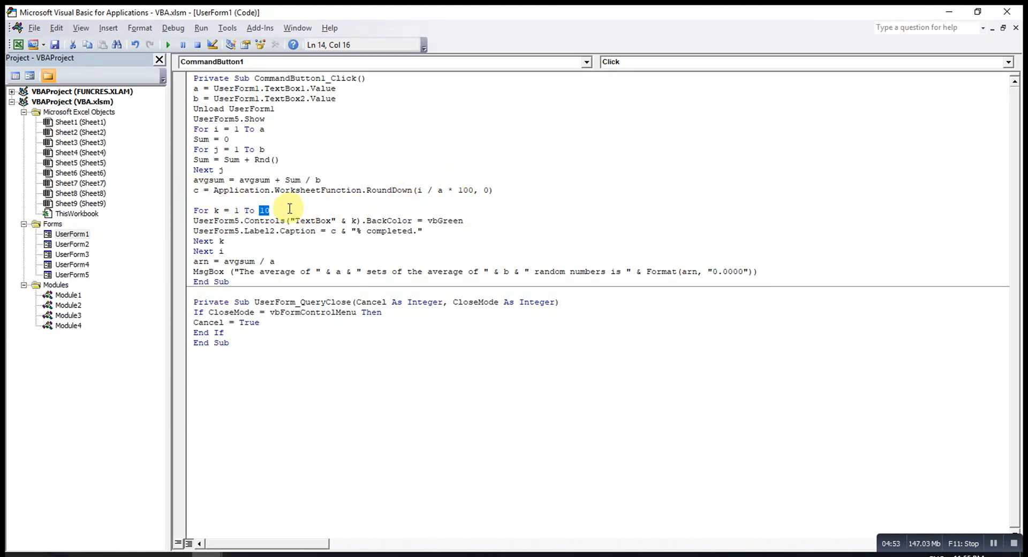
pyautogui.write('d')
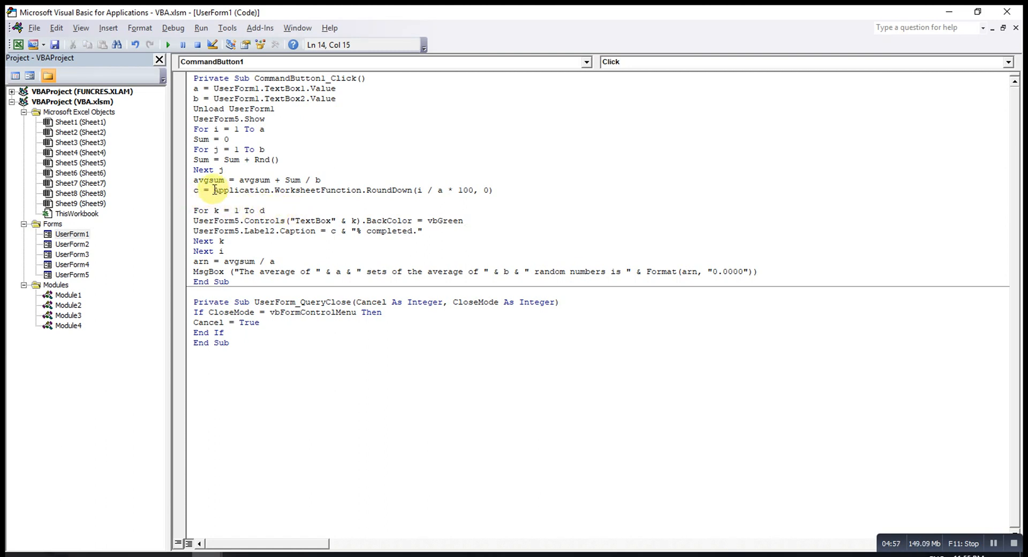
# Step: Add d = Application.WorksheetFunction.RoundDown(c / 10, 0) below the c line
pyautogui.moveTo(214, 190); pyautogui.dragTo(493, 189)
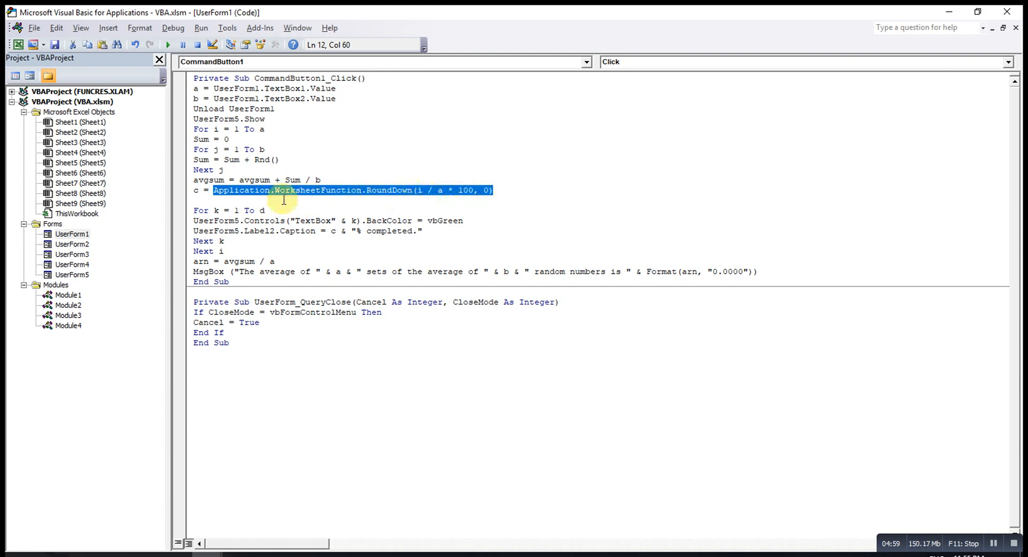
pyautogui.click(197, 200)
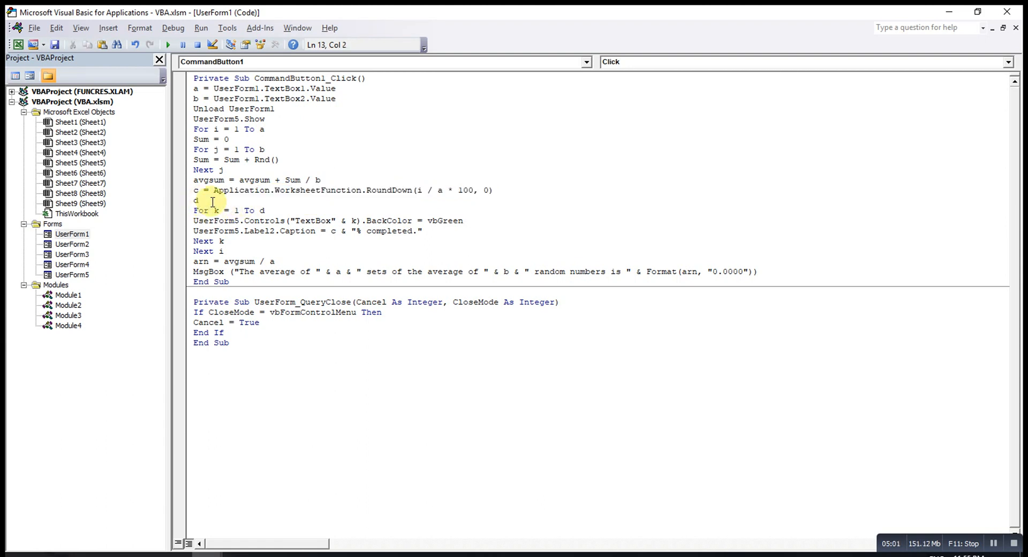
pyautogui.write('=Application.WorksheetFunction.RoundDown(i / a * 100, 0)')
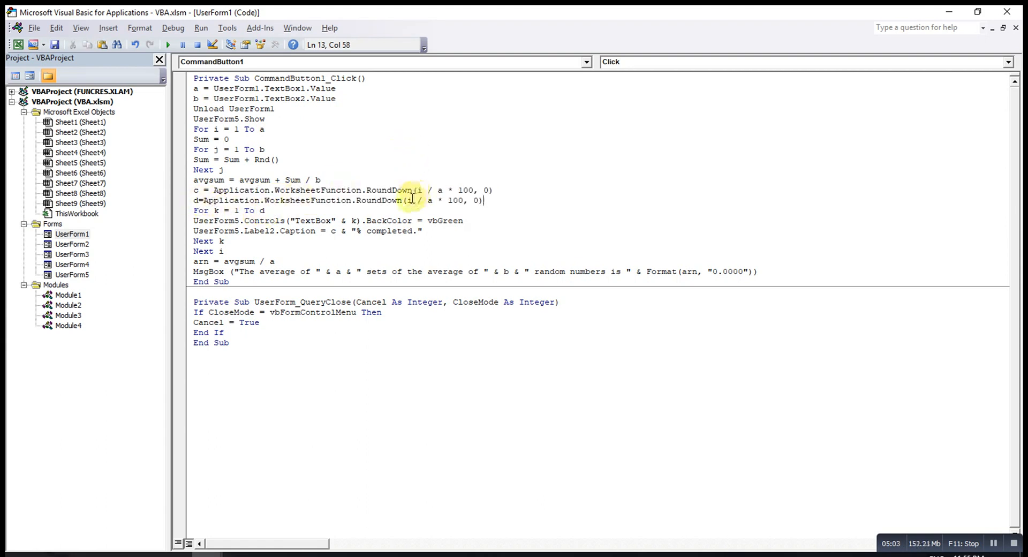
pyautogui.moveTo(478, 201); pyautogui.dragTo(406, 200)
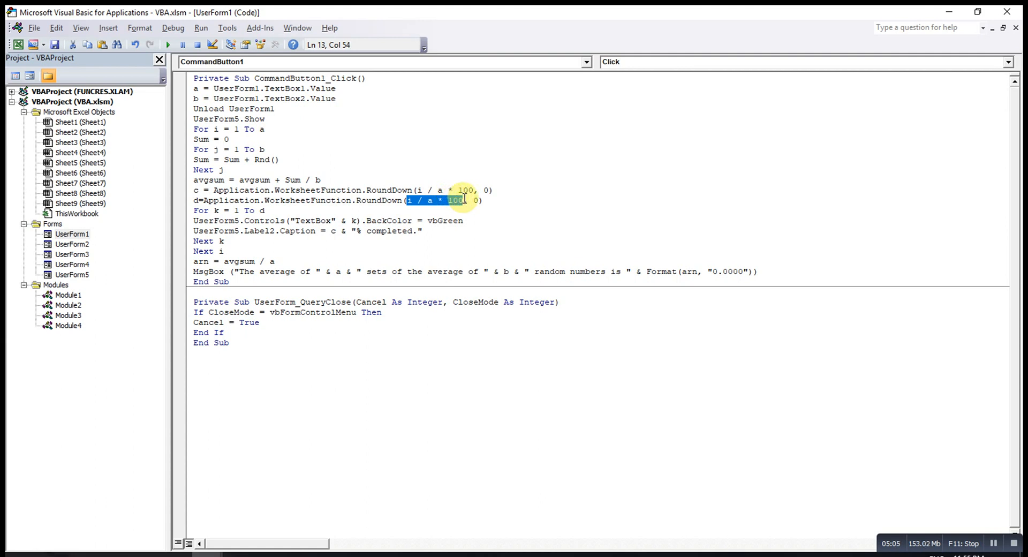
pyautogui.write('c/1')
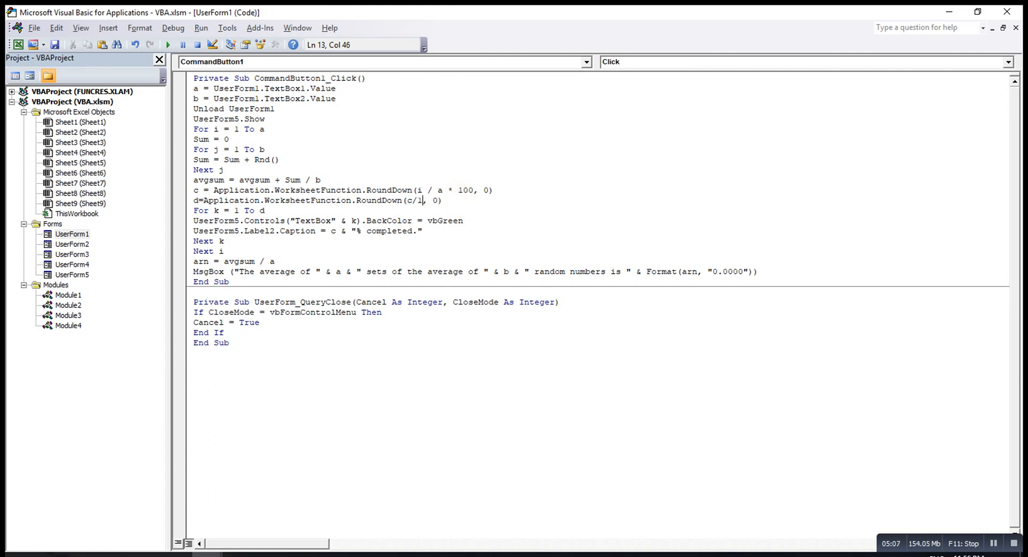
pyautogui.write('0')
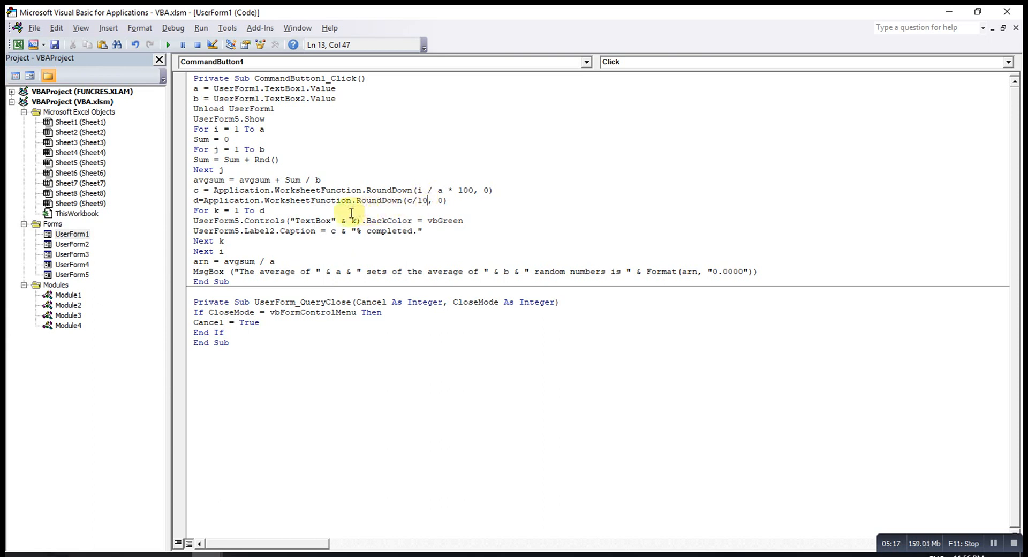
pyautogui.moveTo(437, 220)
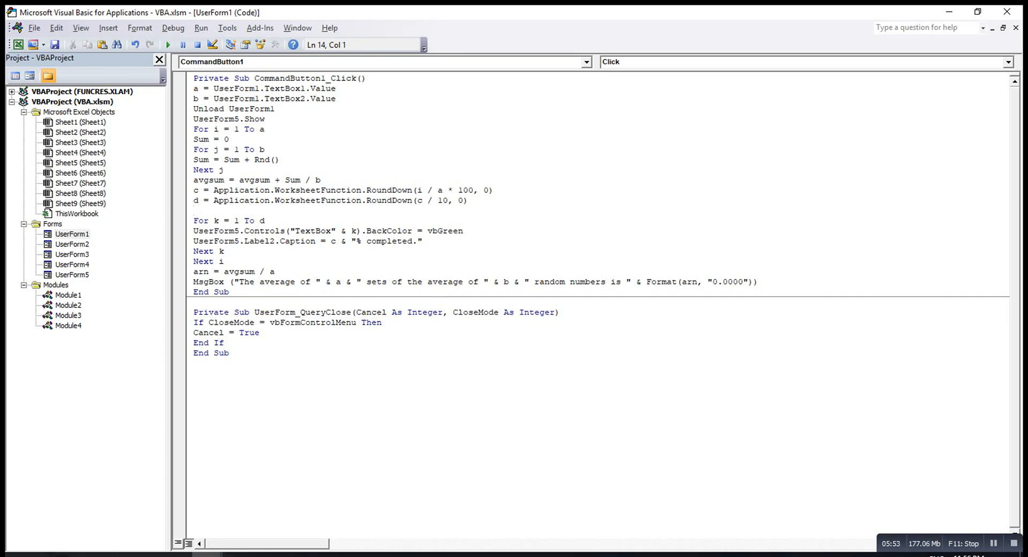
# Step: Wrap the For k colouring loop in If c >= 10 Then … End If
pyautogui.write('if')
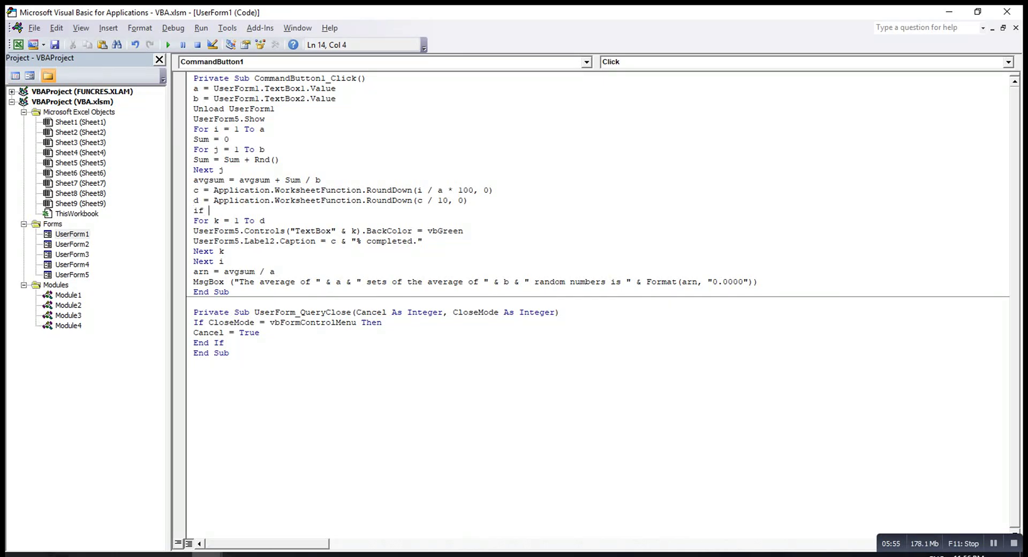
pyautogui.write('c>=')
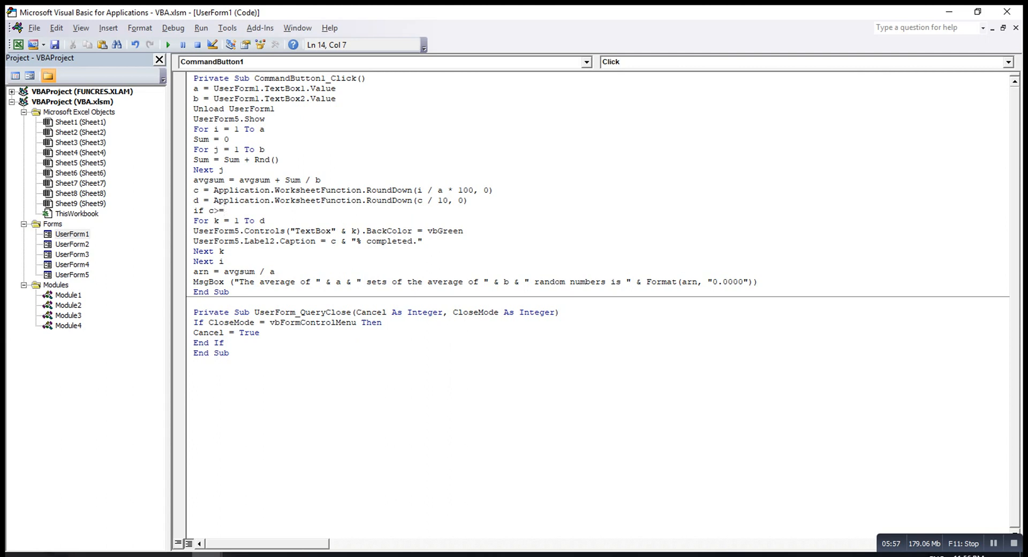
pyautogui.write('10 then')
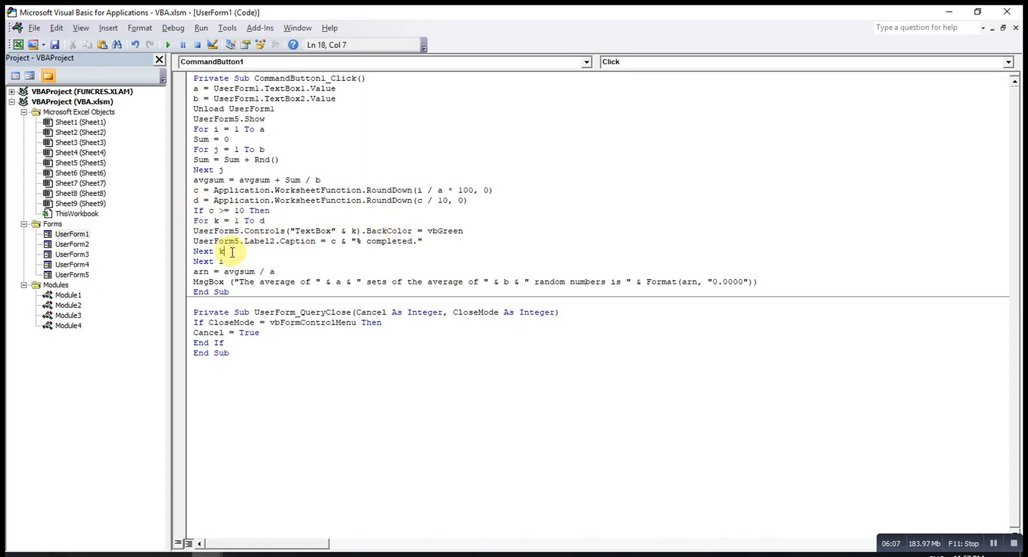
pyautogui.write('end i')
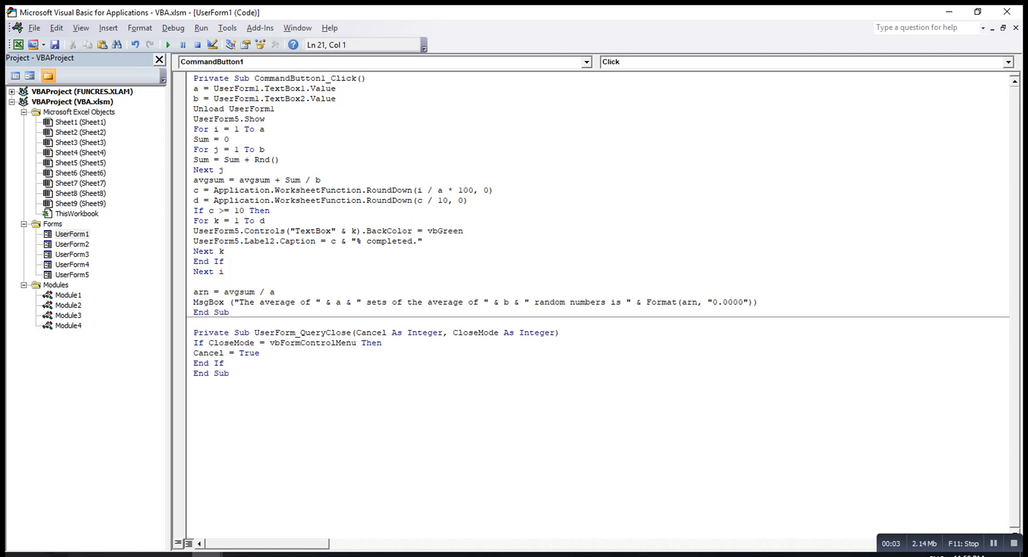
# Step: Add Unload UserForm5 after the outer Next i loop
pyautogui.write('u')
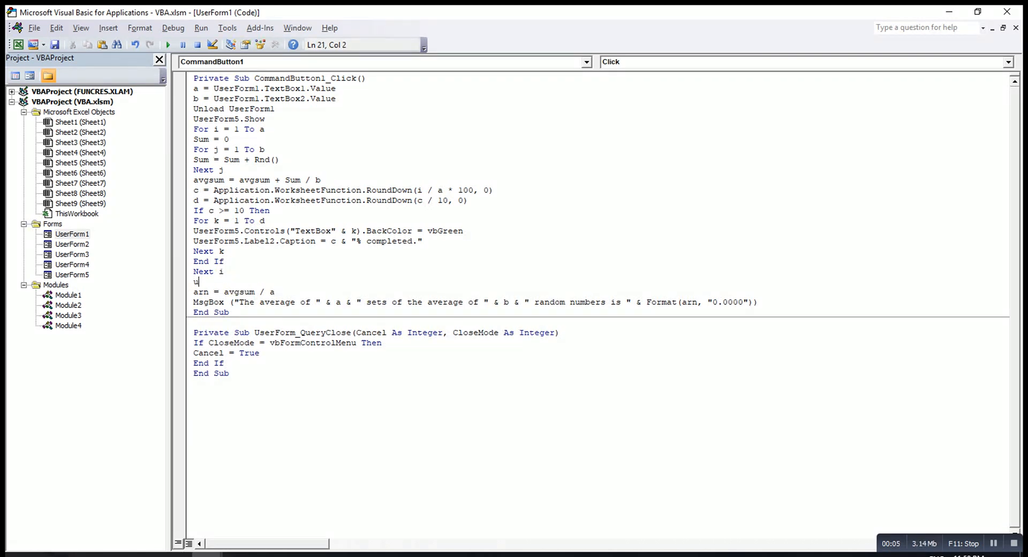
pyautogui.write('nload user')
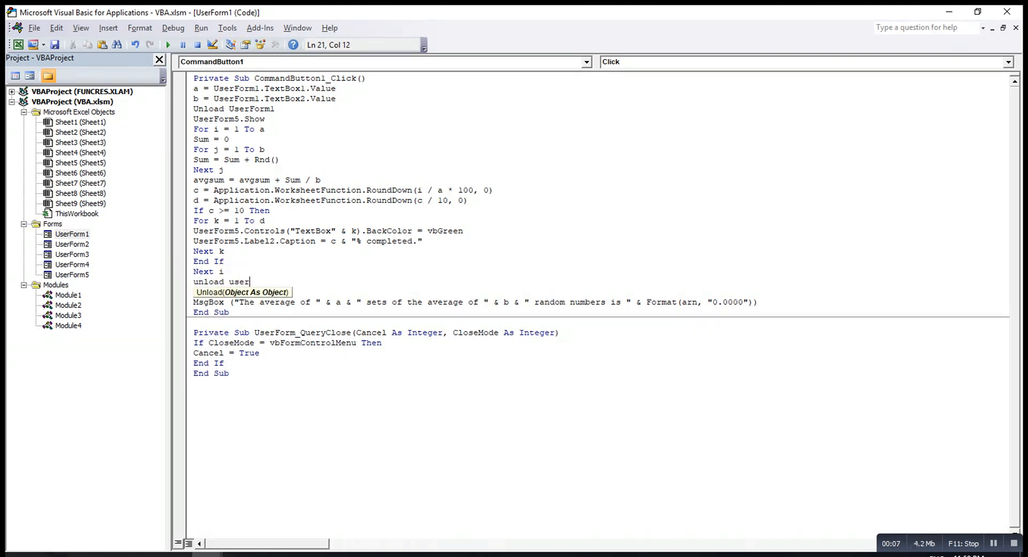
pyautogui.write('form')
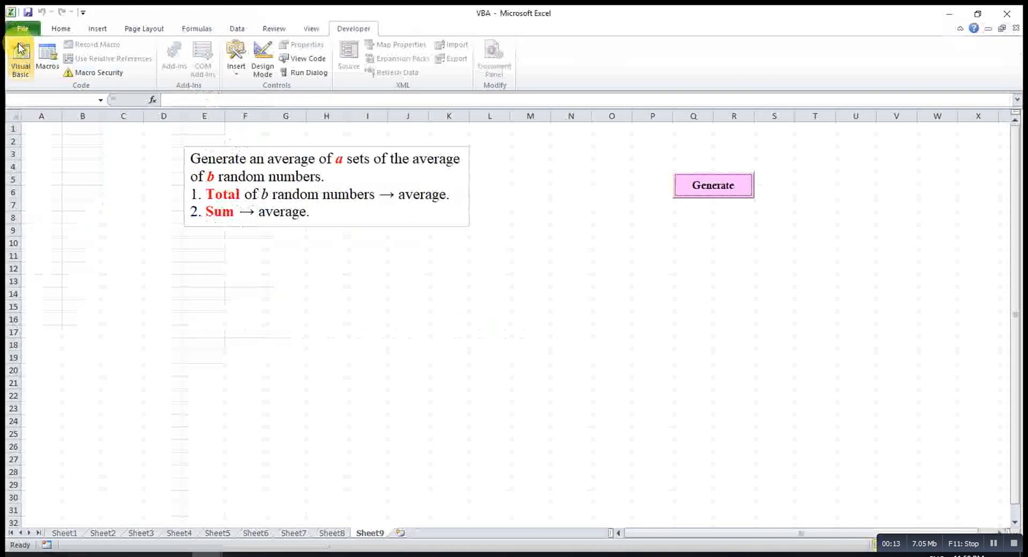
pyautogui.click(713, 185)
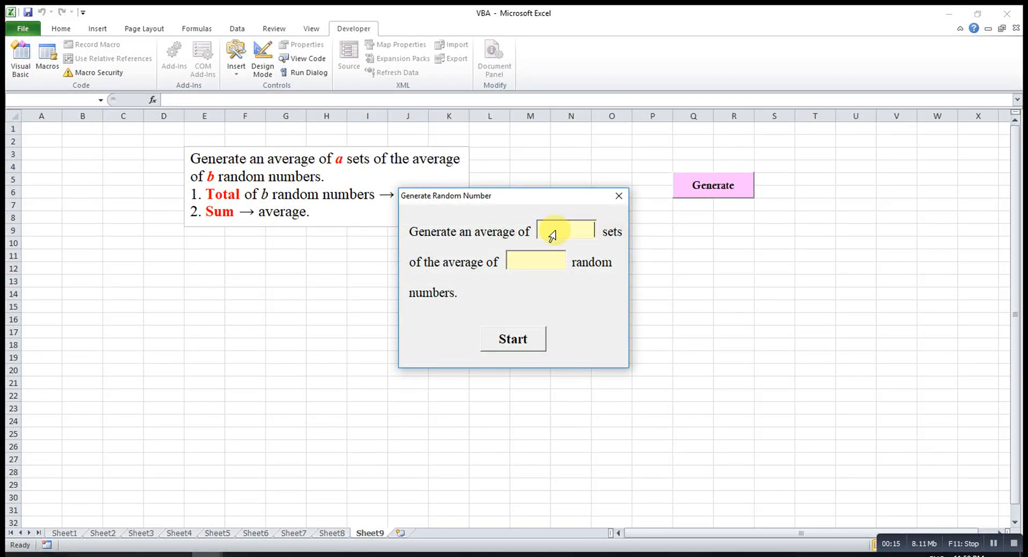
pyautogui.write('10000')
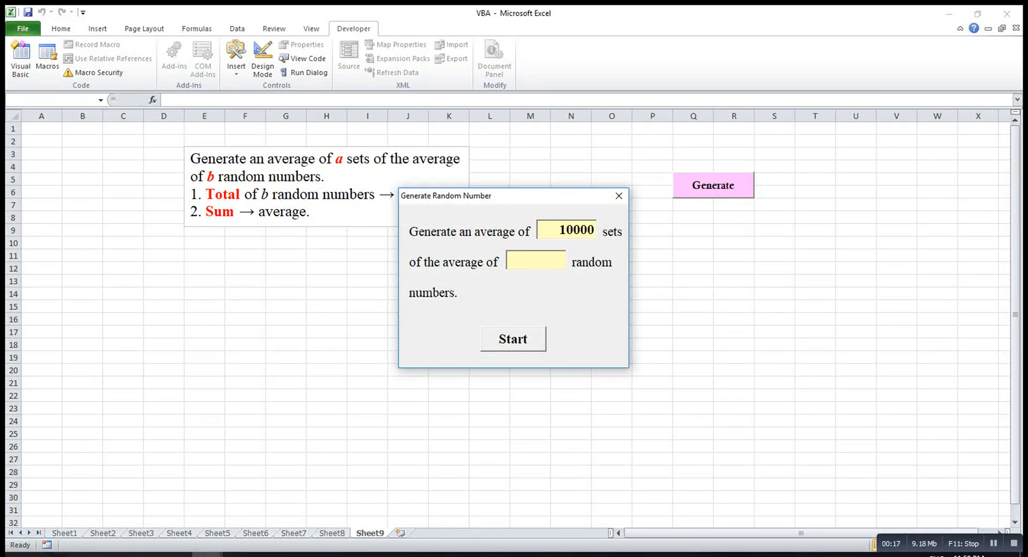
pyautogui.write('1000')
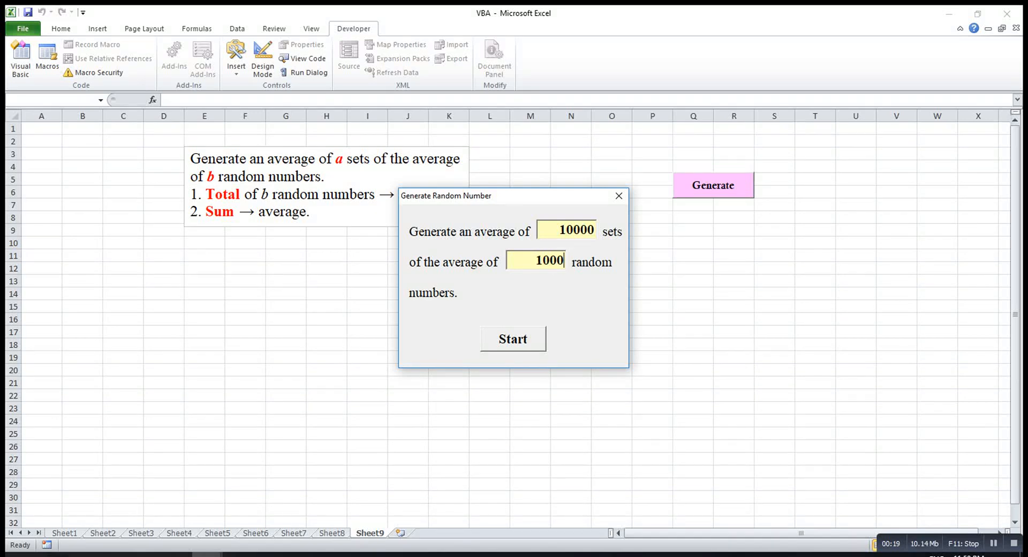
pyautogui.click(513, 340)
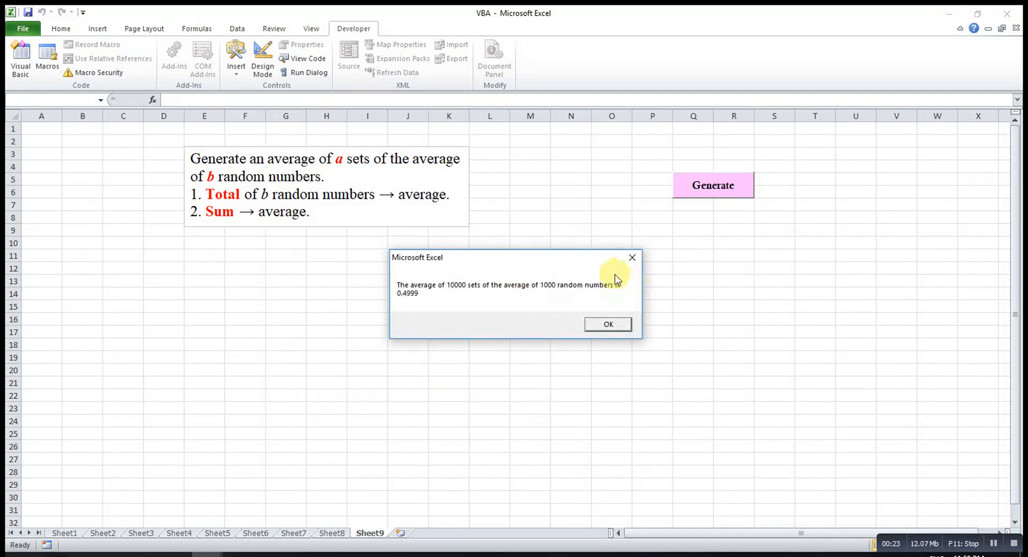
pyautogui.click(606, 324)
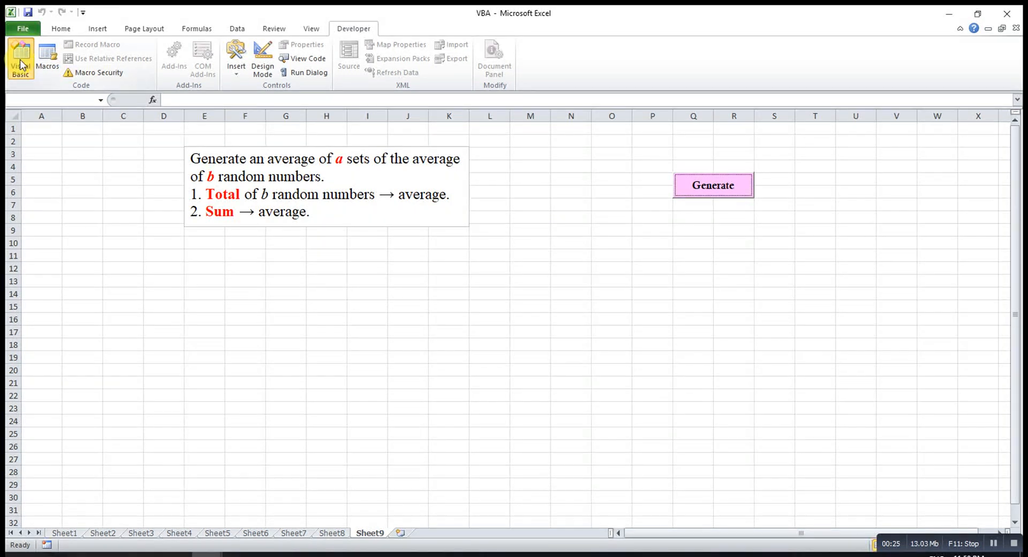
# Step: Insert DoEvents as the first line inside the For k colouring loop
pyautogui.click(19, 59)
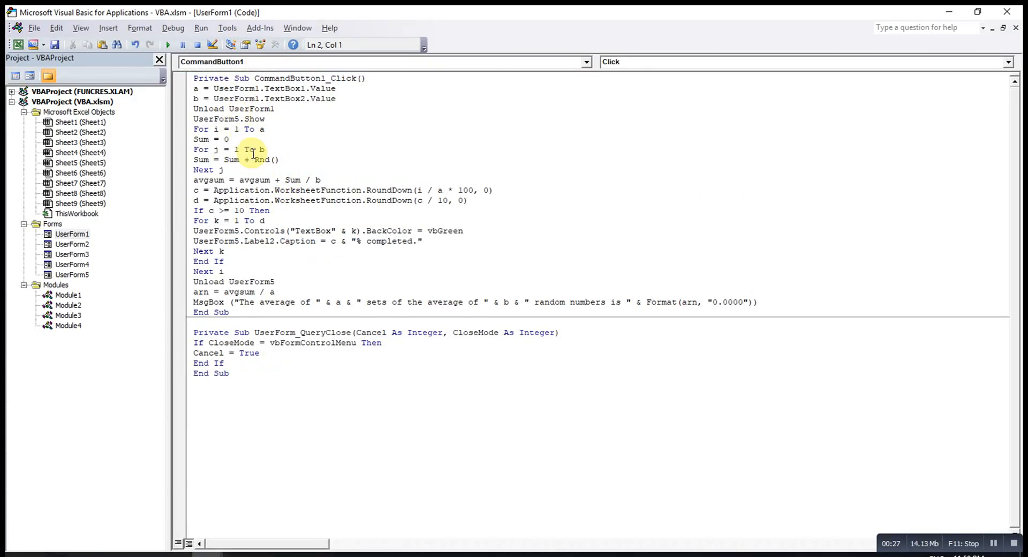
pyautogui.moveTo(262, 219)
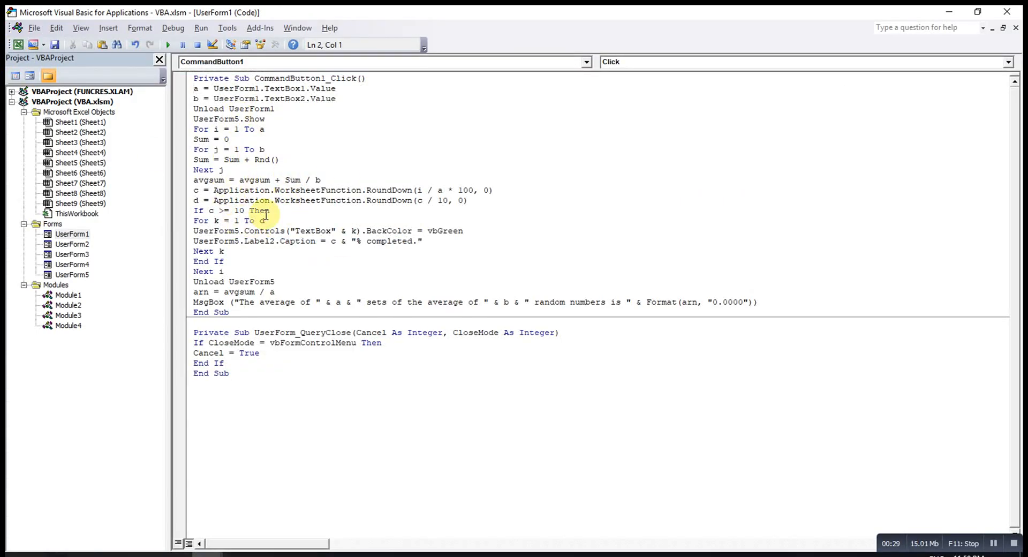
pyautogui.moveTo(193, 230); pyautogui.dragTo(423, 241)
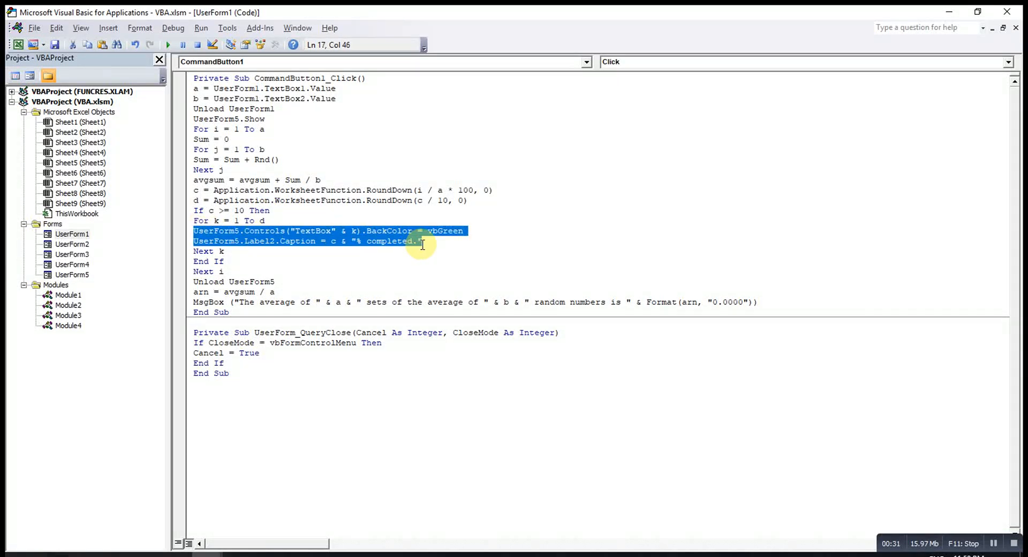
pyautogui.click(277, 221)
pyautogui.write('Doevents')
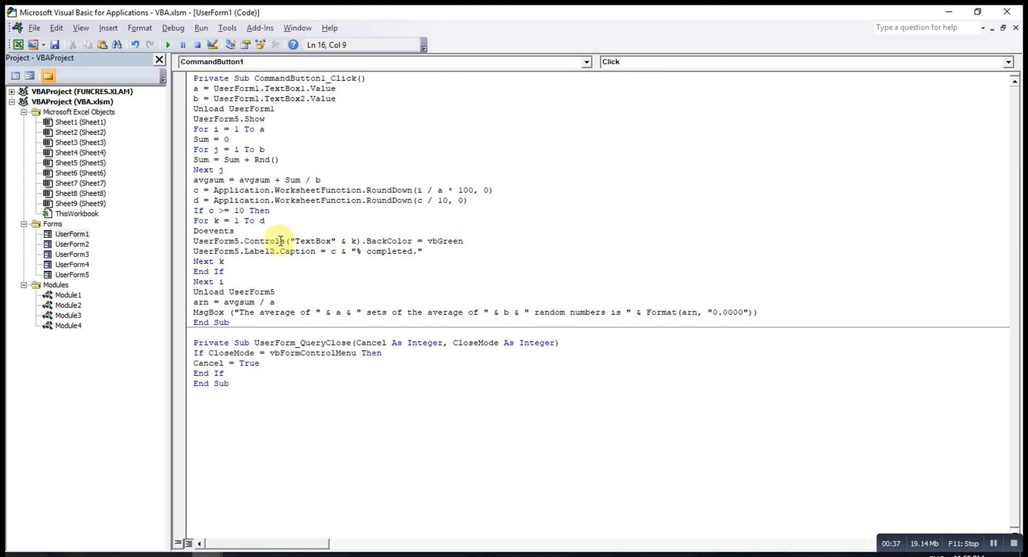
pyautogui.moveTo(193, 231); pyautogui.dragTo(282, 241)
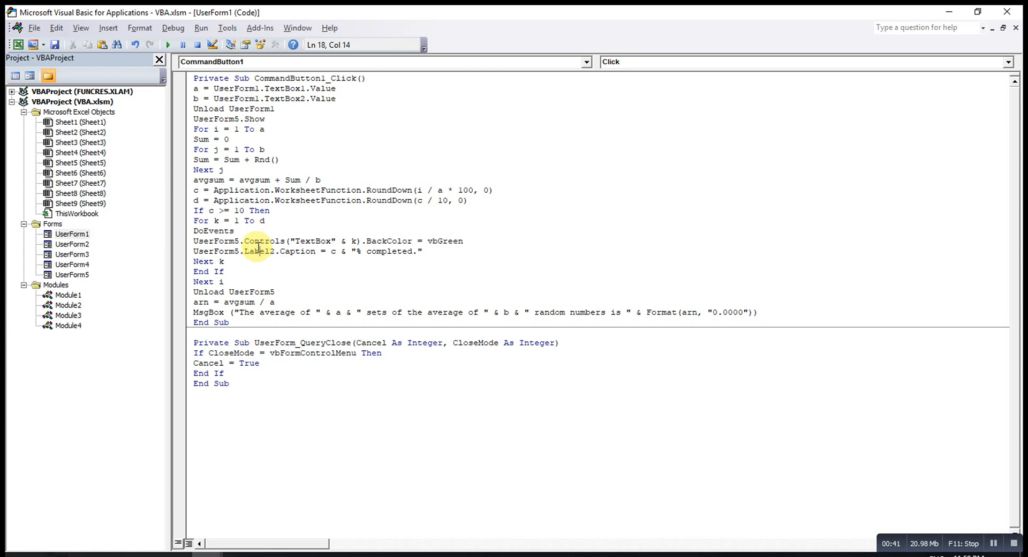
pyautogui.moveTo(18, 44)
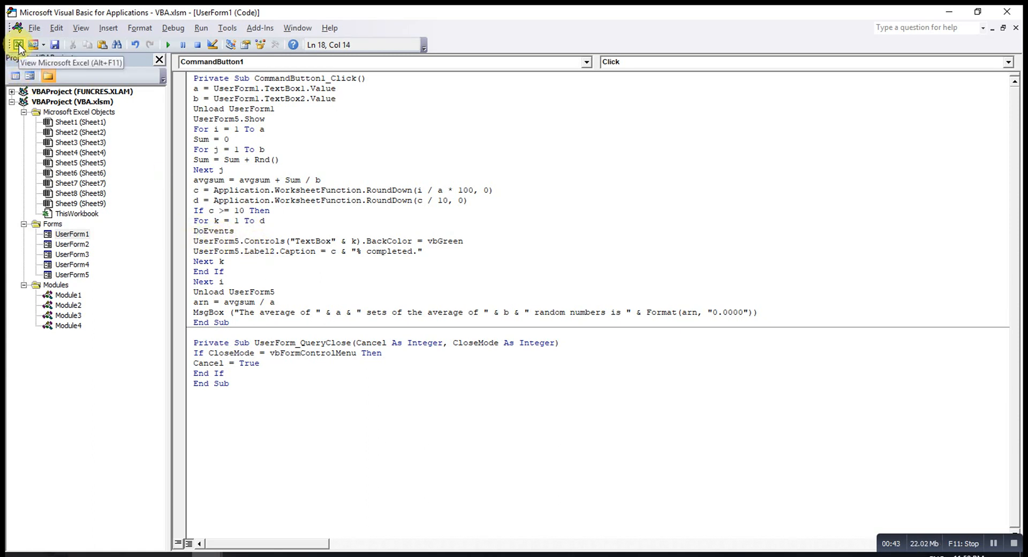
# Step: Run the form for 10000 sets of 1000 random numbers and dismiss the 0.5000 result
pyautogui.click(18, 44)
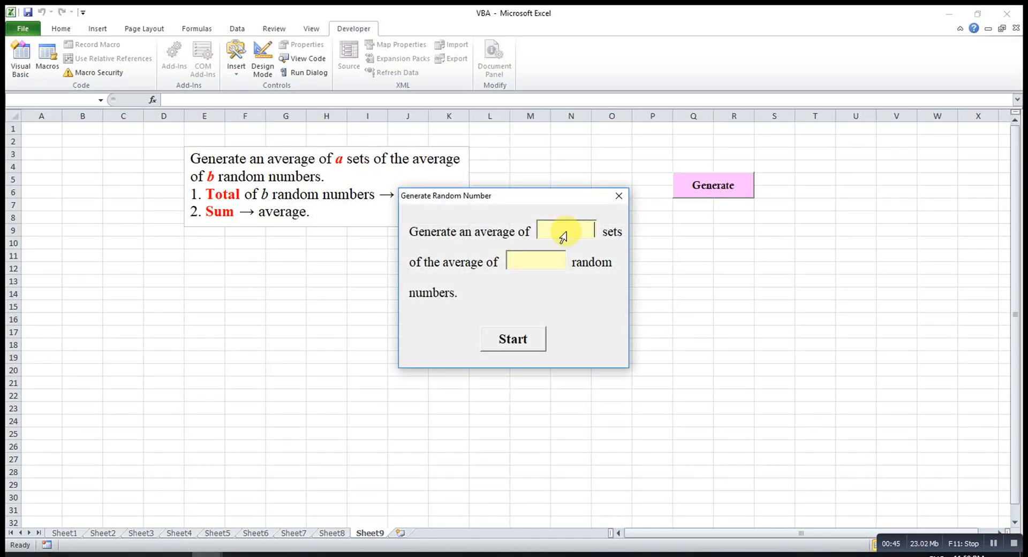
pyautogui.write('10000')
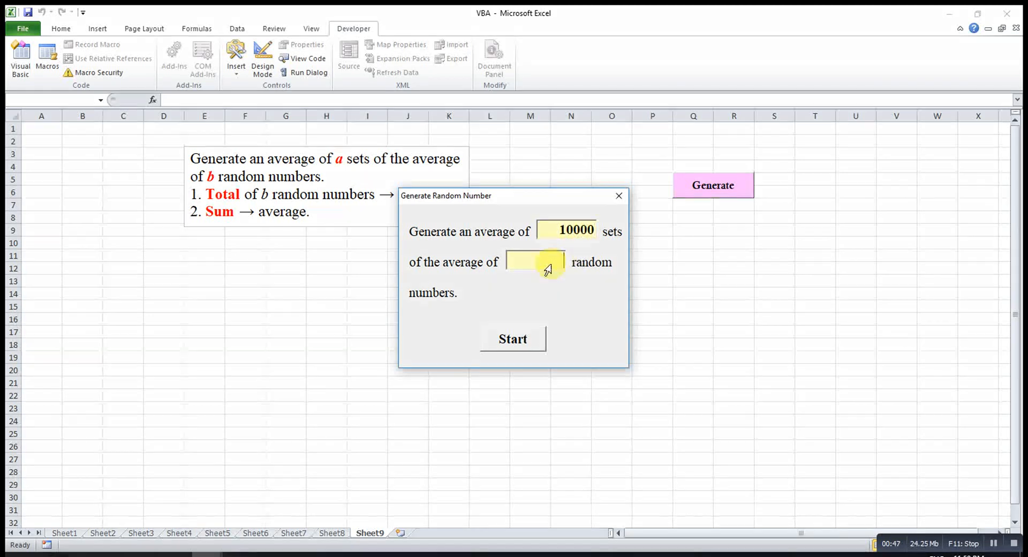
pyautogui.write('1000')
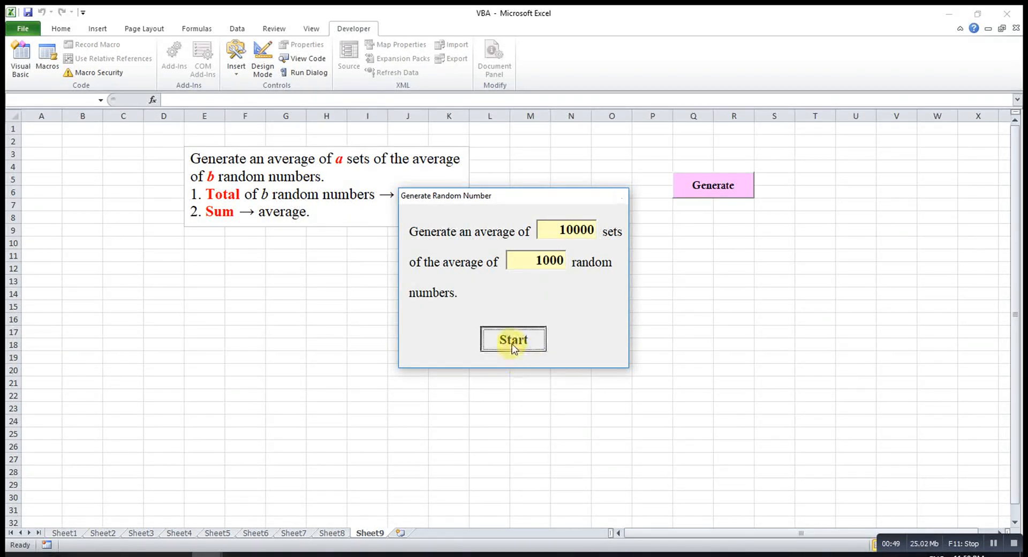
pyautogui.click(513, 339)
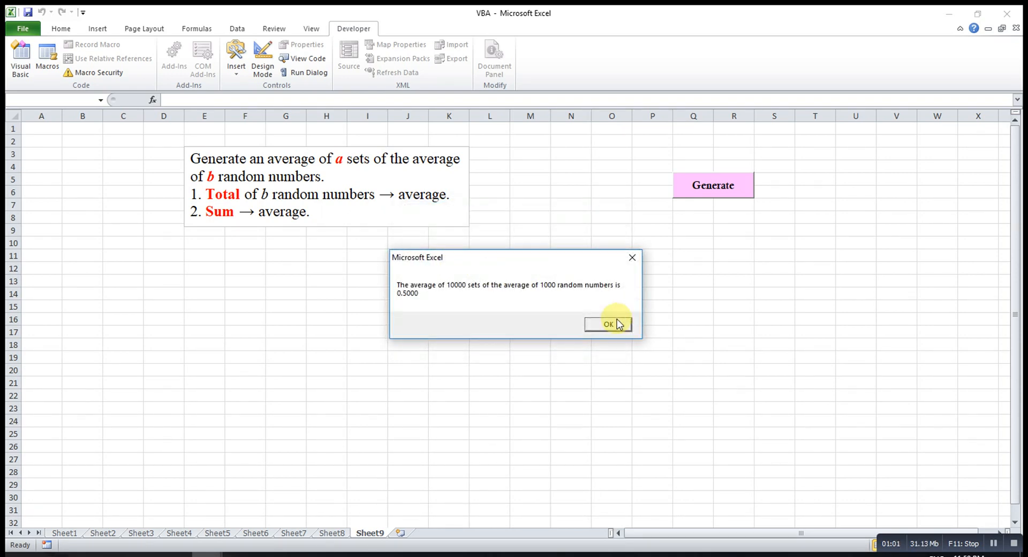
pyautogui.click(607, 324)
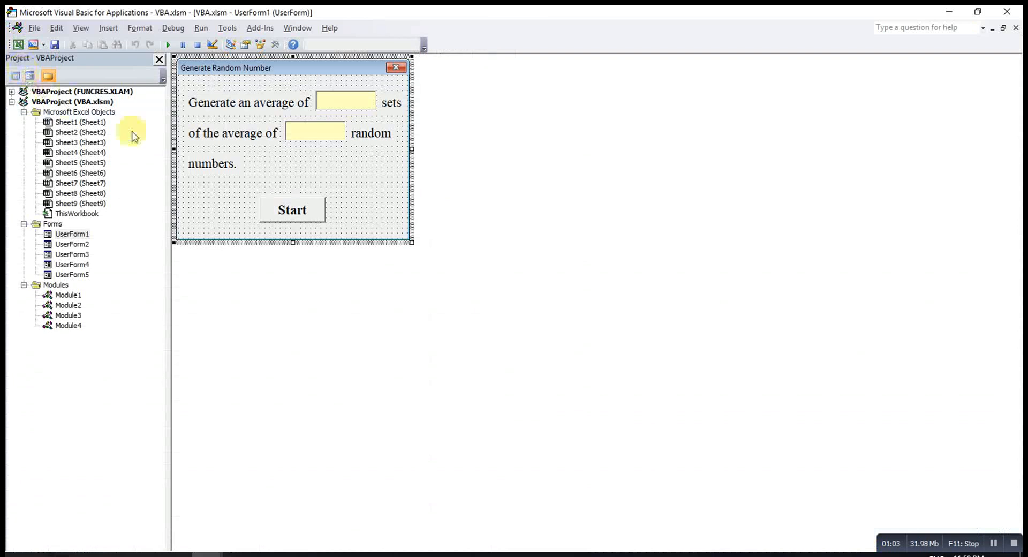
# Step: Replace vbGreen in the Start button's BackColor line with vbPurple
pyautogui.doubleClick(291, 209)
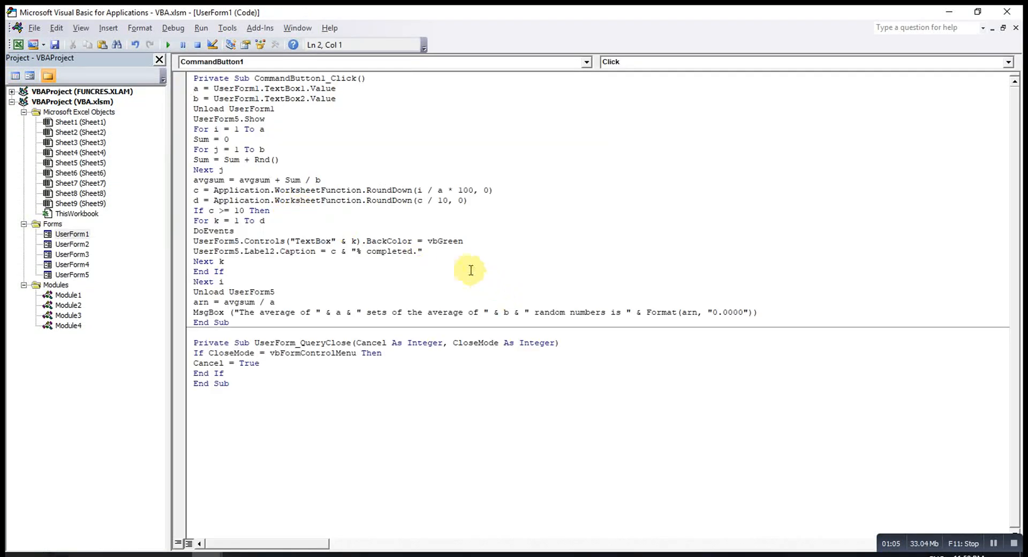
pyautogui.doubleClick(448, 241)
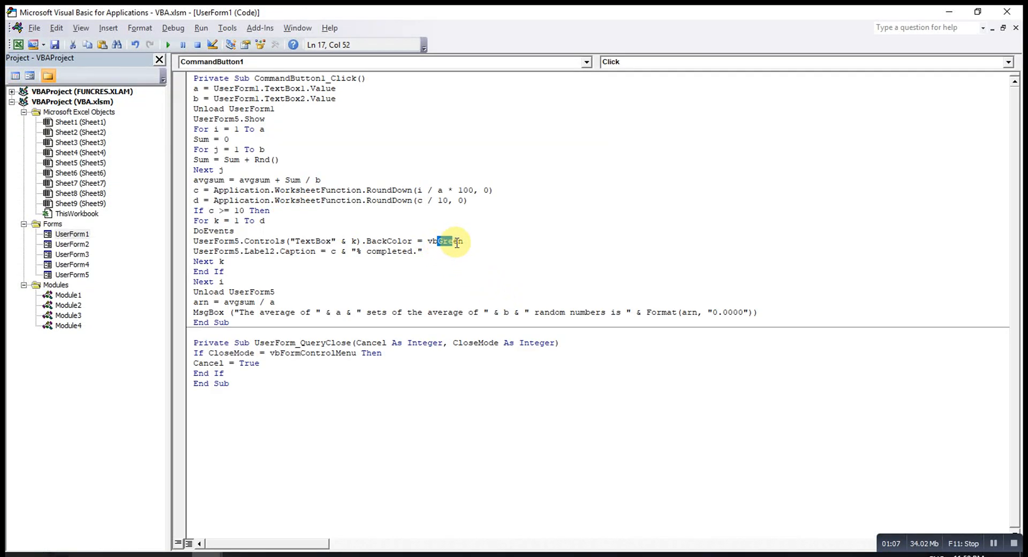
pyautogui.write('vbp')
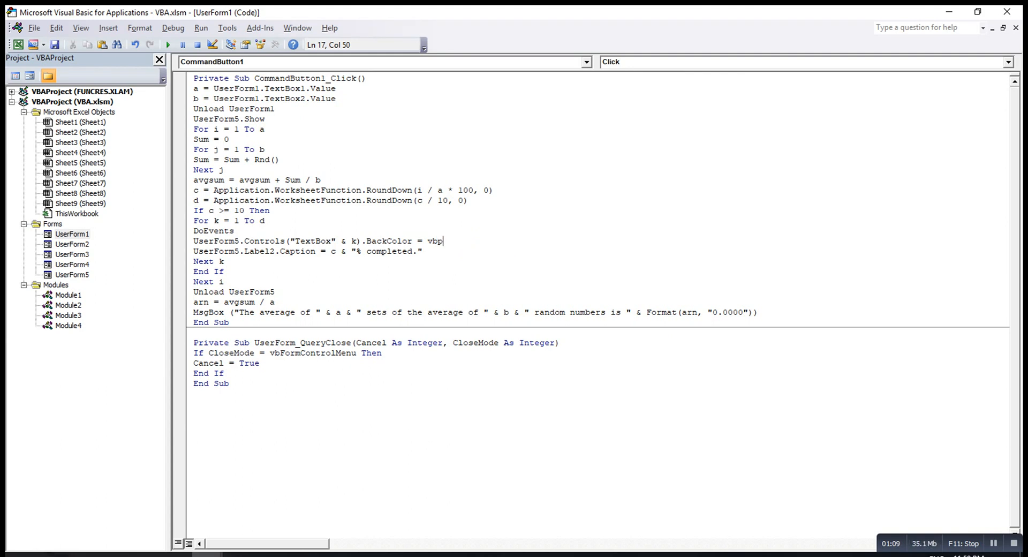
pyautogui.write('urple')
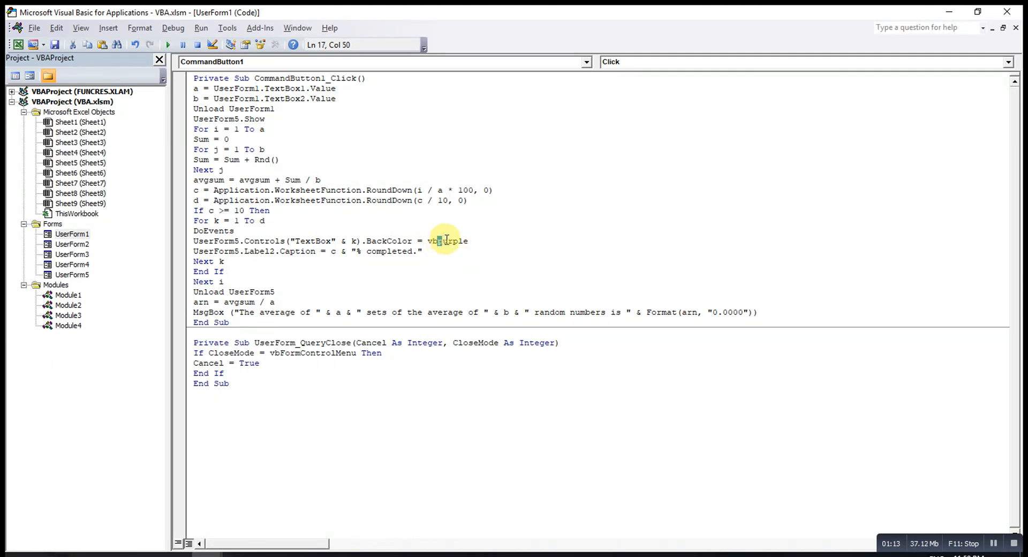
# Step: Replace the purple constant with the custom colour RGB(200,0,250)
pyautogui.doubleClick(450, 241)
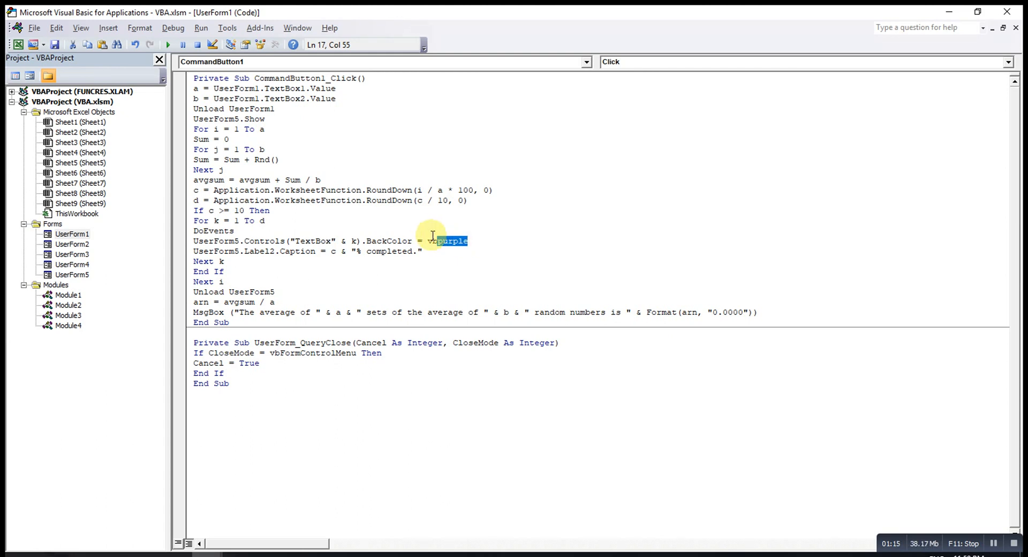
pyautogui.doubleClick(445, 241)
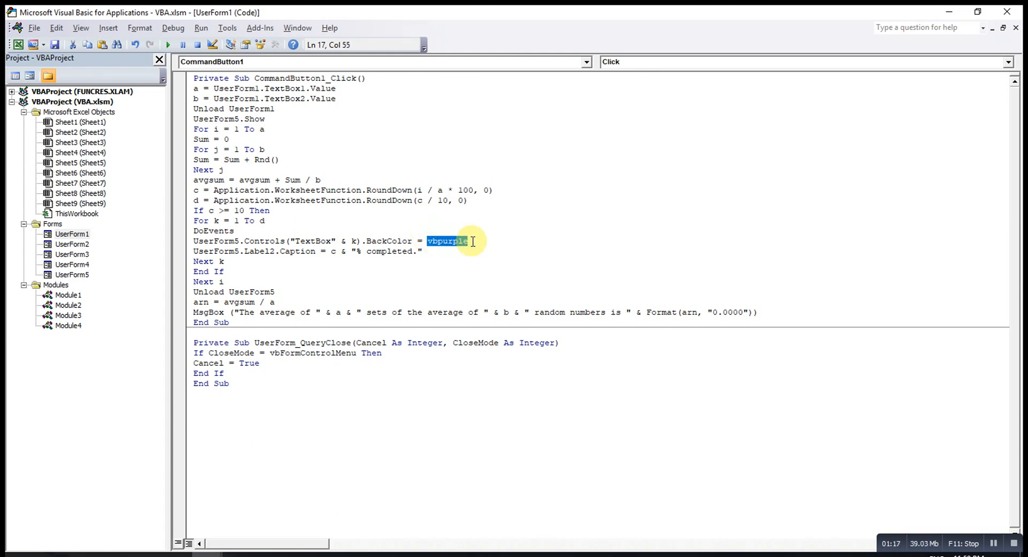
pyautogui.write('RGB')
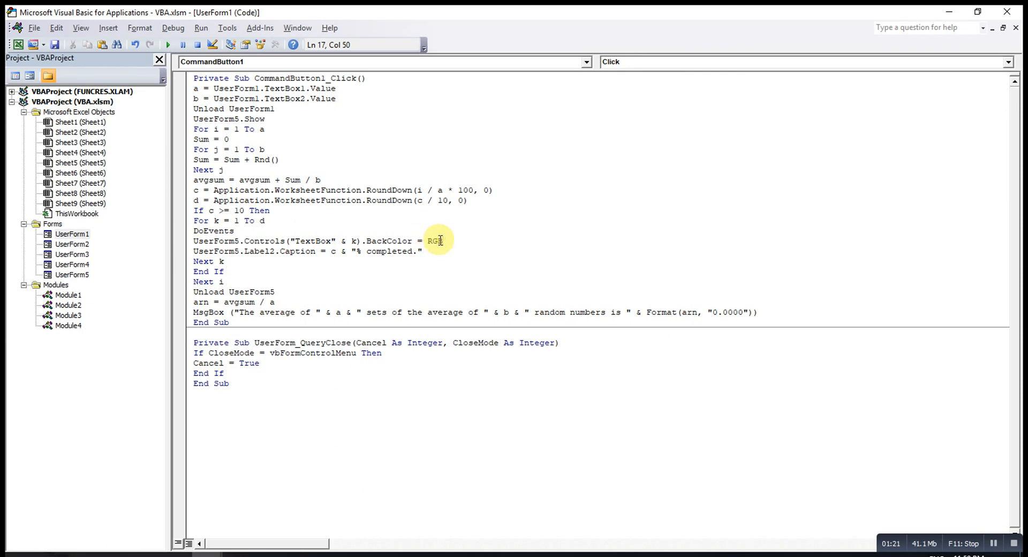
pyautogui.write('(')
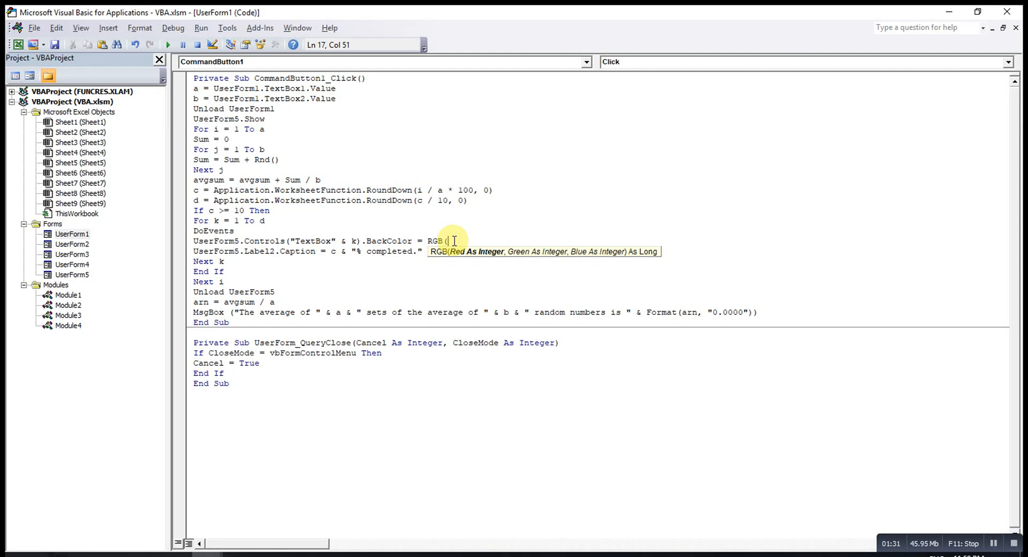
pyautogui.write('200')
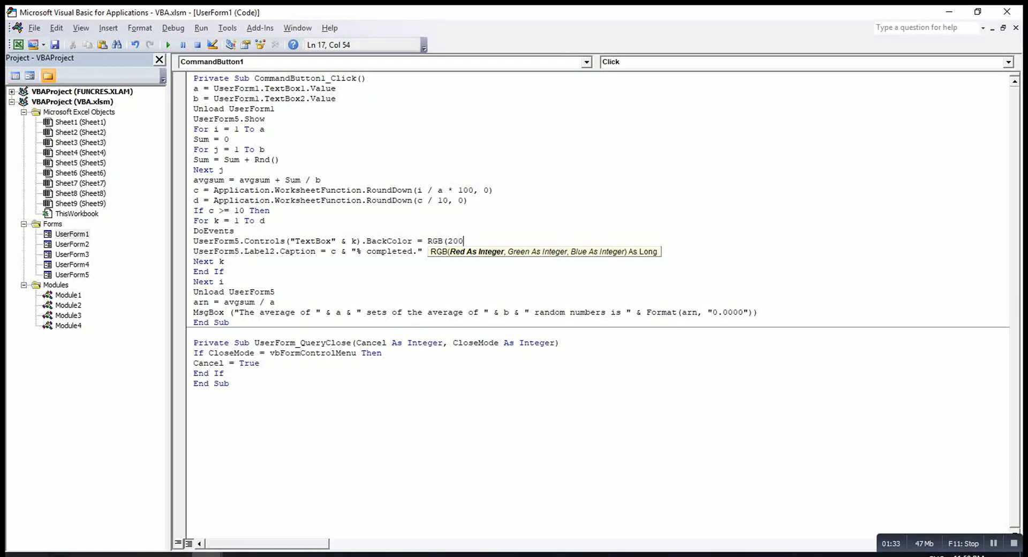
pyautogui.write(',')
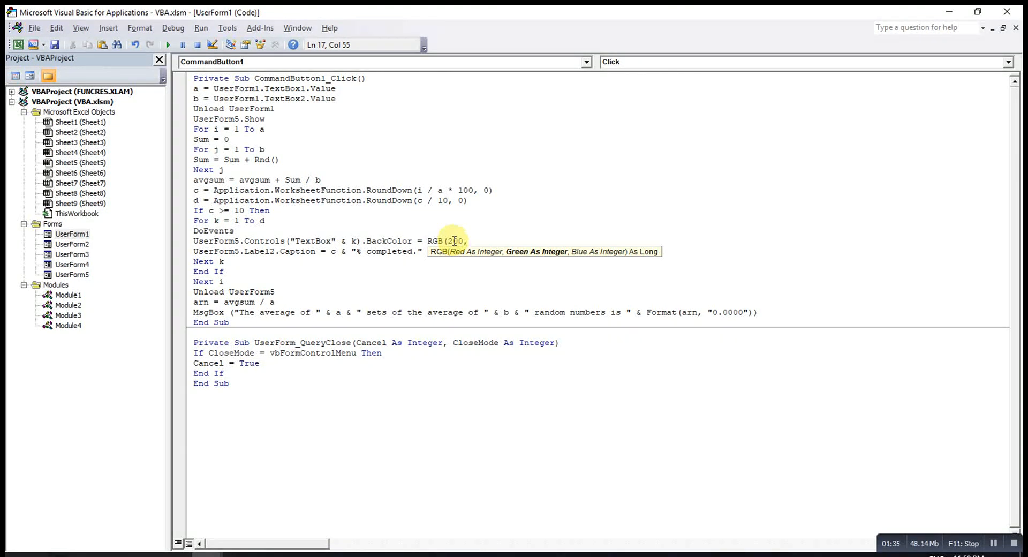
pyautogui.write('0')
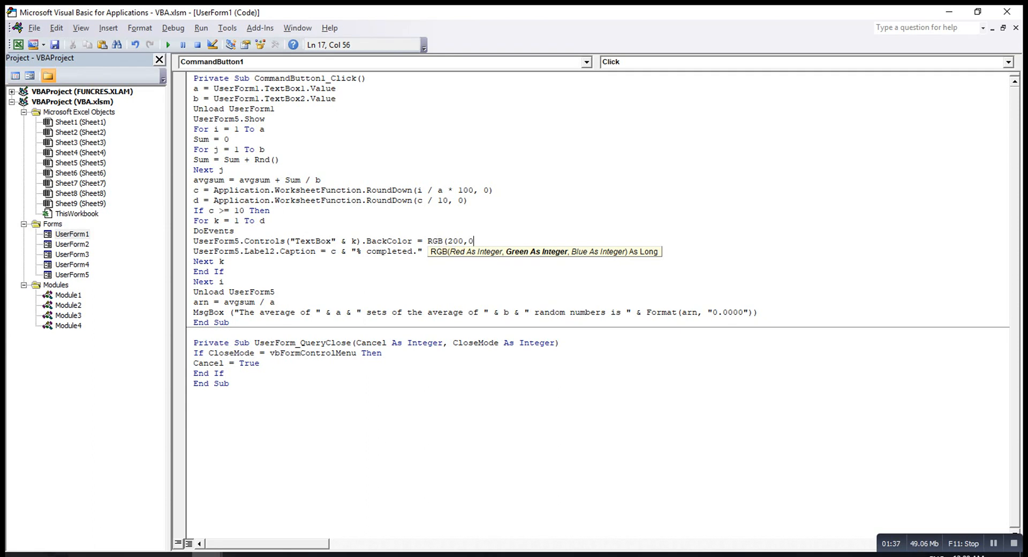
pyautogui.moveTo(485, 237)
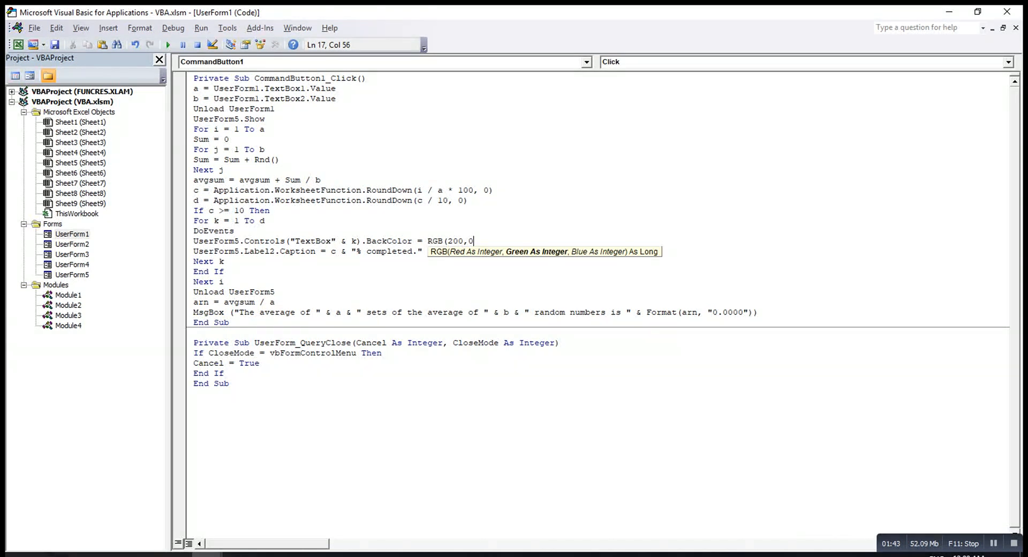
pyautogui.write(',250')
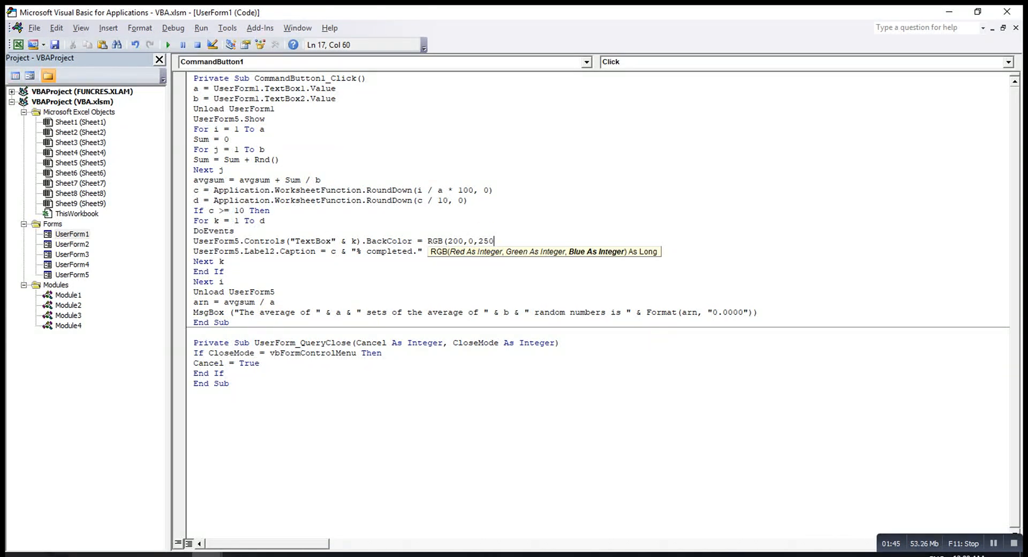
pyautogui.write(')')
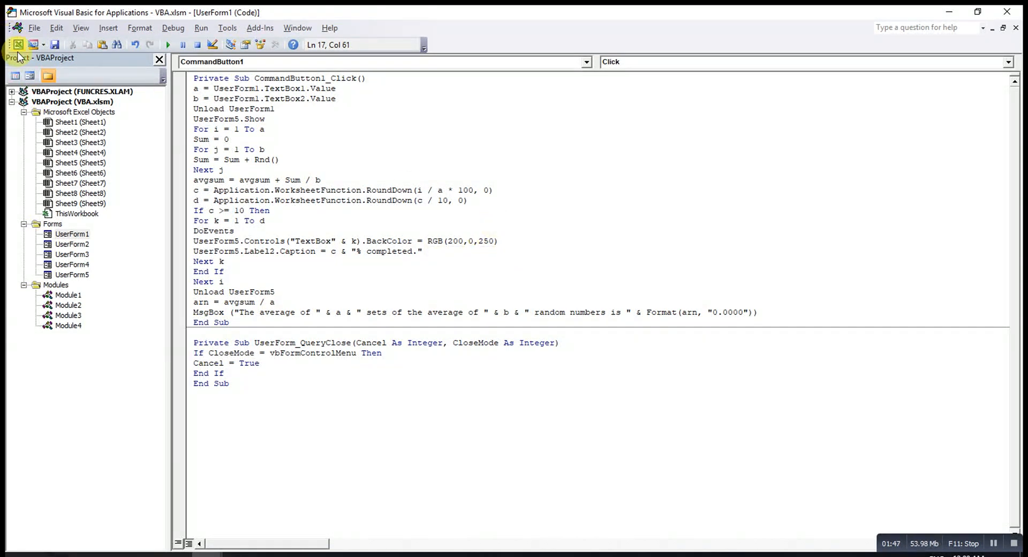
# Step: Run the form for 8000 sets of 1000 random numbers and dismiss the 0.5000 result
pyautogui.click(168, 45)
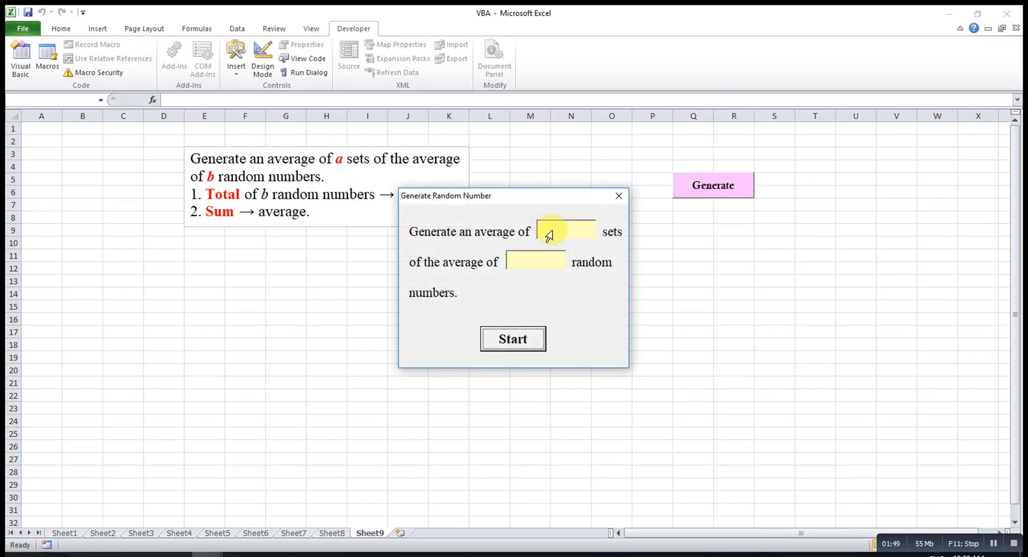
pyautogui.write('10000')
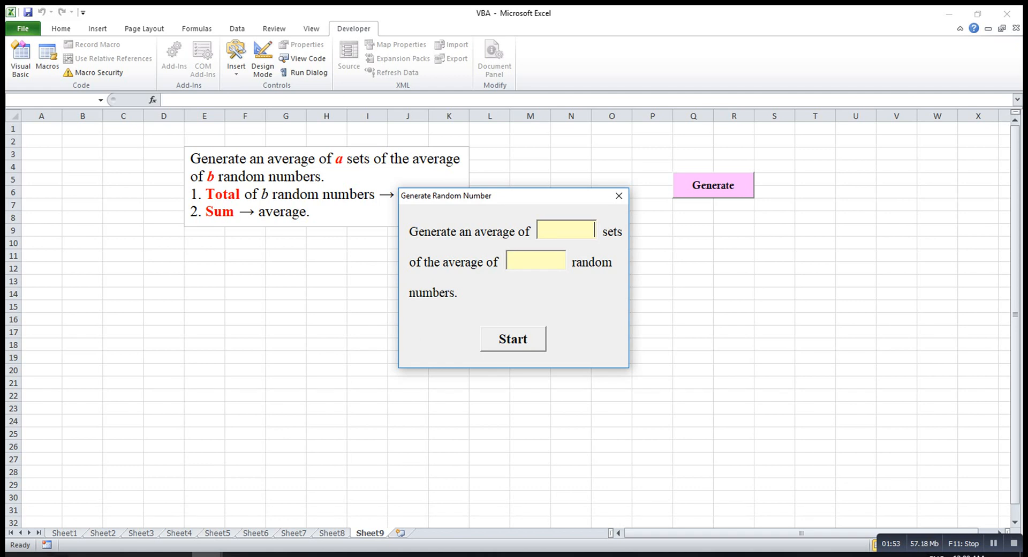
pyautogui.write('8000')
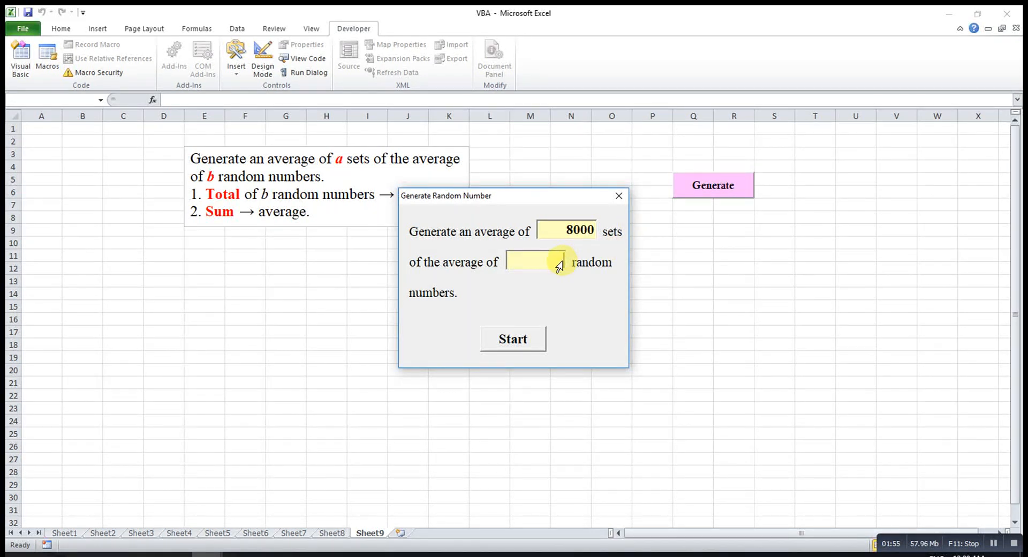
pyautogui.click(511, 339)
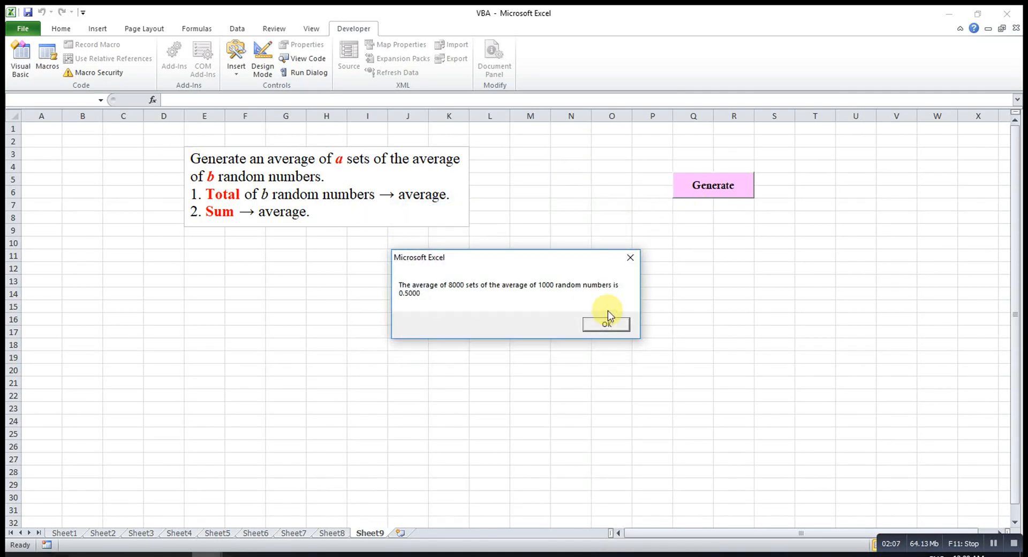
pyautogui.click(605, 324)
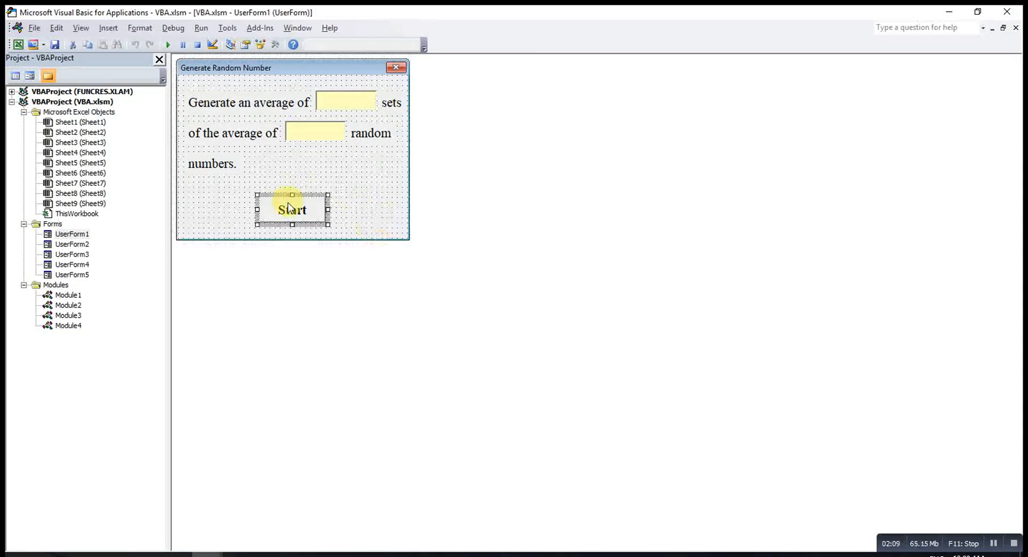
# Step: Change the textbox colour's red component to 250, giving RGB(250,0,250)
pyautogui.doubleClick(291, 209)
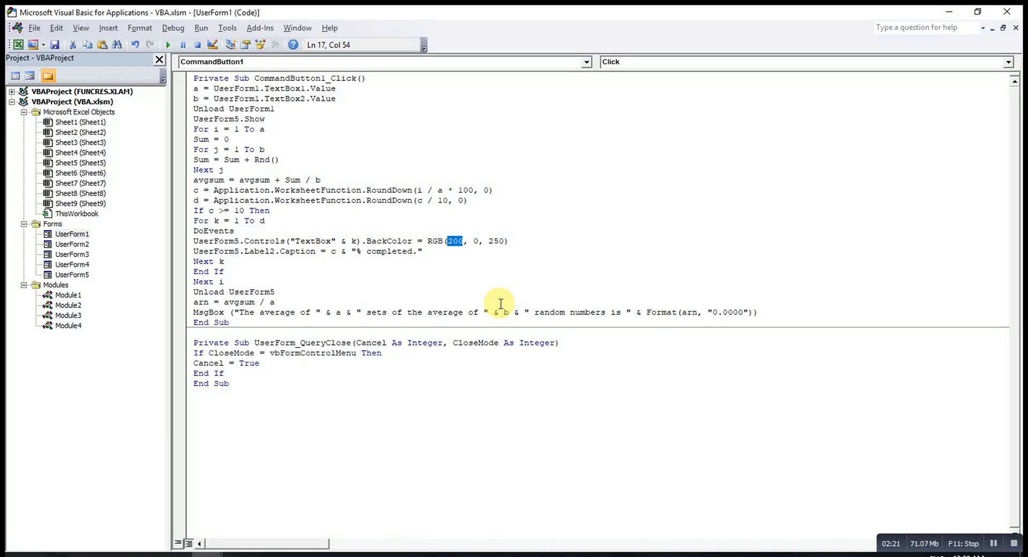
pyautogui.write('250')
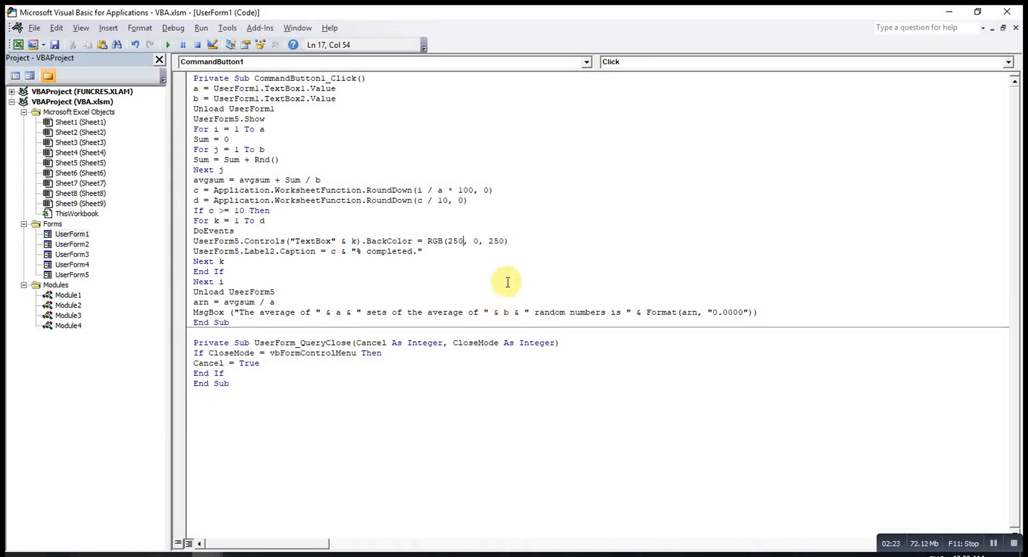
pyautogui.click(475, 241)
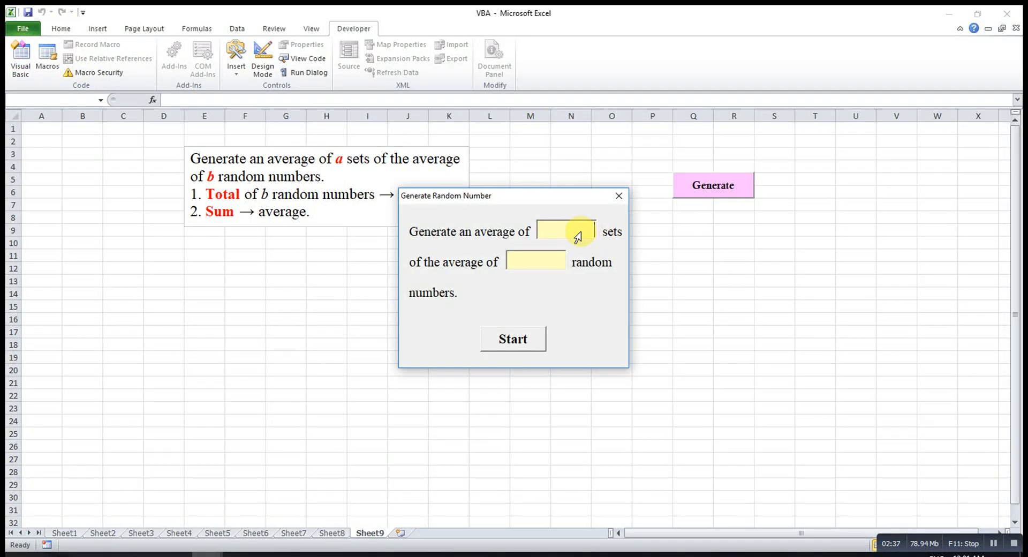
# Step: Start a run of 5000 sets so the textboxes fill orange with percent completed
pyautogui.write('5000')
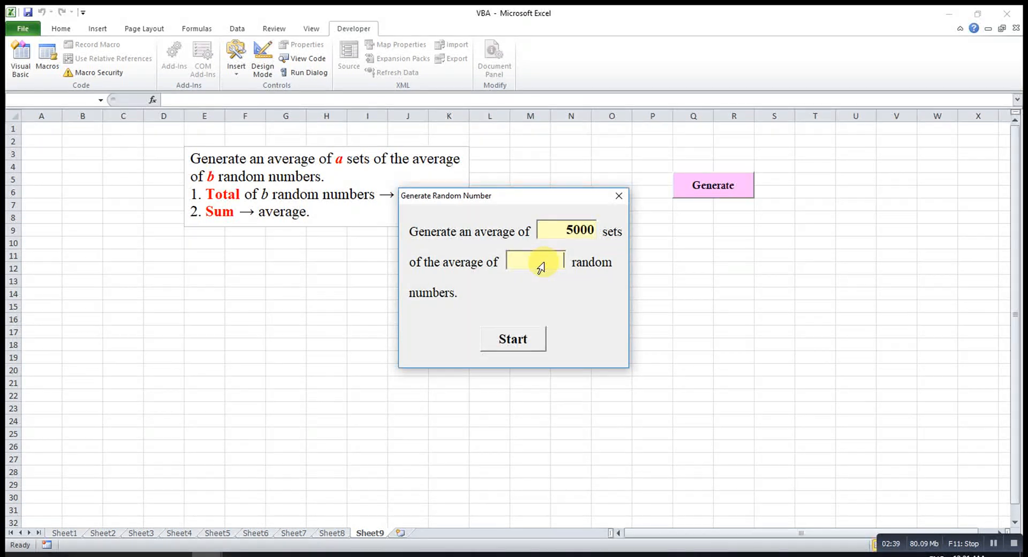
pyautogui.click(512, 338)
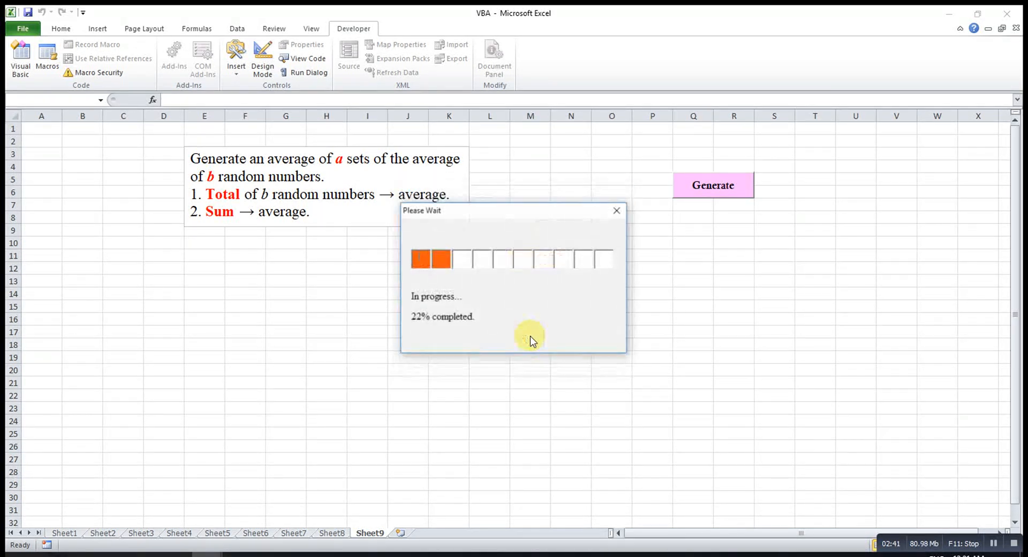